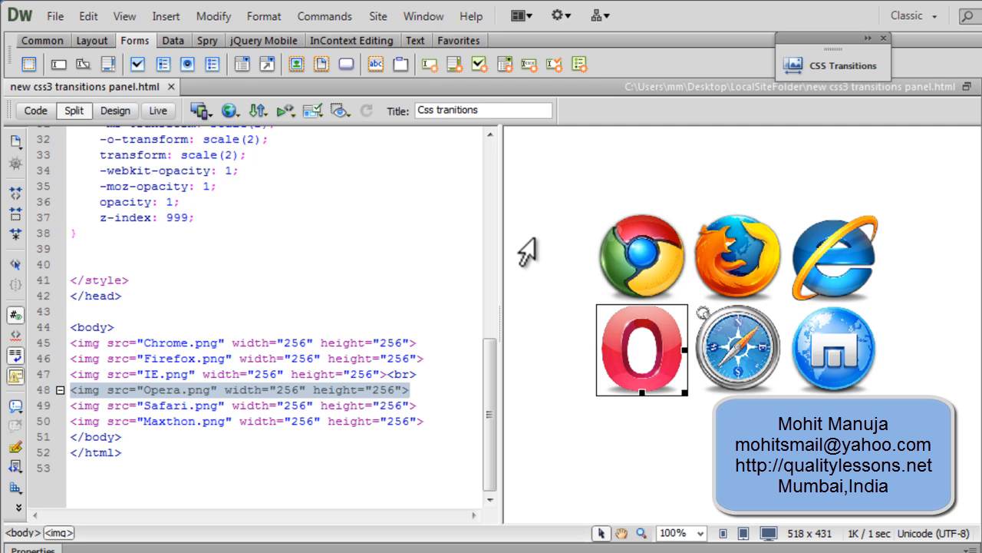
Step: Show the Preview/Debug in Browser list from the Document toolbar
click(230, 110)
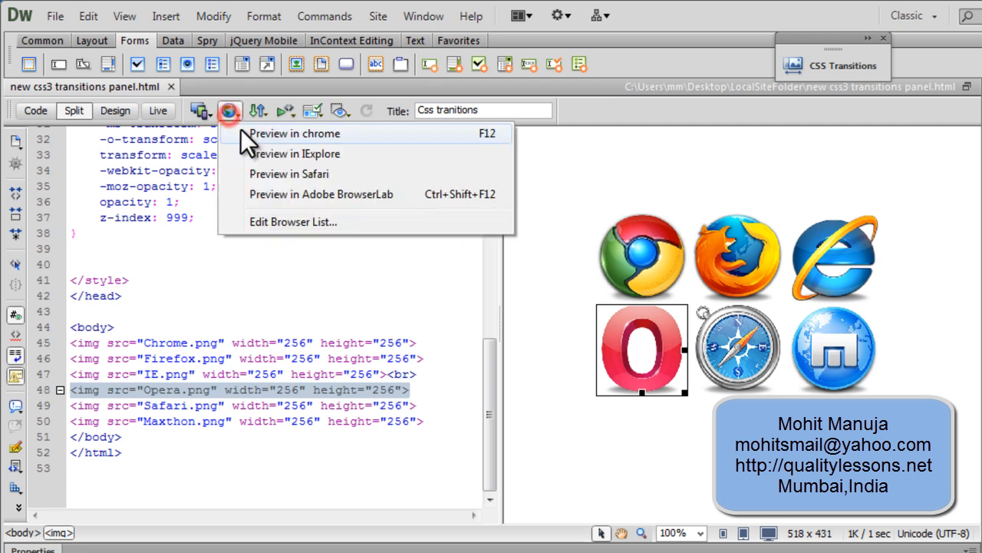
Step: Preview the page in Chrome to check the hover scale, opacity and shadow effects
click(295, 132)
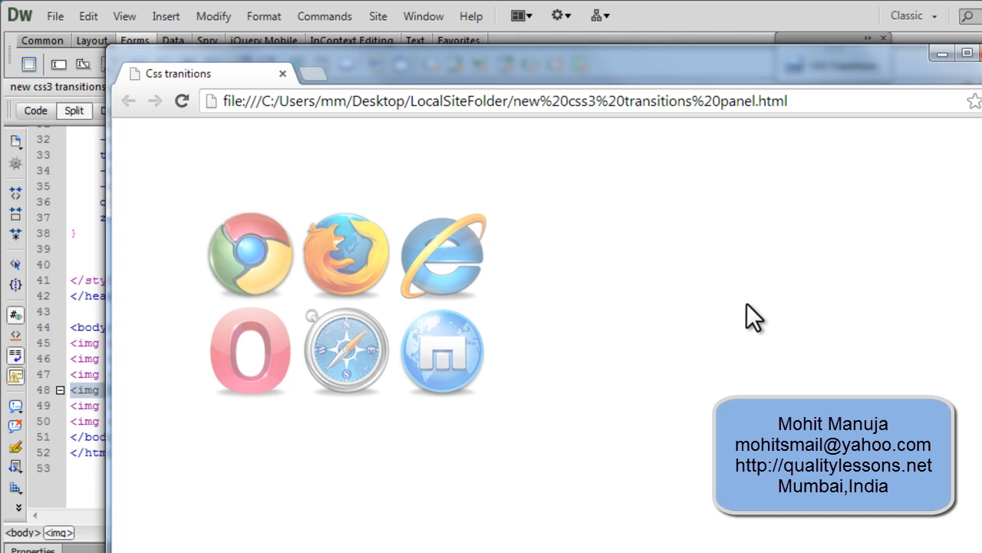
mouse_move(299, 150)
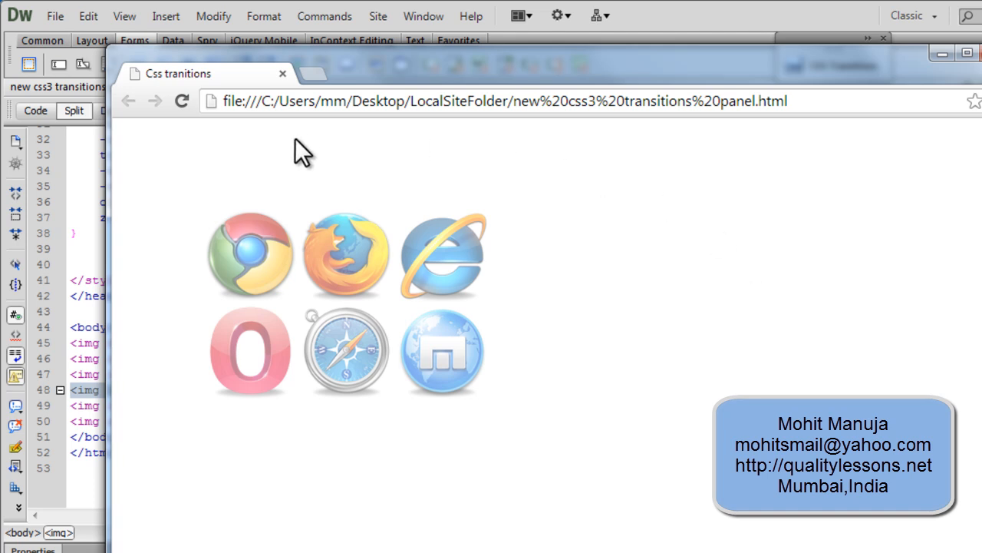
mouse_move(249, 255)
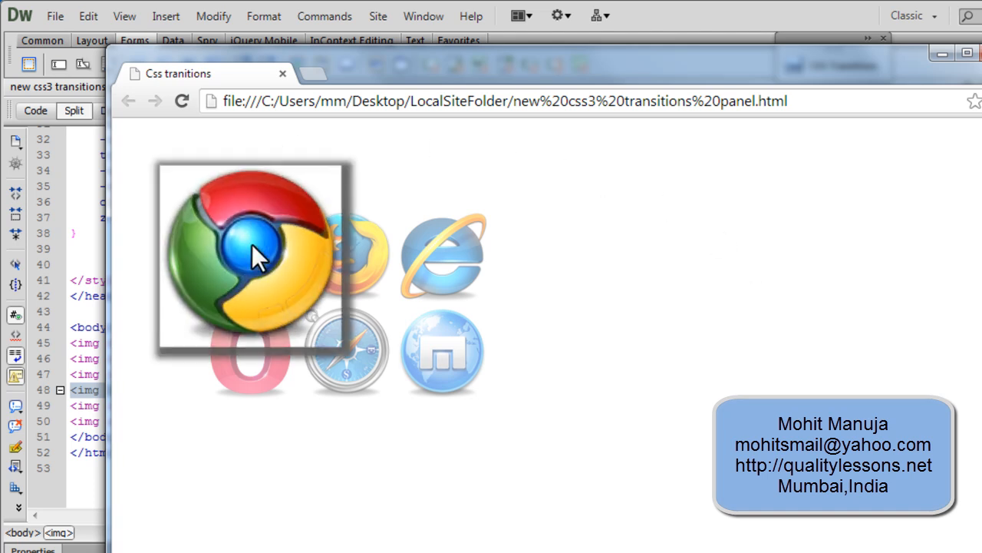
mouse_move(365, 253)
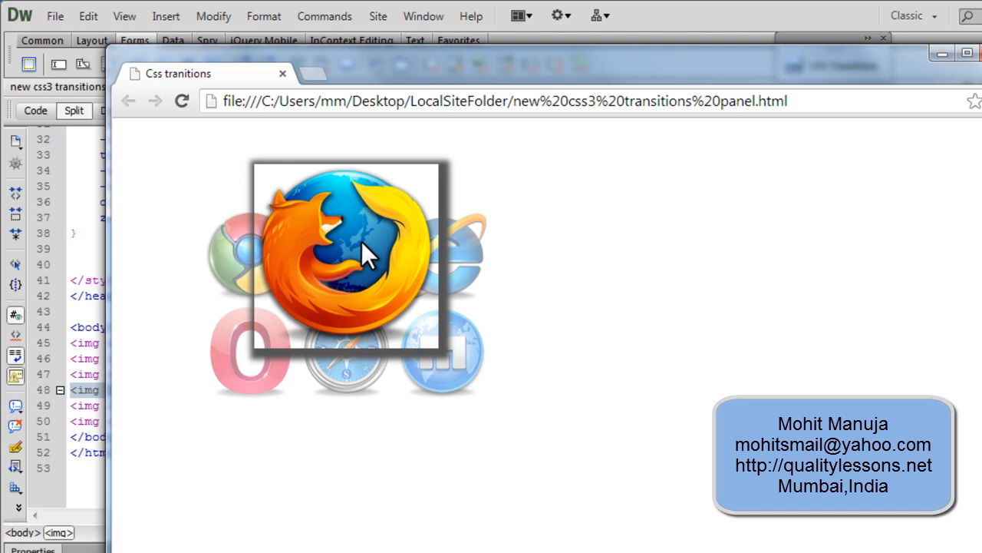
mouse_move(906, 322)
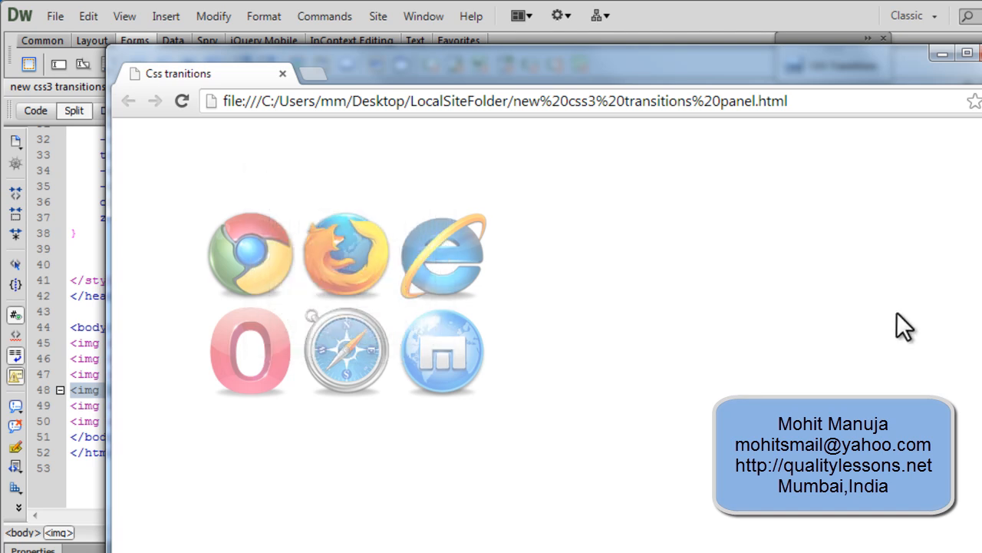
mouse_move(795, 335)
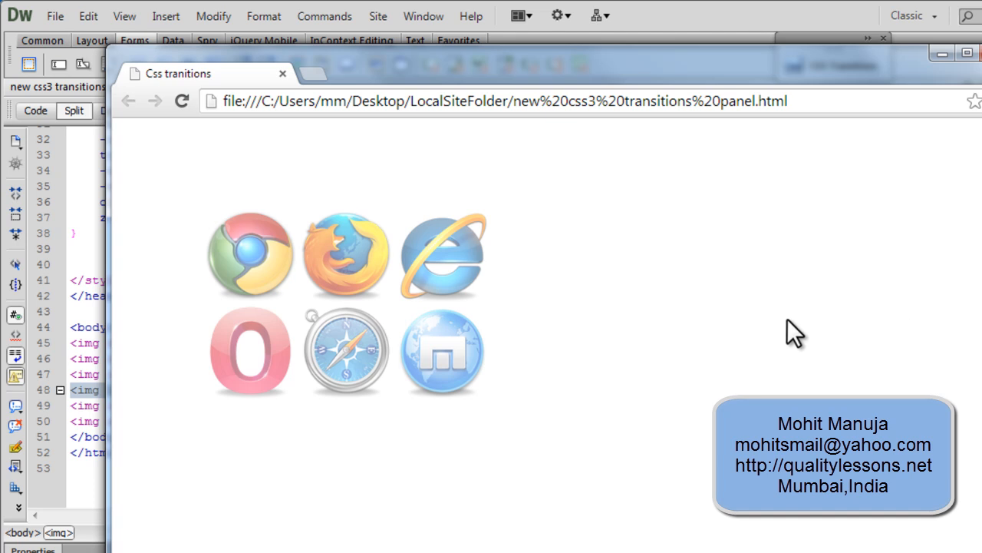
mouse_move(444, 255)
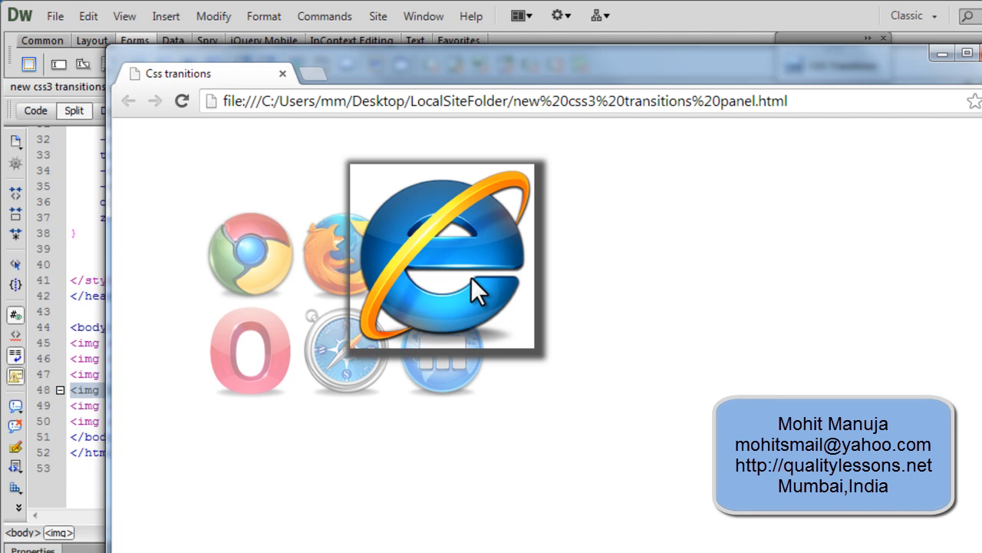
mouse_move(492, 418)
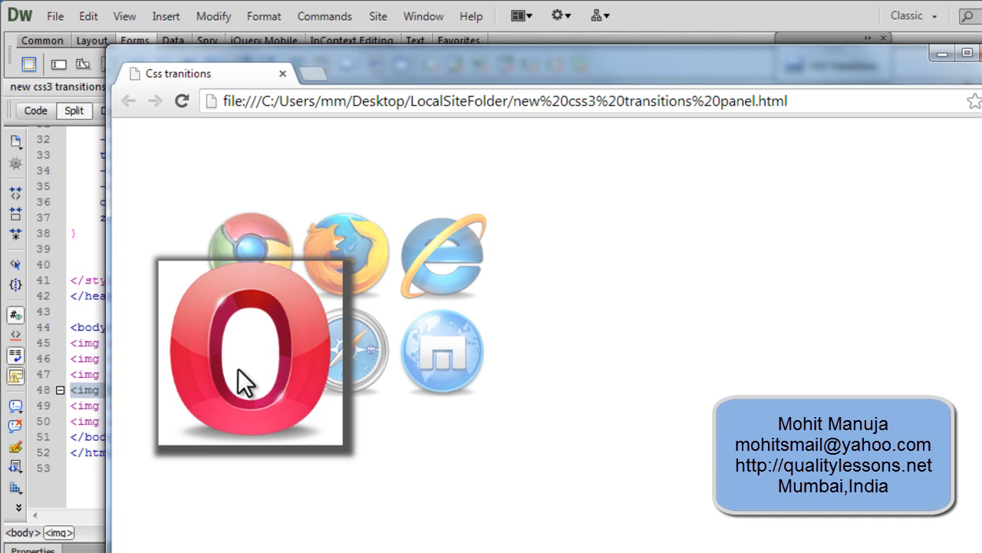
mouse_move(369, 264)
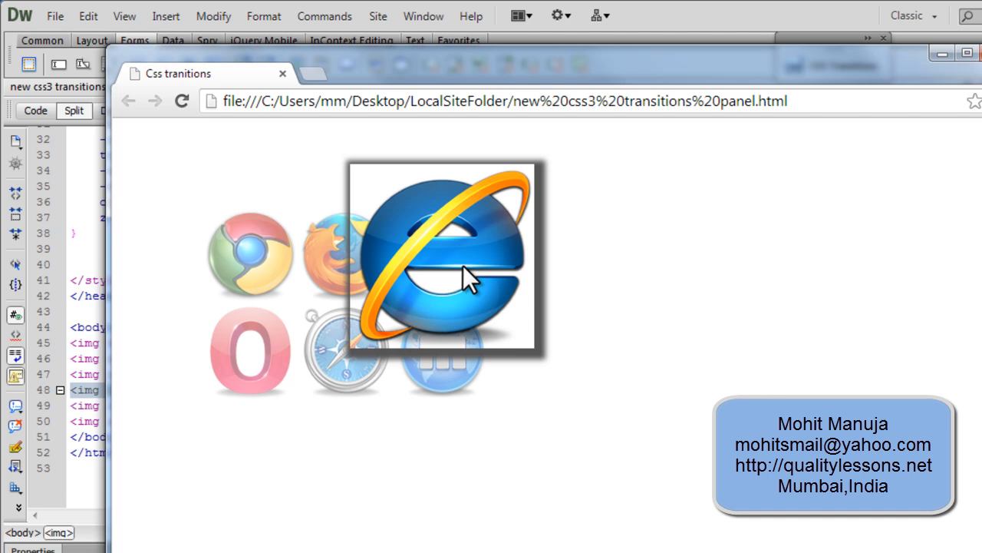
mouse_move(525, 491)
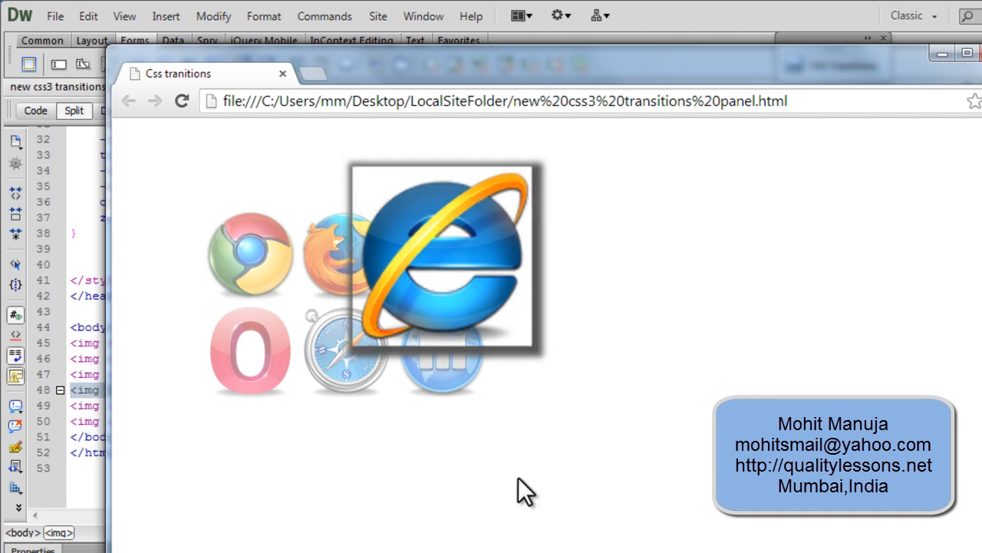
mouse_move(365, 510)
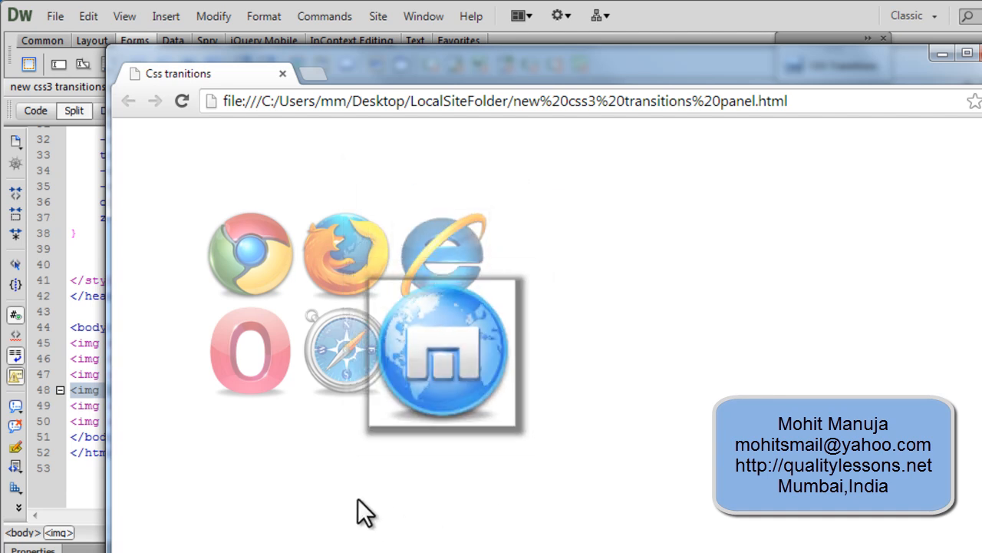
mouse_move(252, 353)
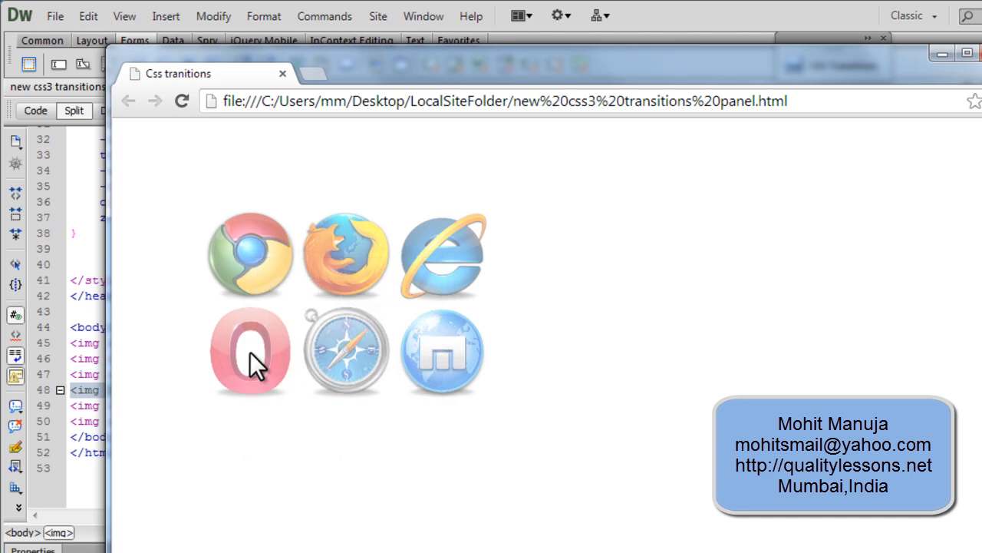
mouse_move(261, 258)
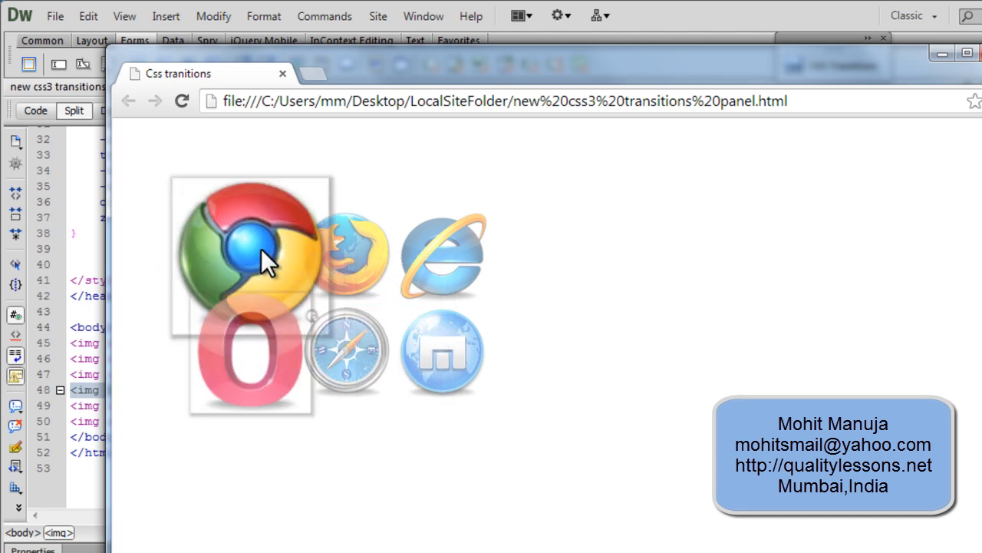
mouse_move(476, 264)
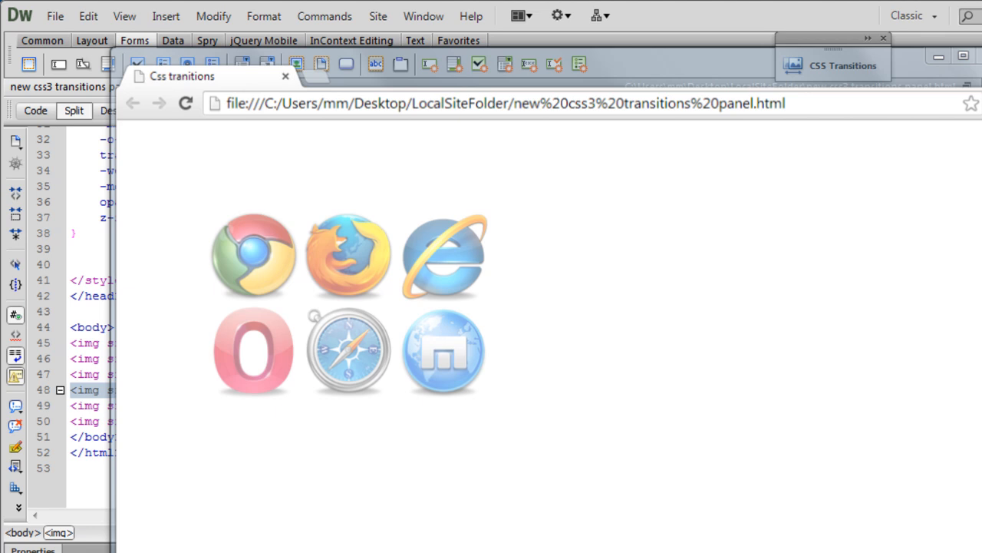
Step: Return to Code view, scroll to the top and select the <style> block to delete it
click(115, 111)
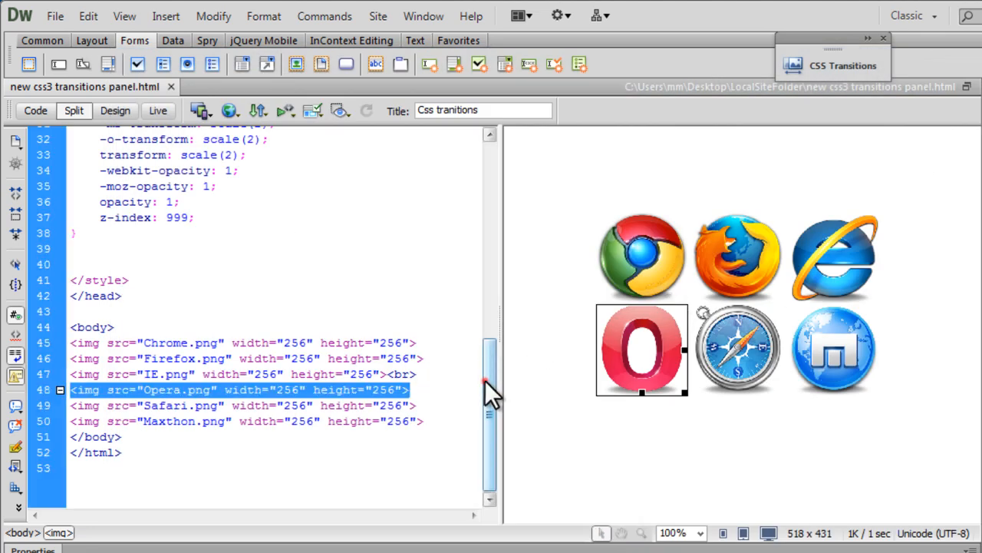
scroll(up, 3)
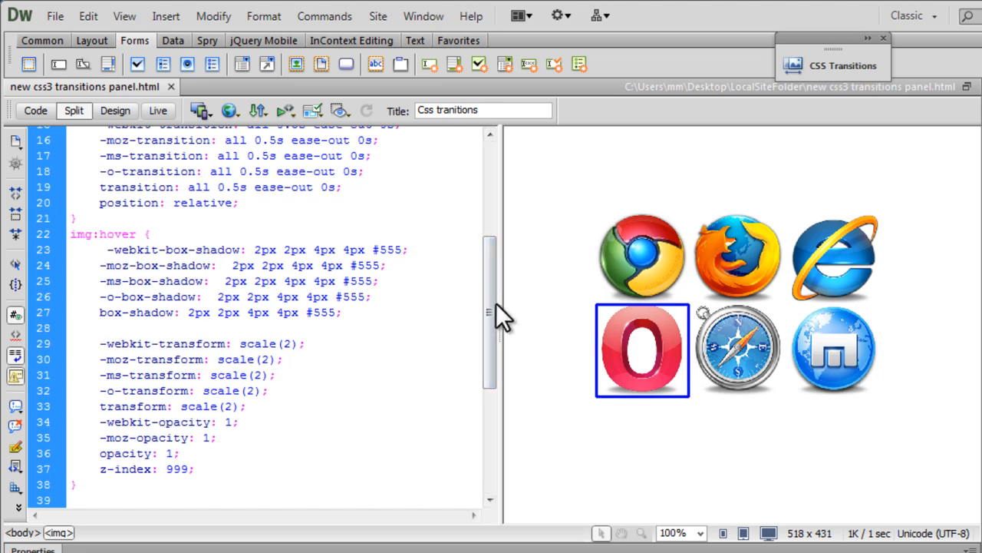
scroll(up, 3)
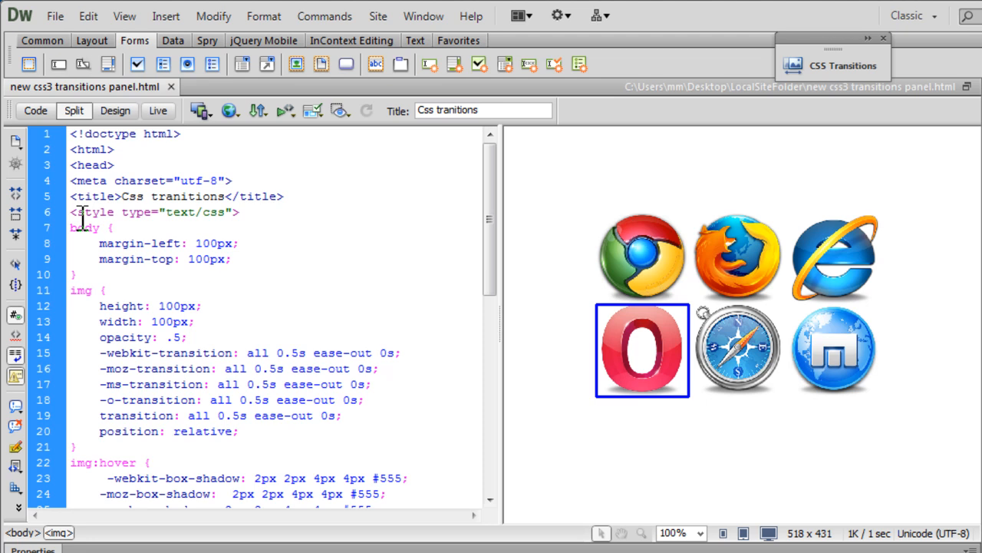
click(73, 212)
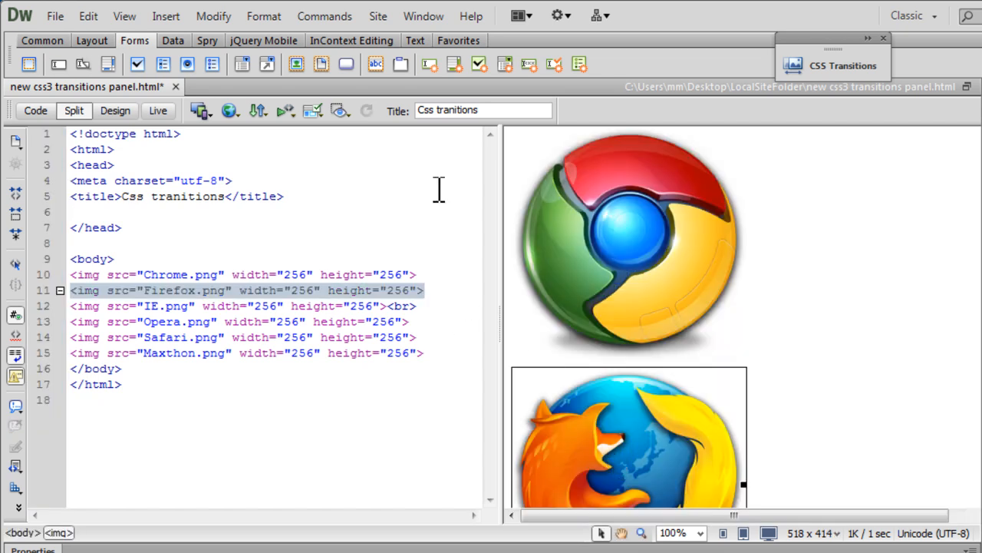
mouse_move(503, 227)
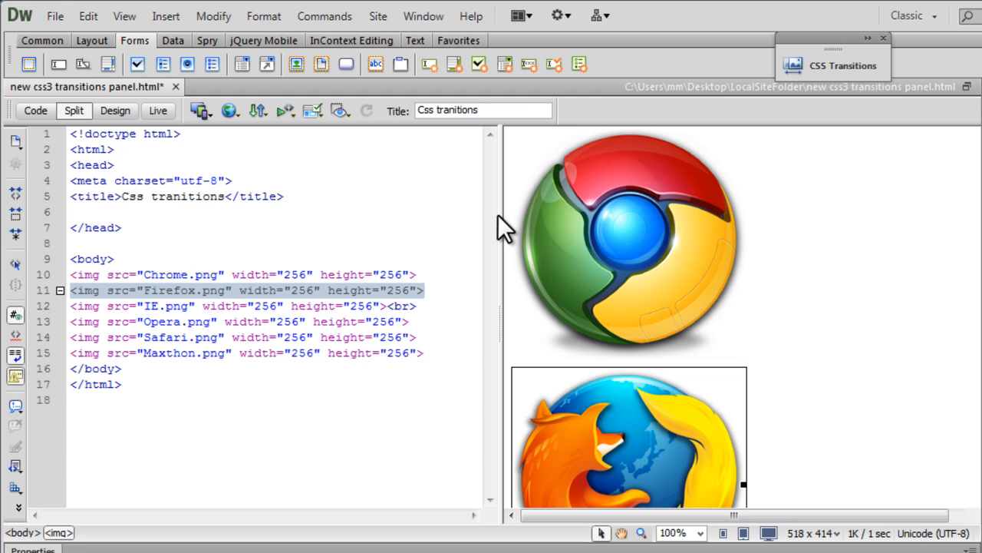
mouse_move(672, 299)
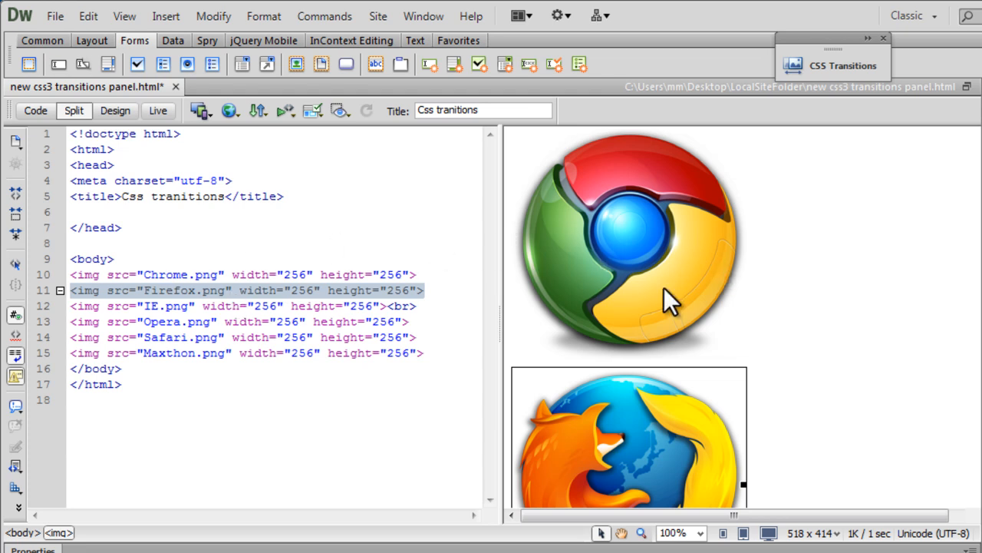
mouse_move(706, 396)
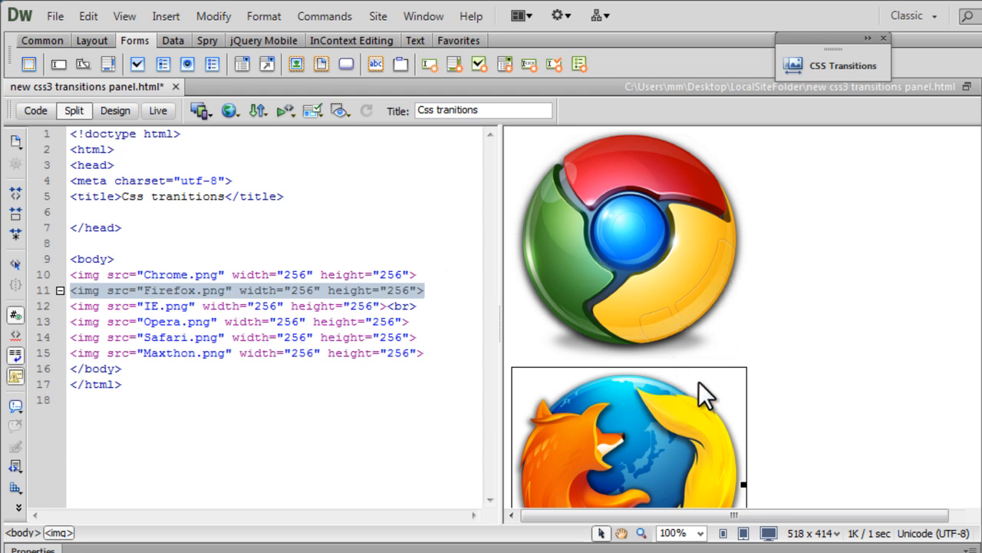
mouse_move(267, 153)
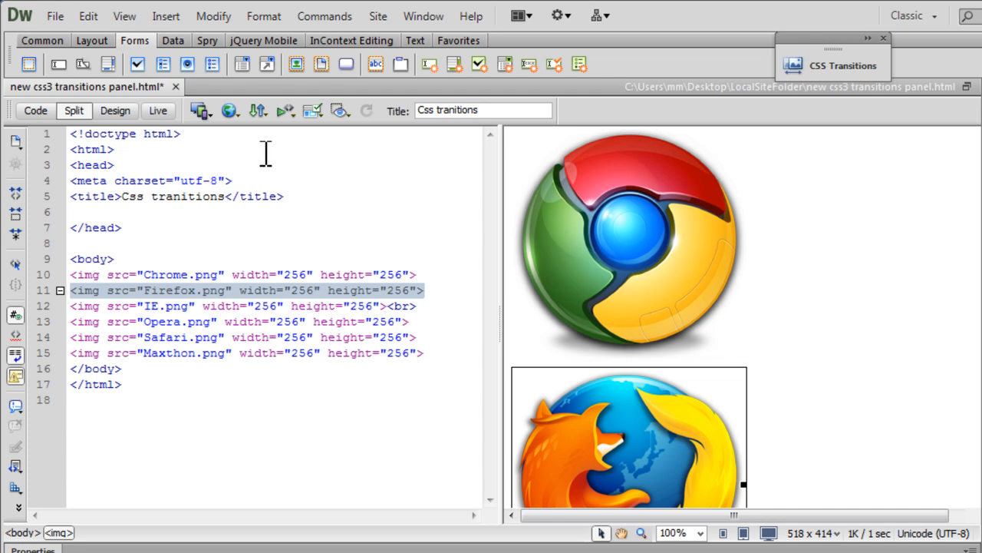
mouse_move(254, 111)
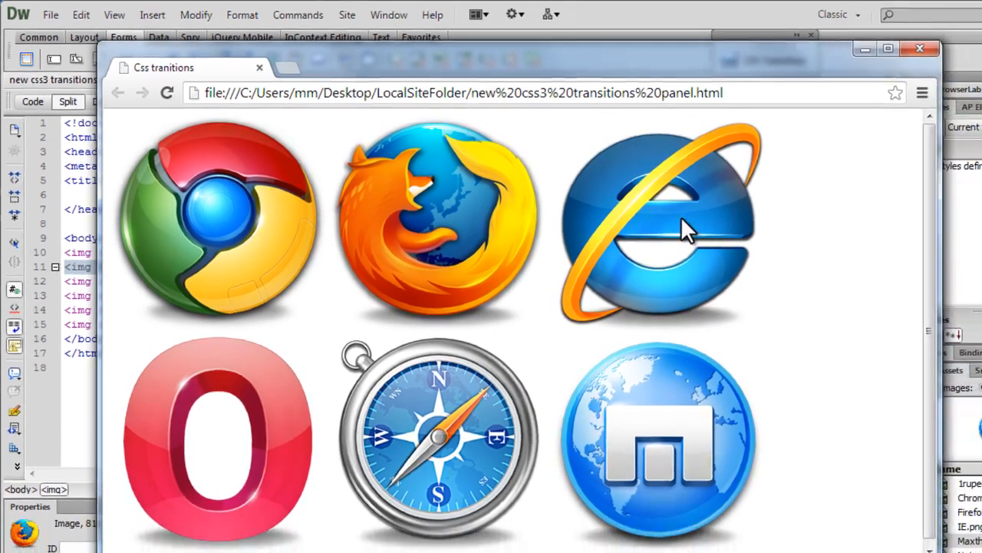
mouse_move(507, 214)
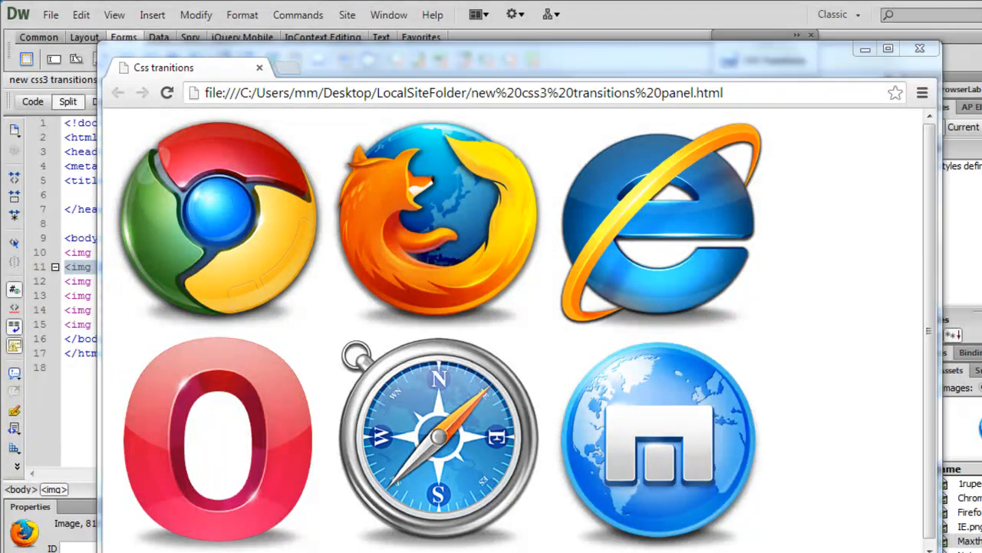
mouse_move(817, 122)
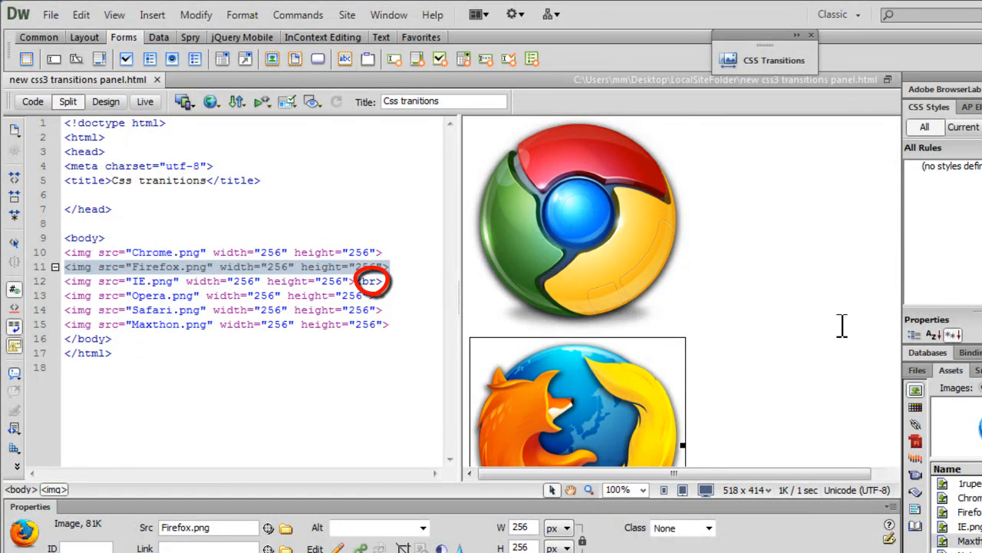
mouse_move(842, 326)
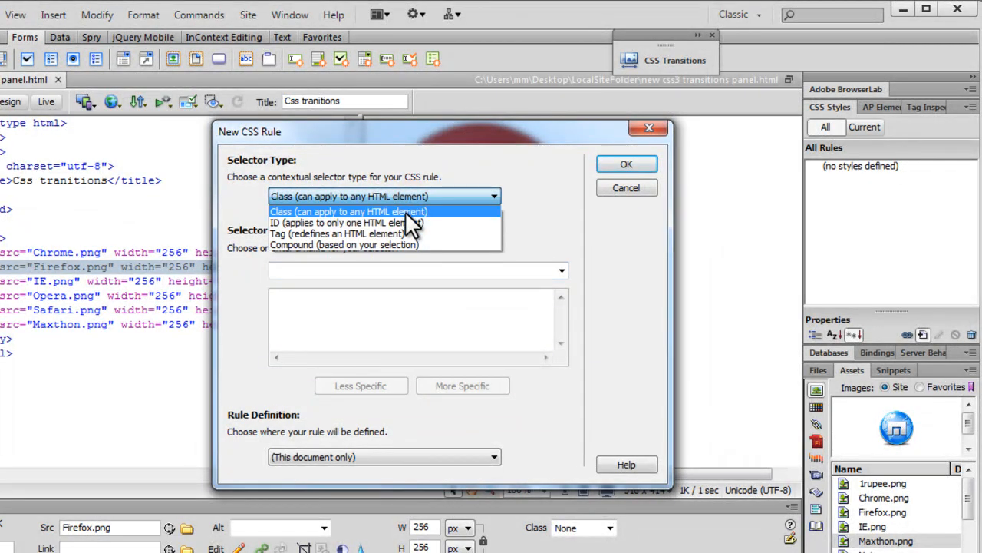
mouse_move(406, 234)
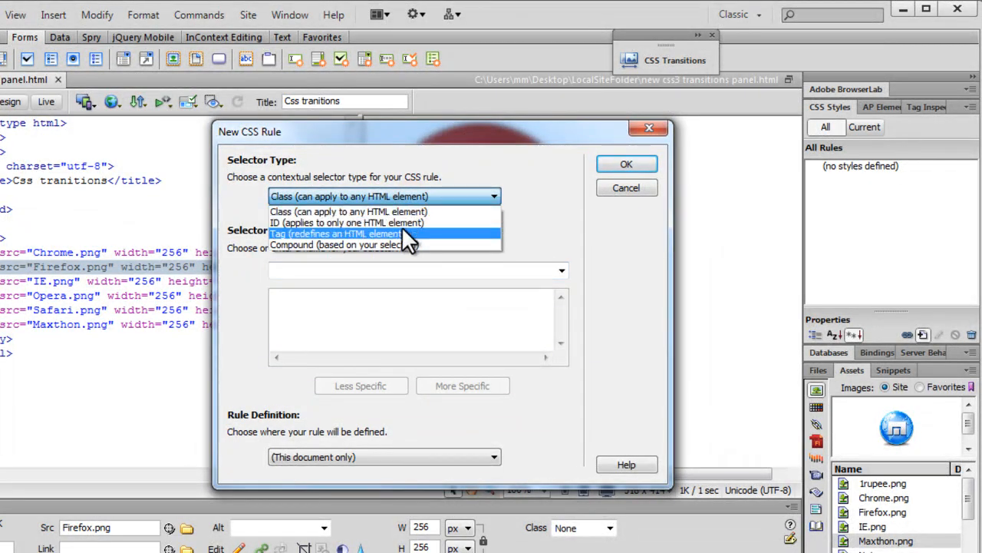
Step: Create a Tag-type rule named img defined in this document only and confirm it
click(335, 233)
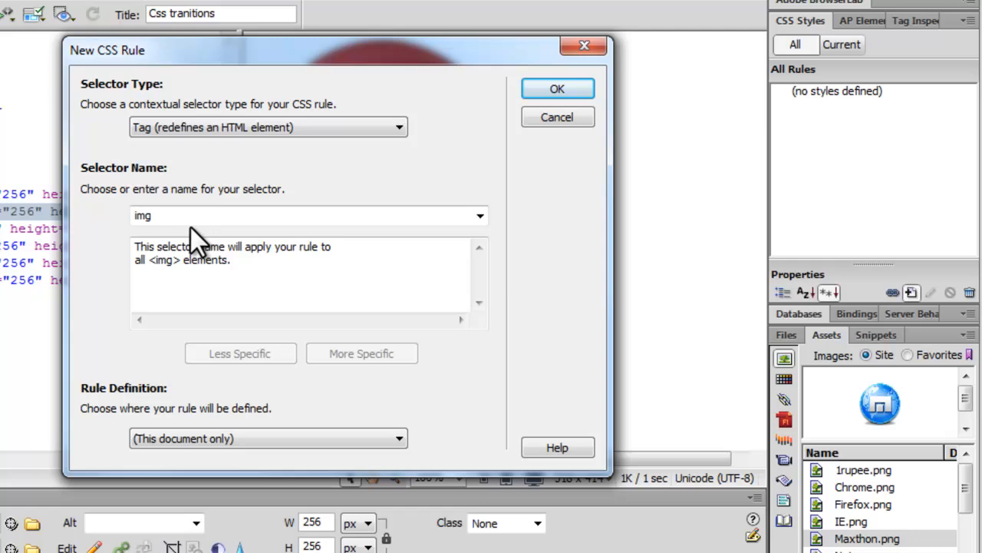
mouse_move(176, 238)
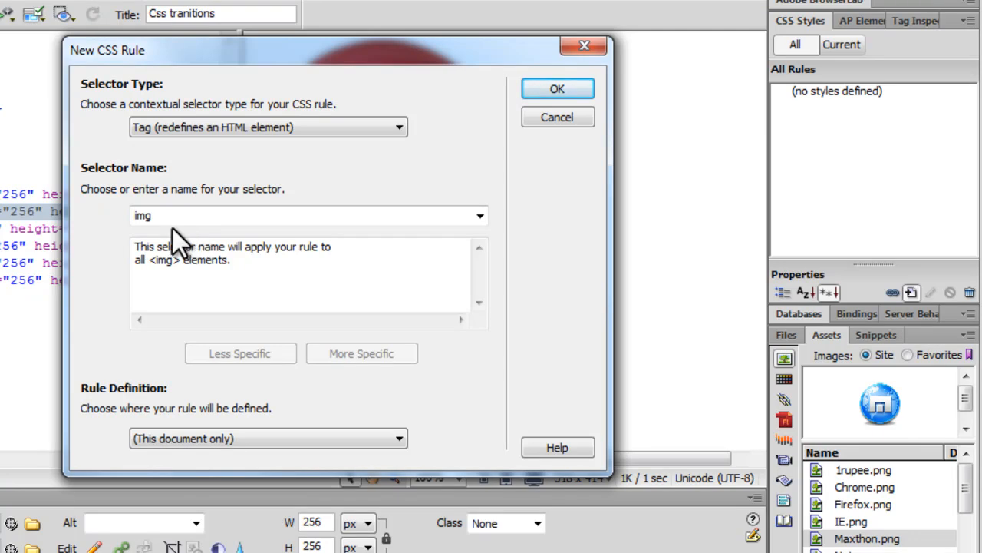
mouse_move(227, 457)
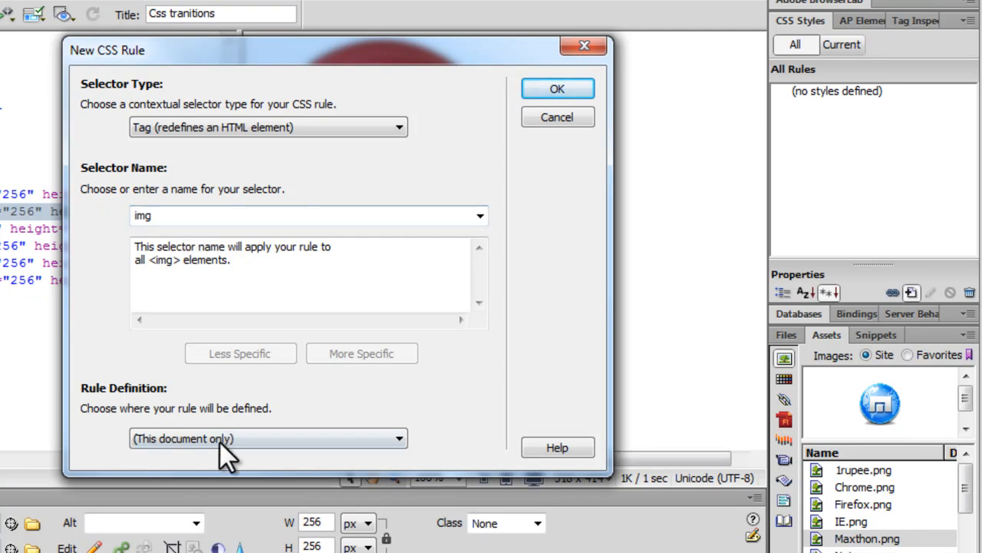
click(267, 439)
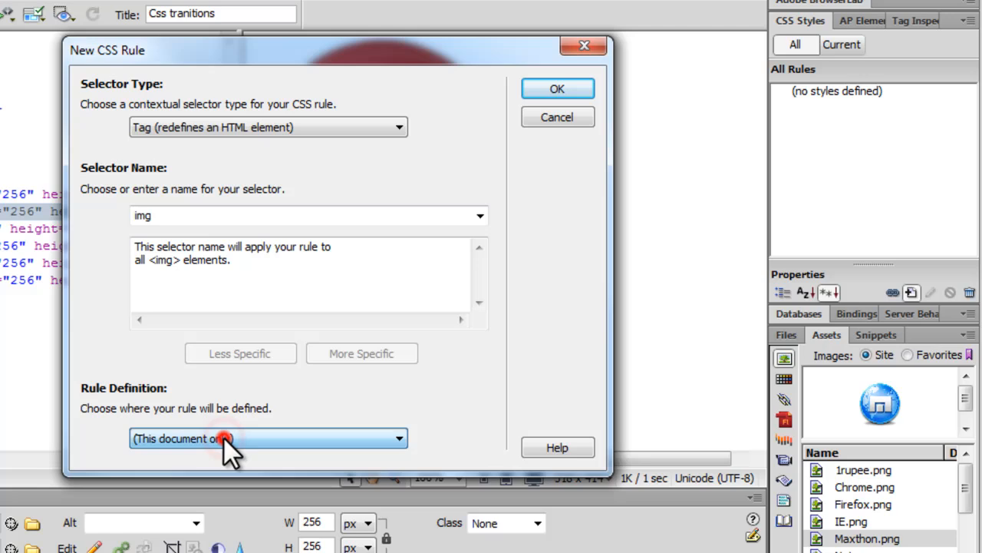
click(557, 87)
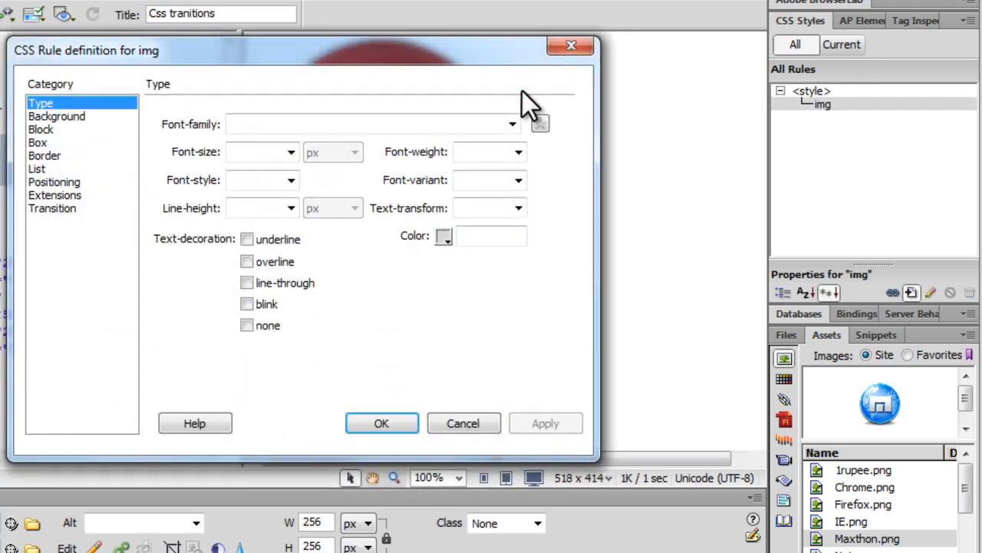
mouse_move(73, 161)
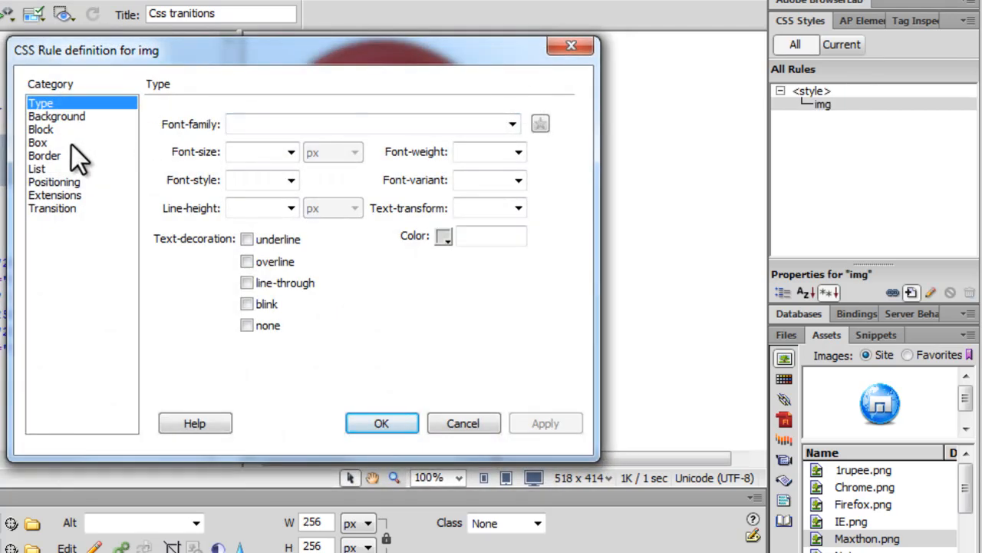
Step: Set the img rule's Box width and height to 100 px
click(37, 141)
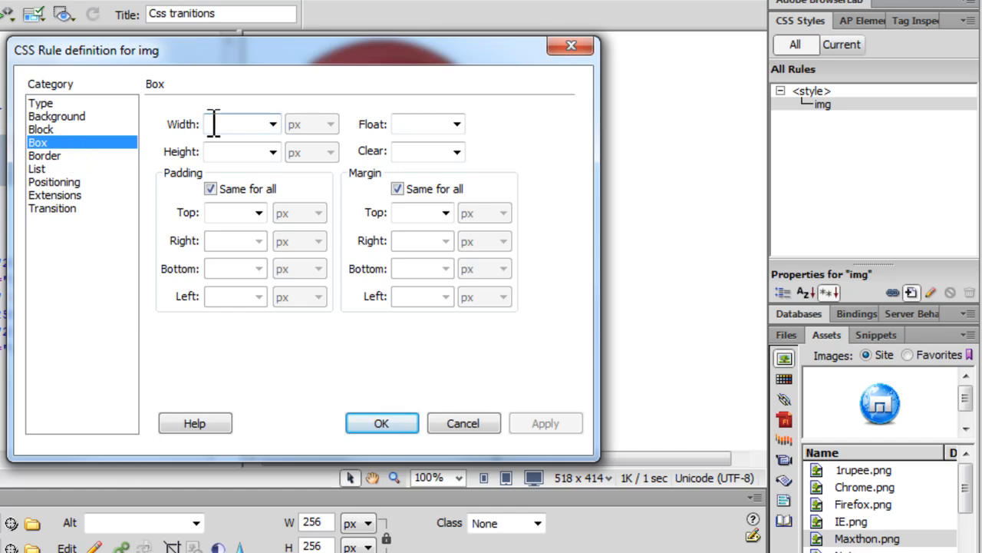
text(100)
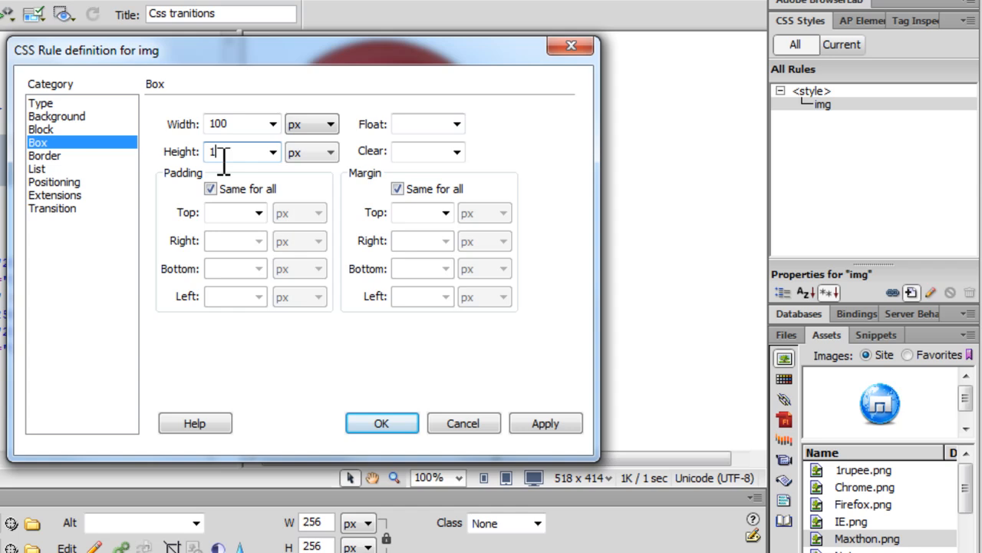
text(00)
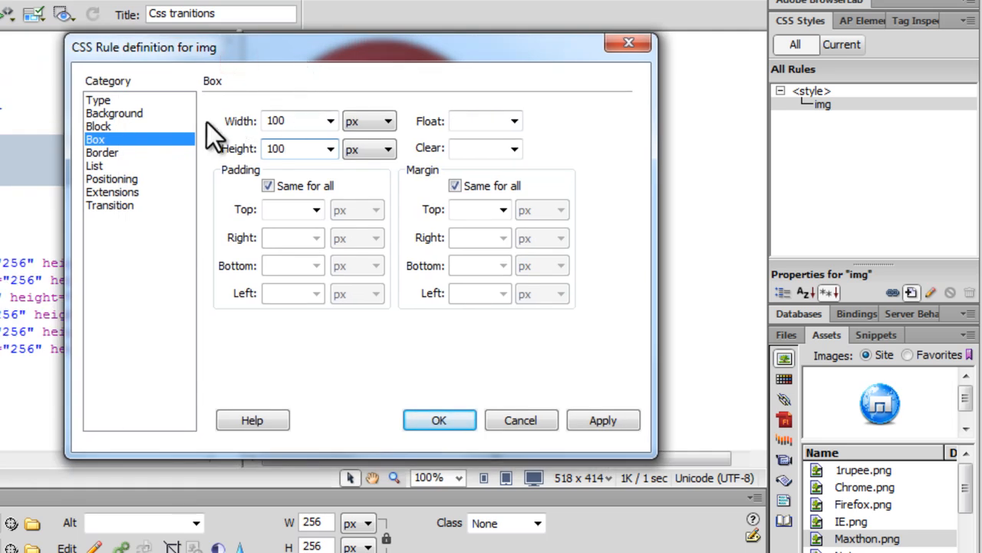
click(113, 114)
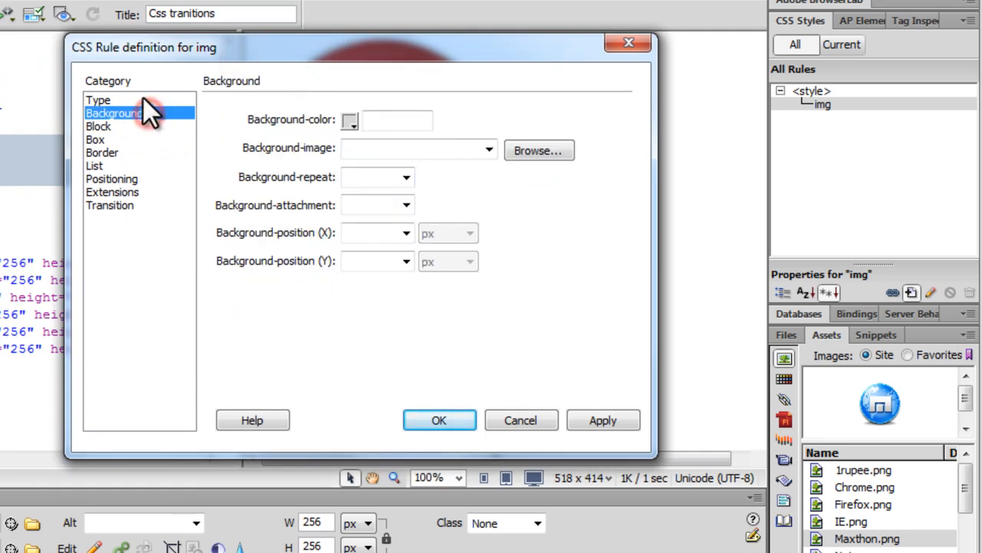
click(101, 152)
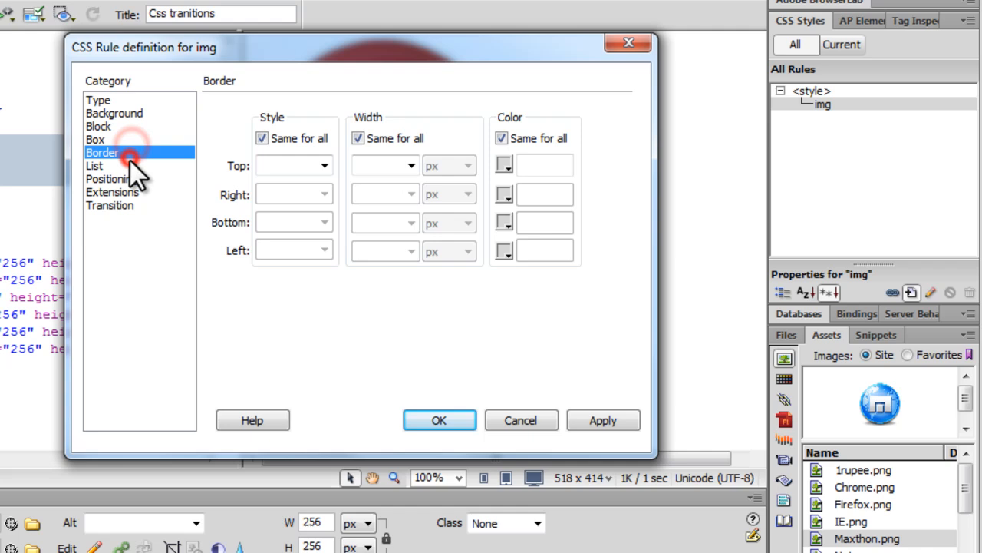
Step: Set Positioning to relative and apply the img rule
click(111, 178)
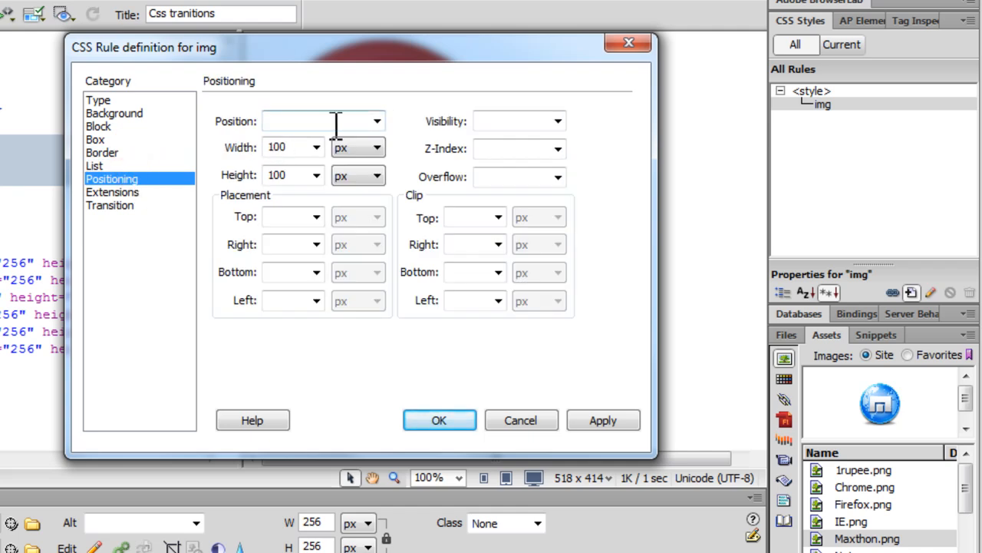
click(375, 121)
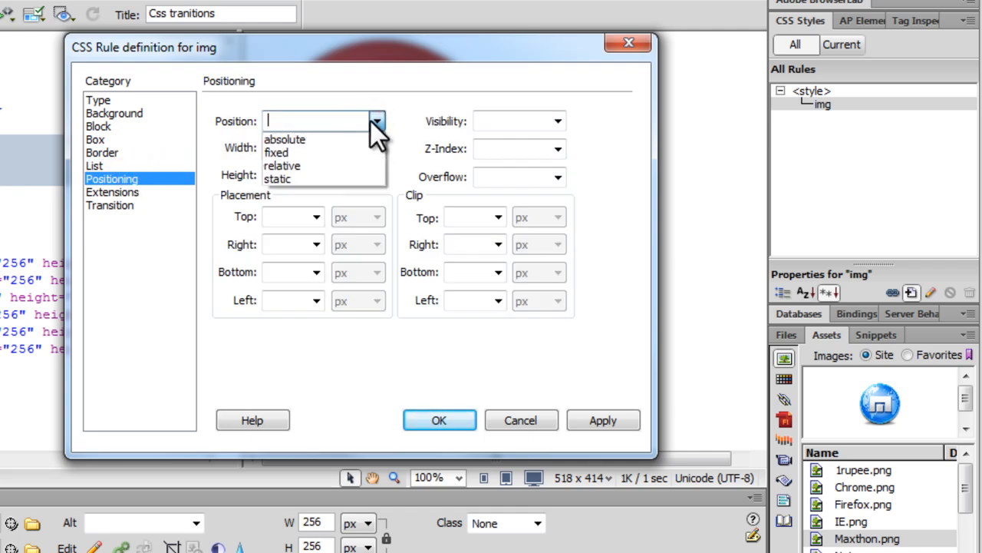
click(282, 166)
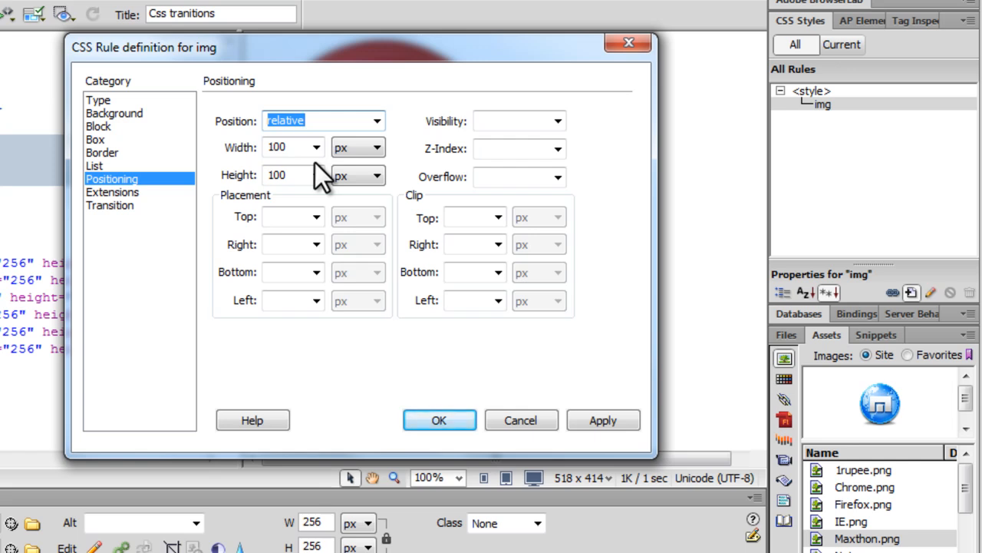
click(439, 421)
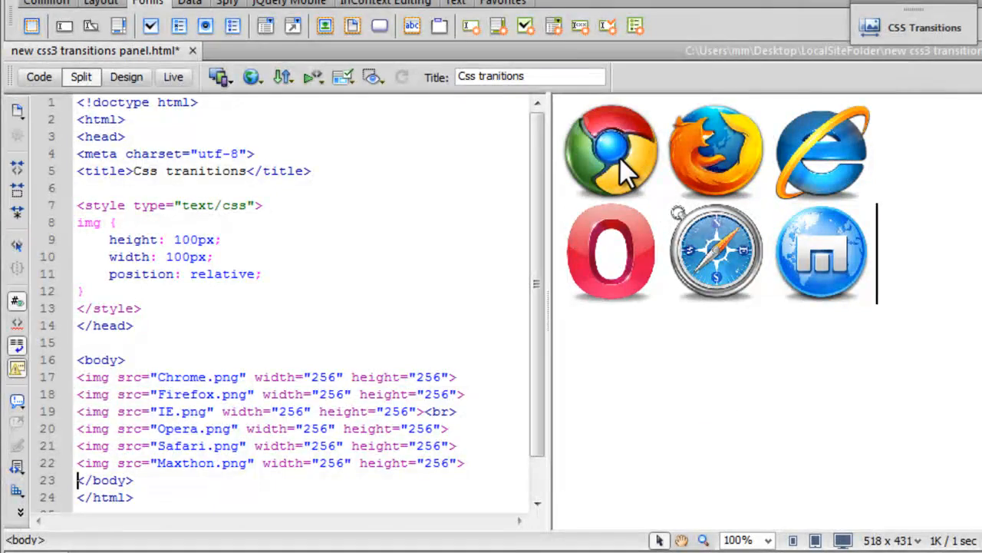
Step: Add opacity:.5; after position: relative; in the img rule's code
click(716, 152)
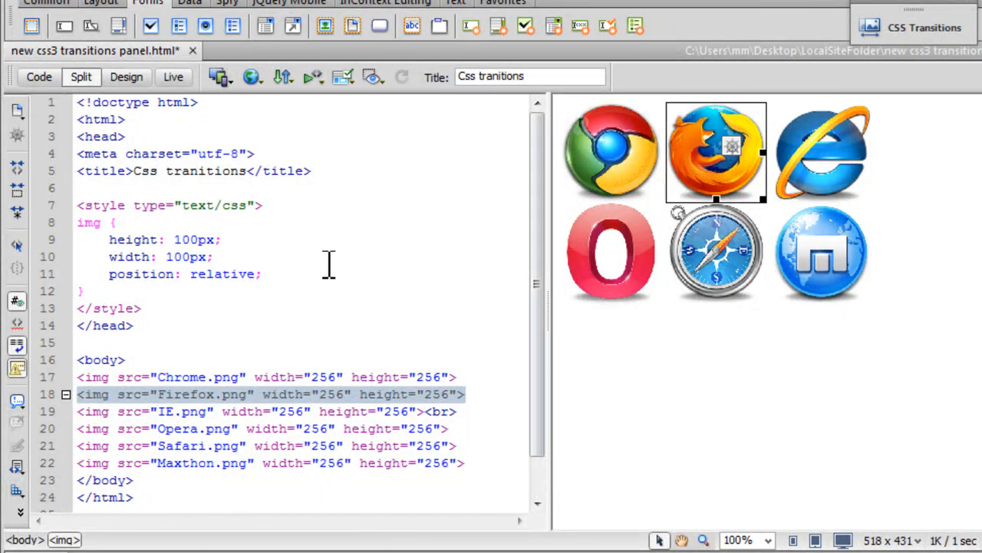
double_click(185, 240)
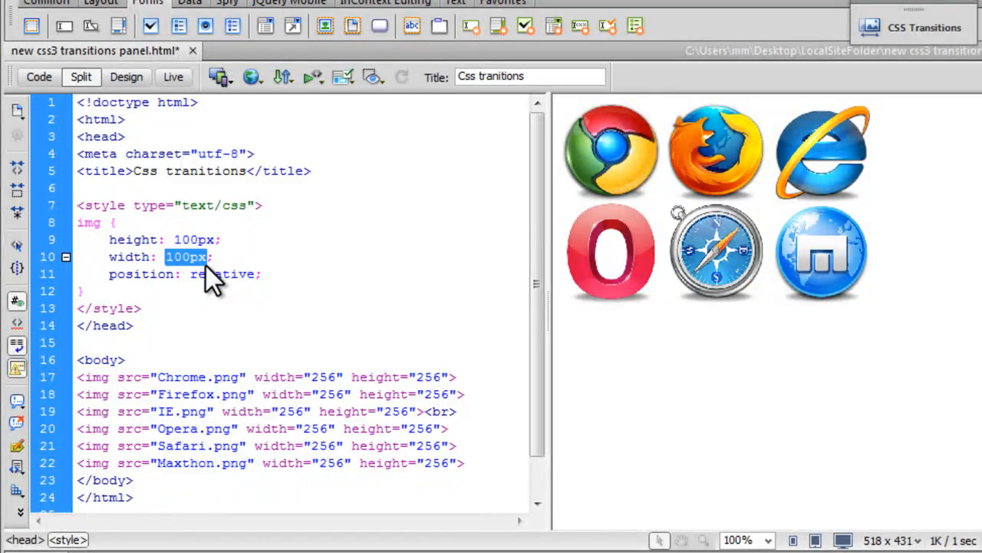
click(264, 274)
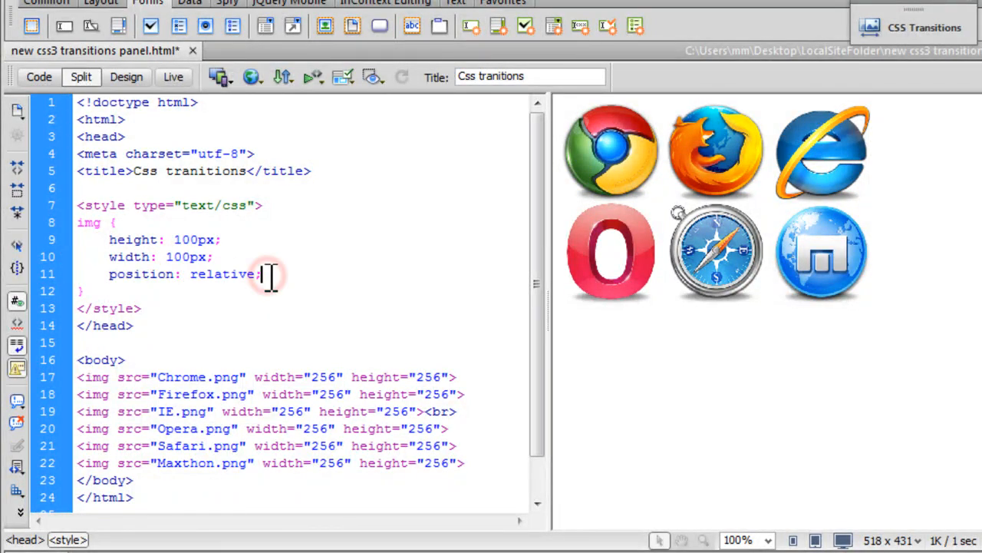
text(opacity:)
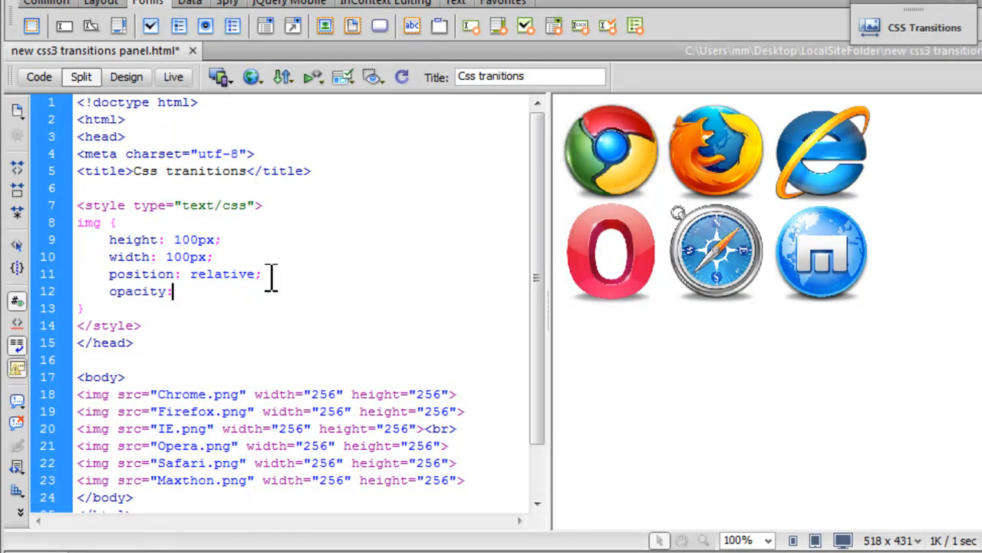
text(.5)
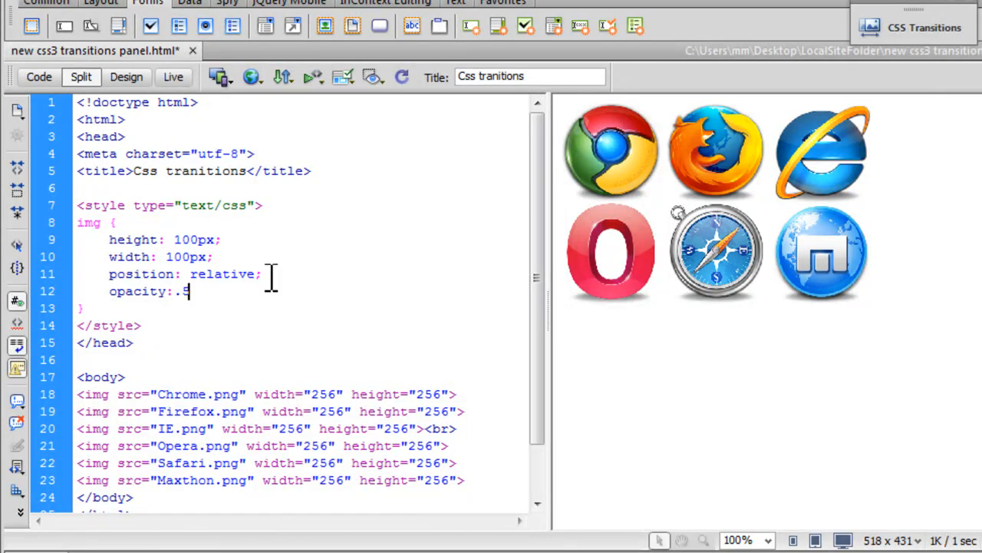
text(5)
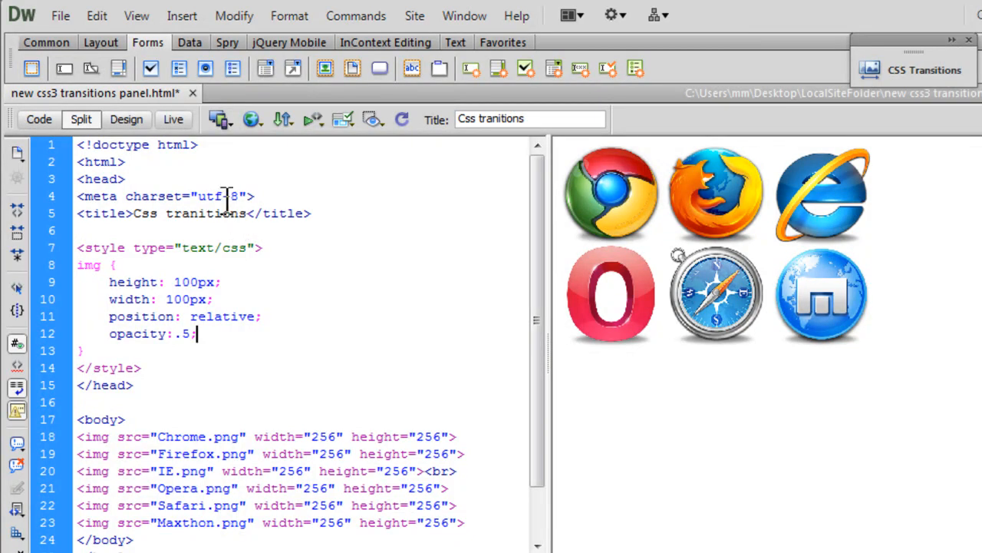
Step: In Modify > Page Properties, enter 100 for the left and top margins
click(181, 16)
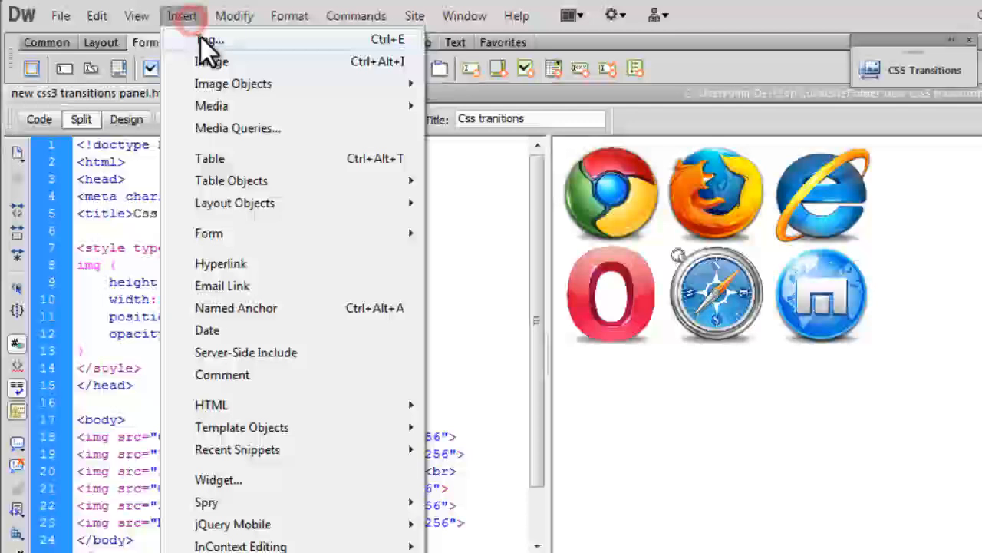
click(233, 15)
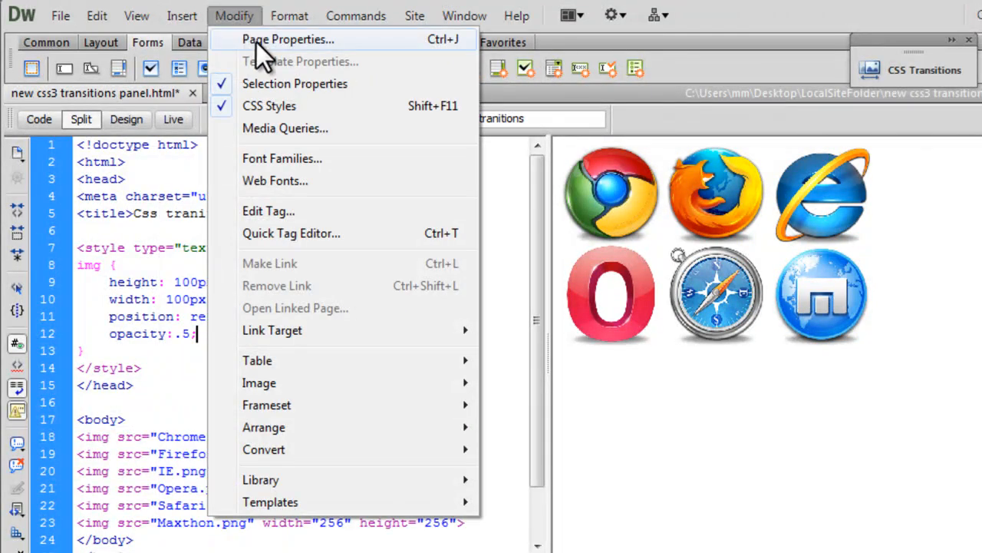
click(289, 40)
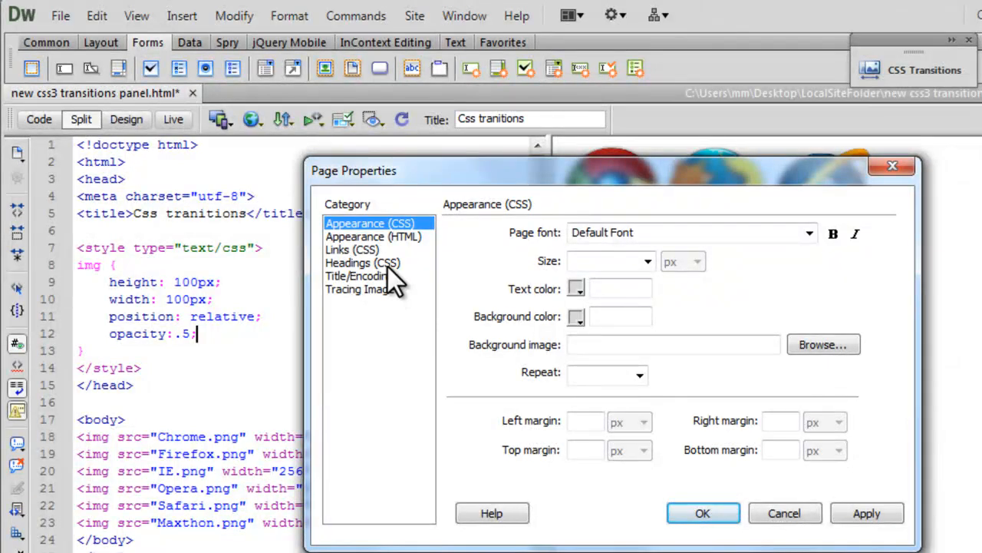
click(586, 420)
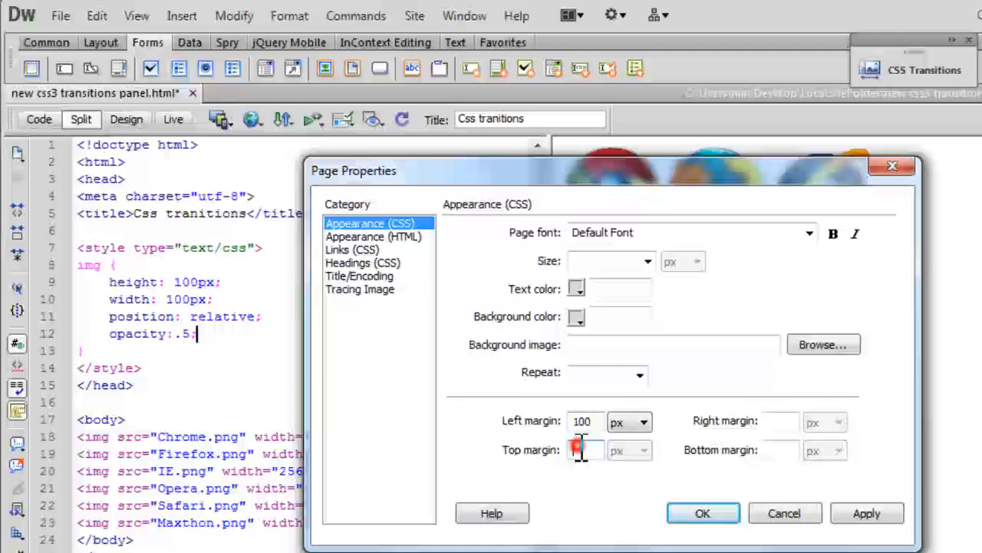
text(100)
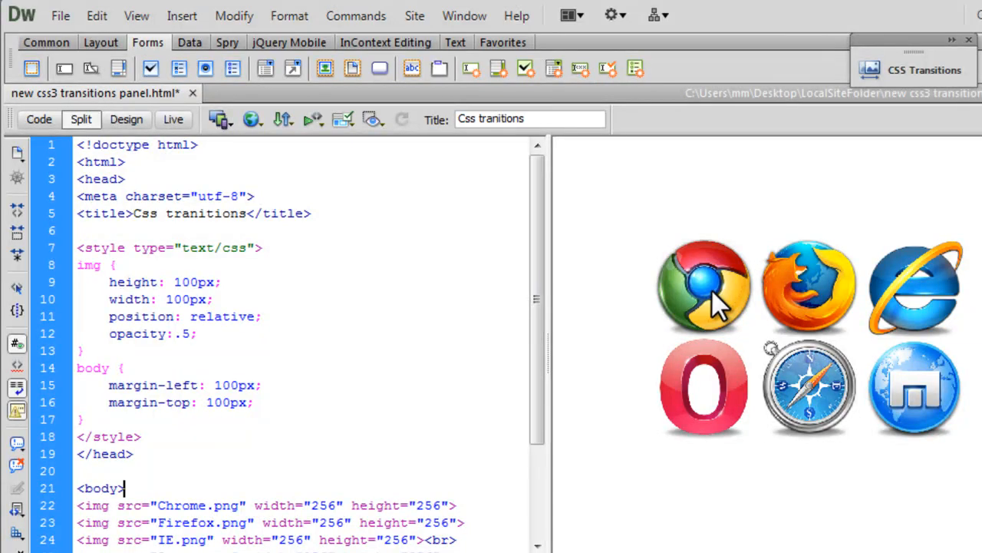
mouse_move(927, 310)
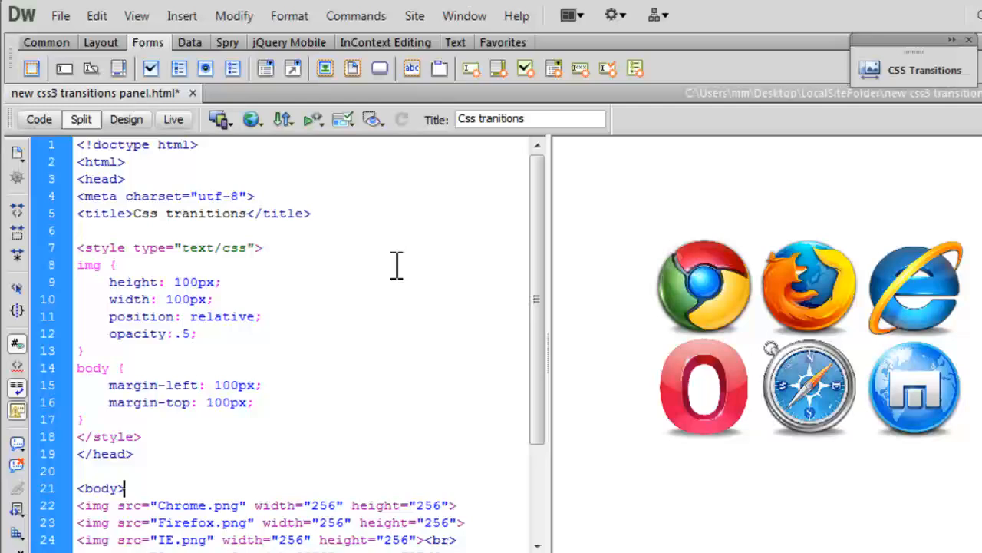
Step: Preview the faded, inset logo grid in Chrome
click(252, 119)
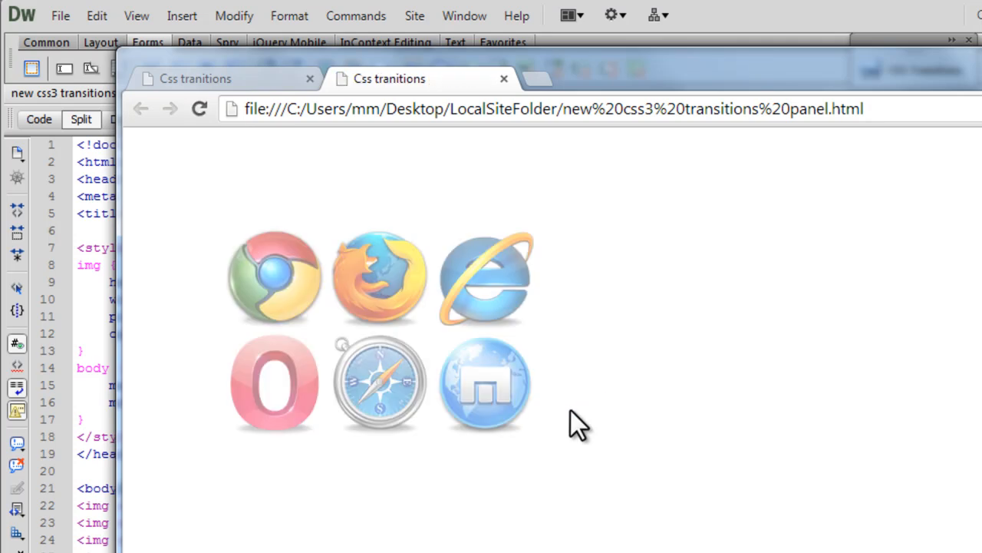
mouse_move(400, 412)
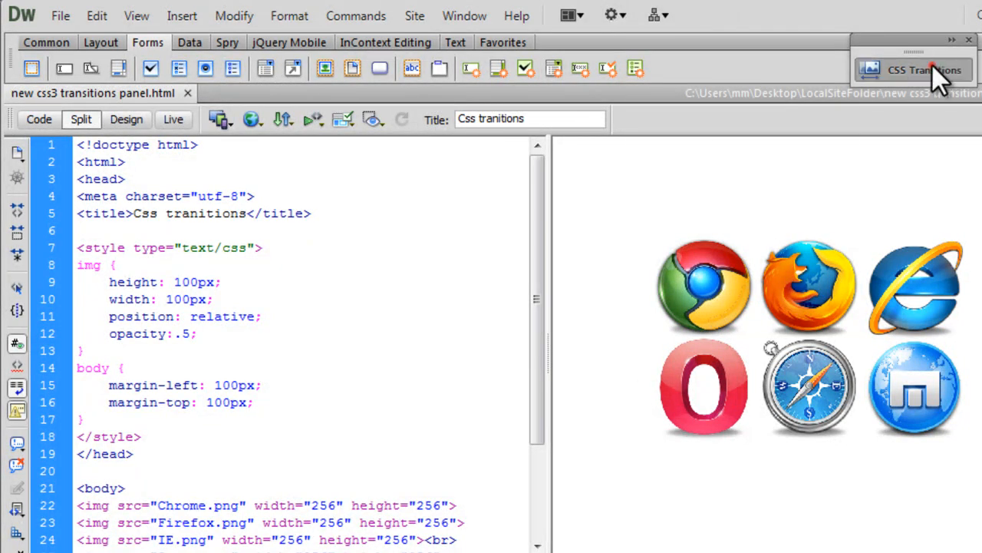
Step: Show the CSS Transitions panel via Window and start a new transition with +
click(914, 70)
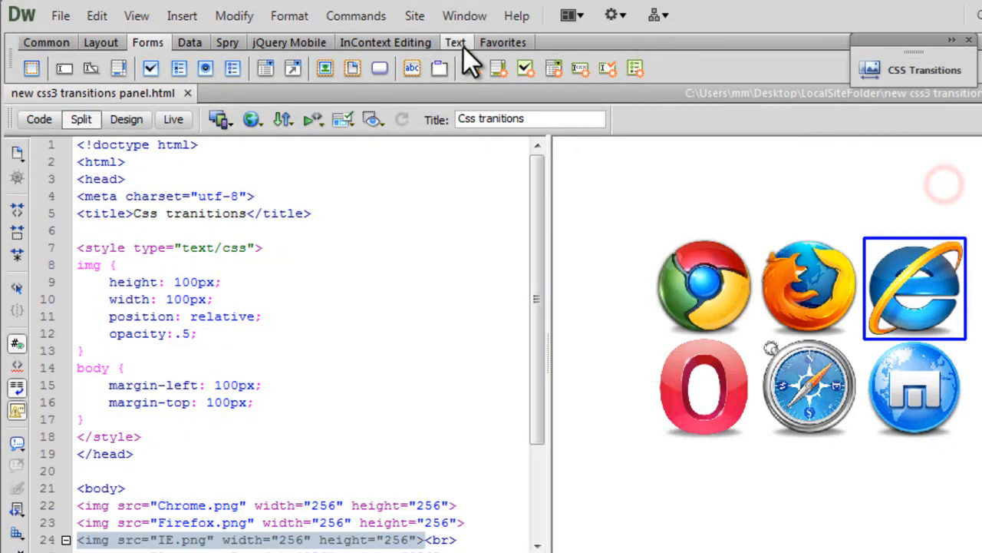
click(464, 15)
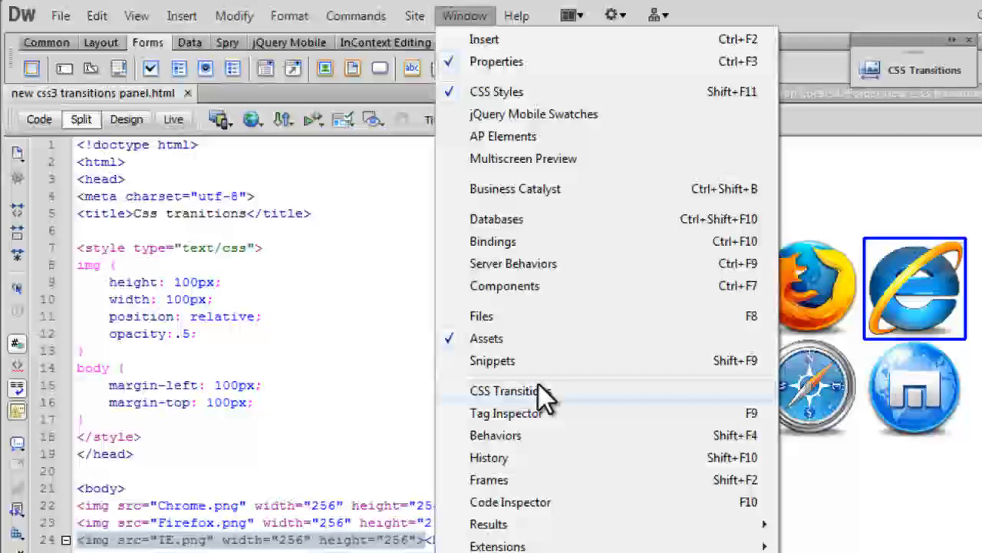
click(504, 391)
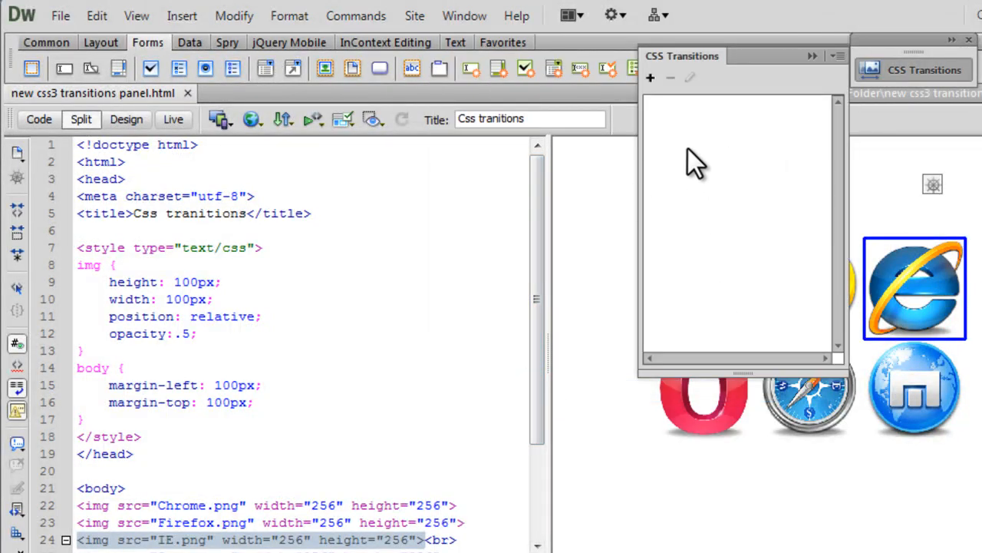
click(651, 76)
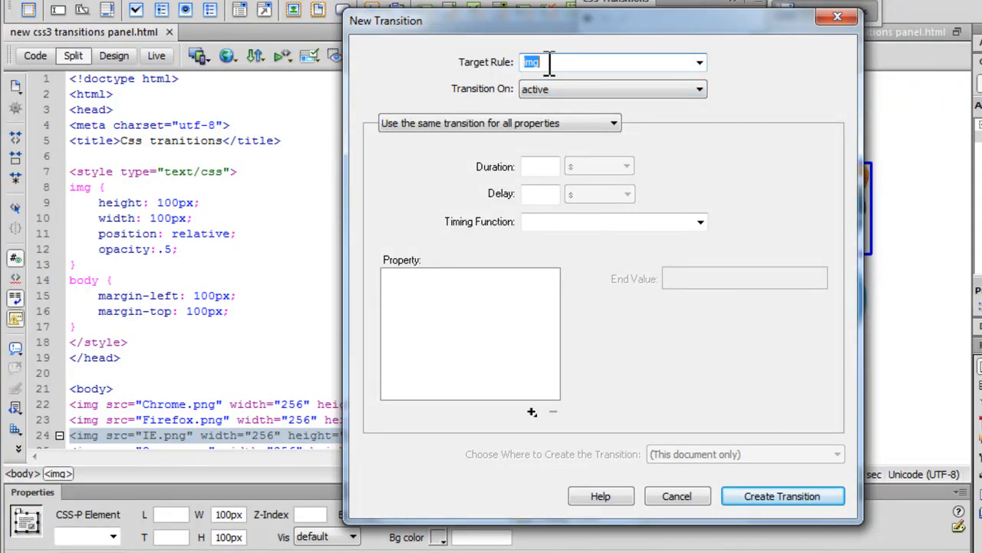
Step: Trigger the transition on hover with one shared transition for all properties
click(697, 89)
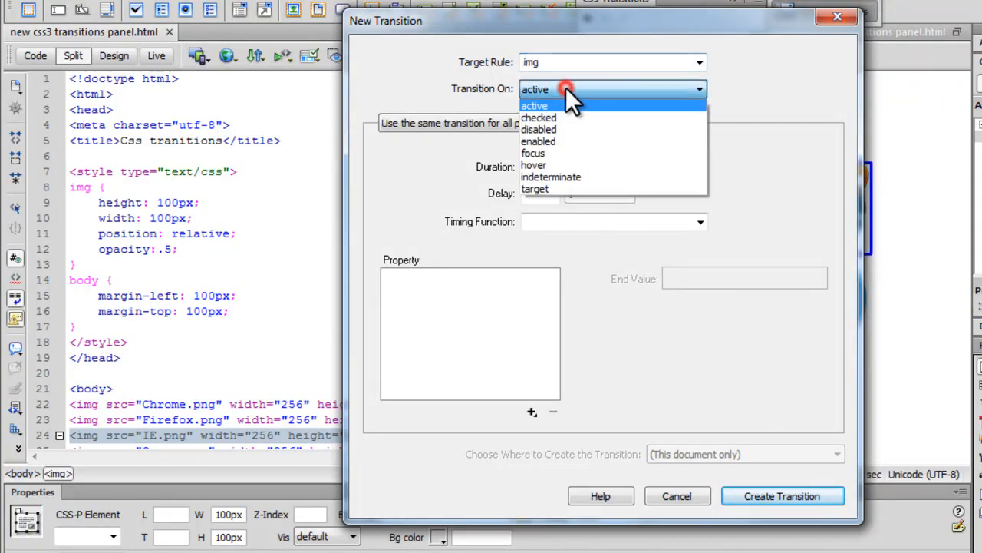
mouse_move(535, 166)
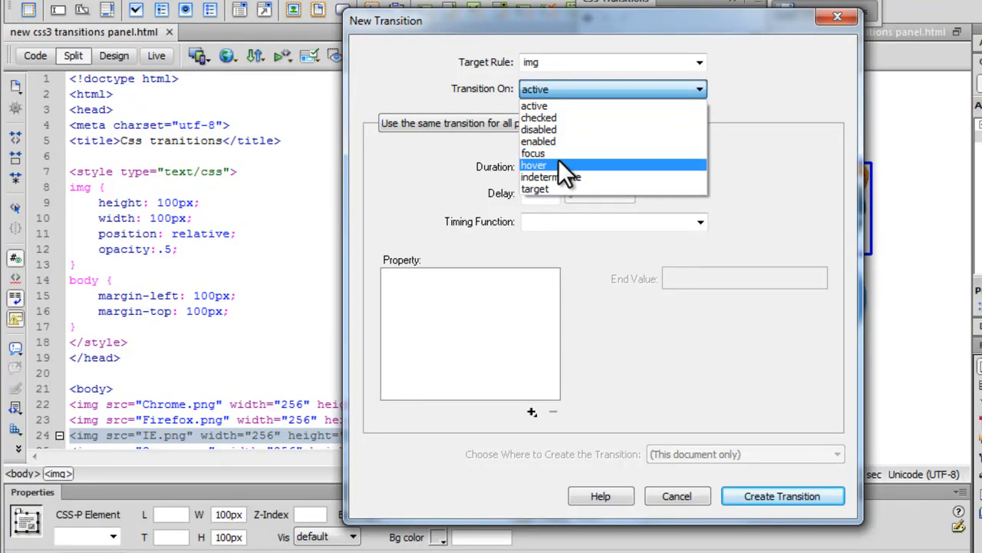
click(534, 164)
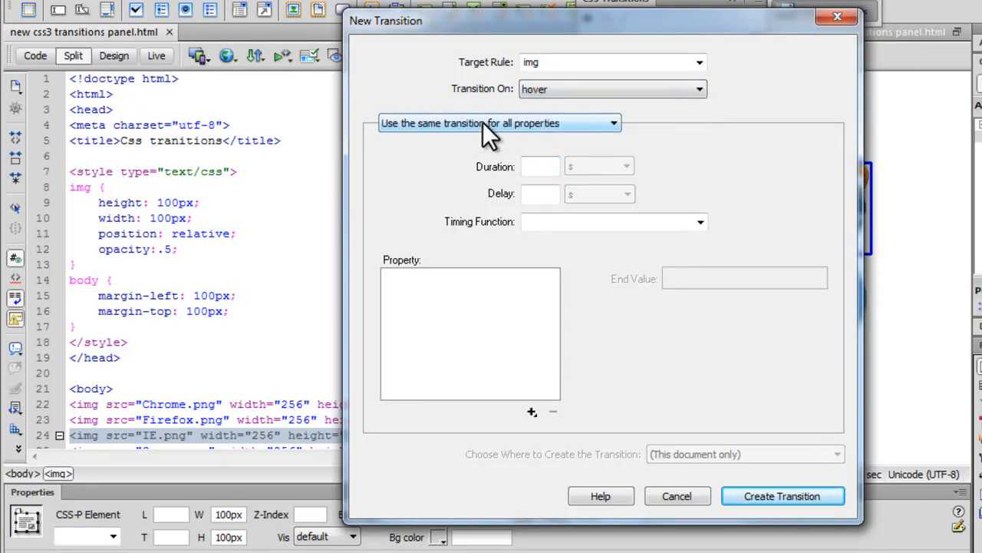
mouse_move(458, 150)
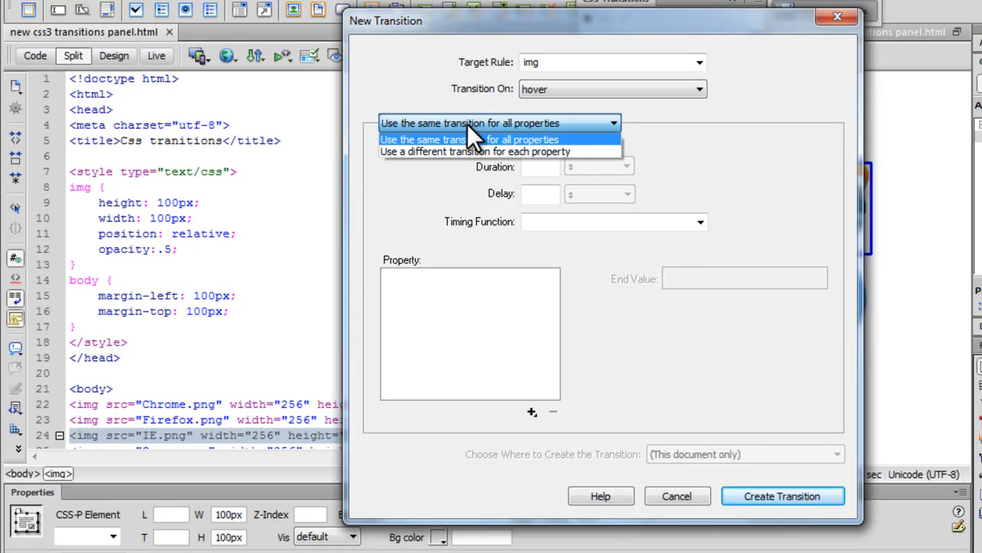
click(470, 138)
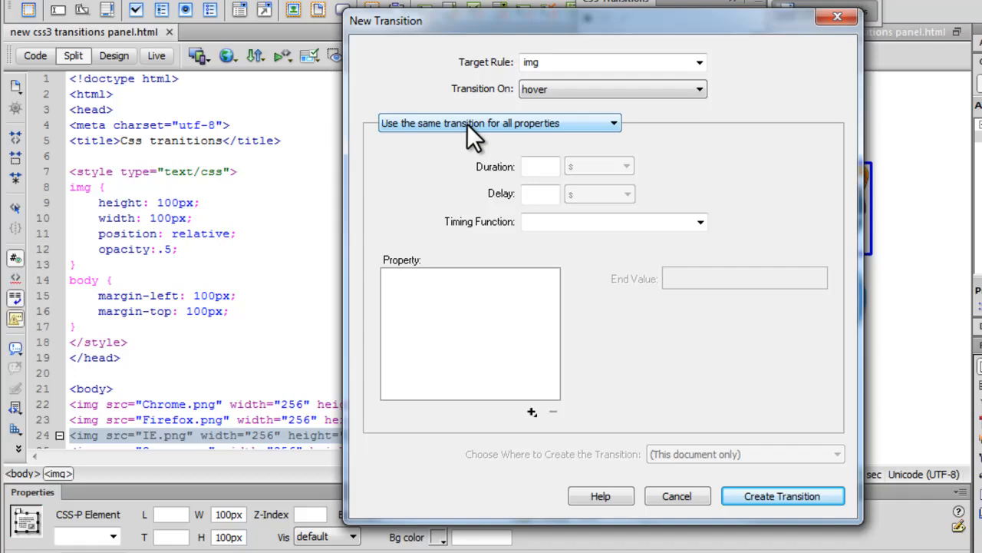
Step: Give the transition a .5 s duration and ease-out timing function
click(540, 166)
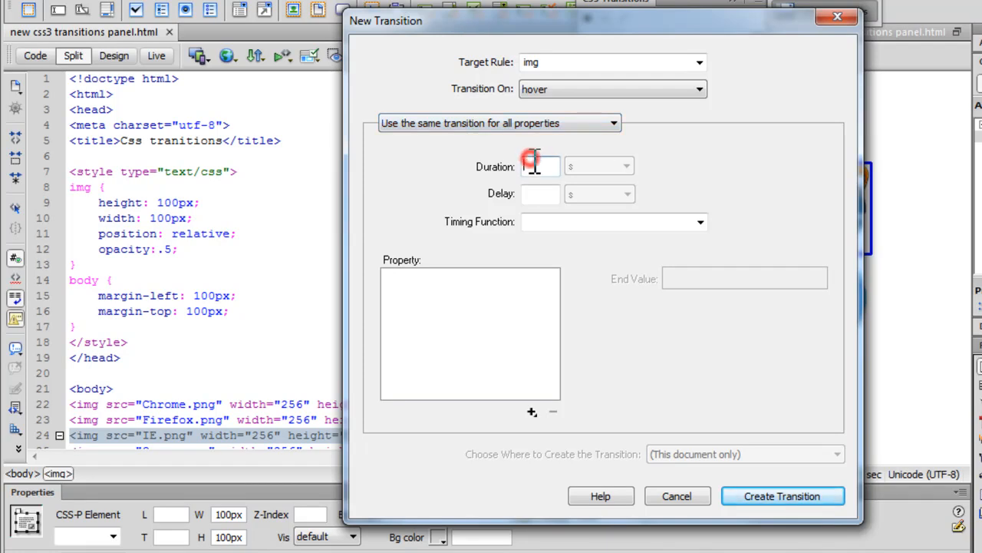
text(.5)
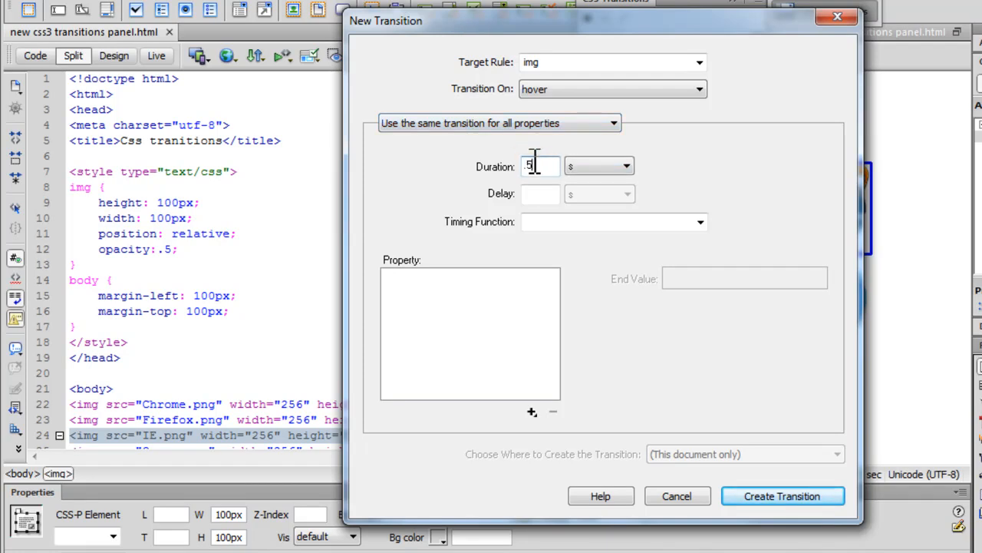
click(627, 166)
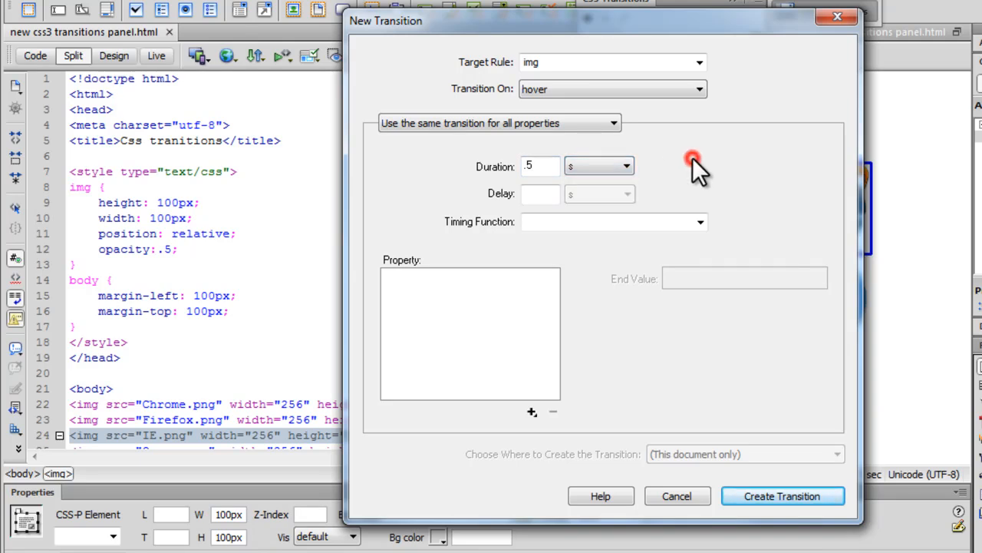
mouse_move(698, 237)
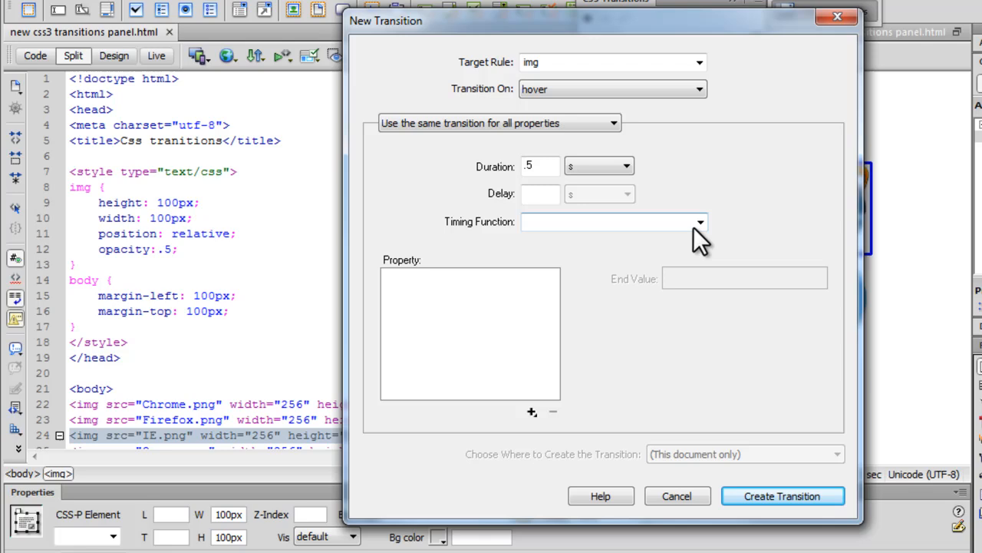
click(698, 221)
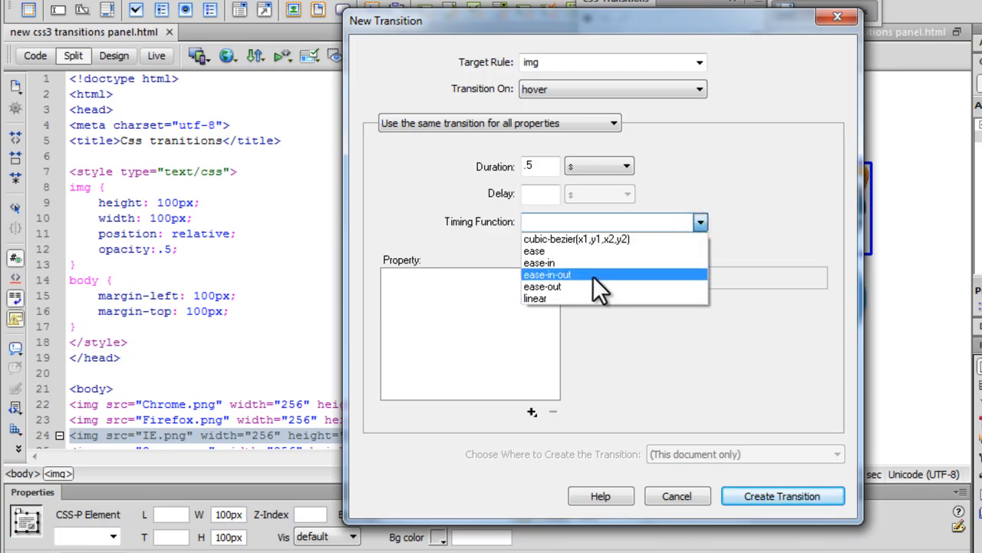
click(543, 287)
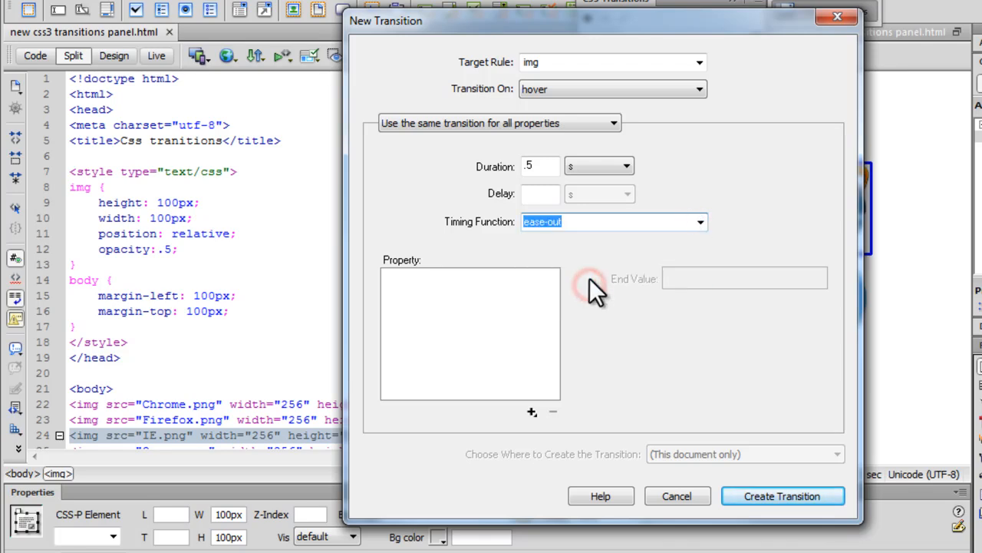
mouse_move(597, 275)
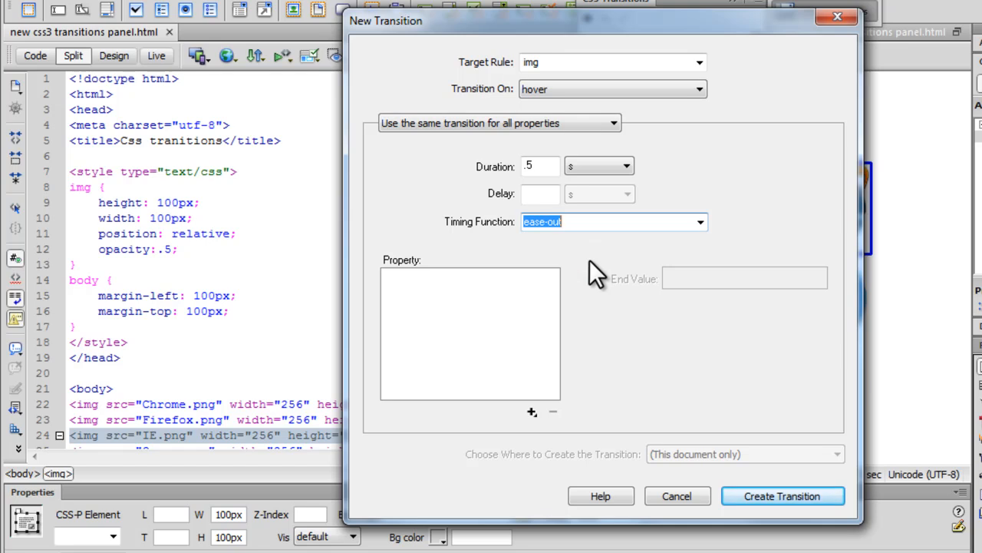
mouse_move(540, 399)
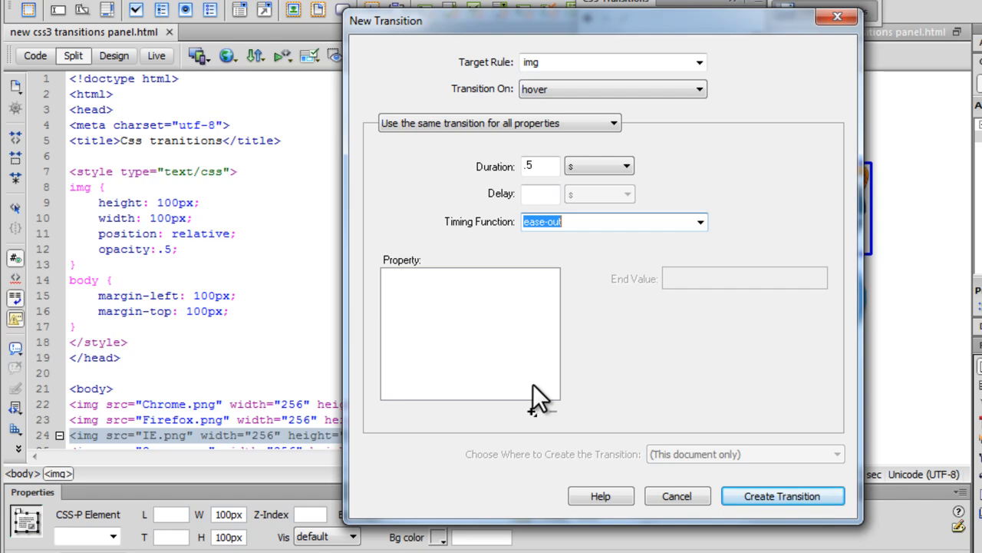
Step: Add opacity as an animated property with end value 1
click(470, 333)
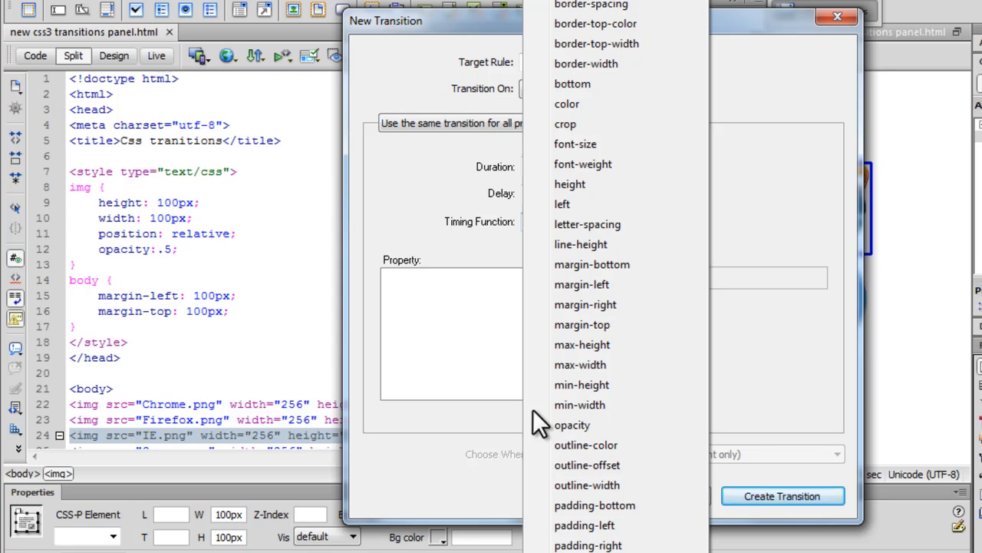
click(571, 423)
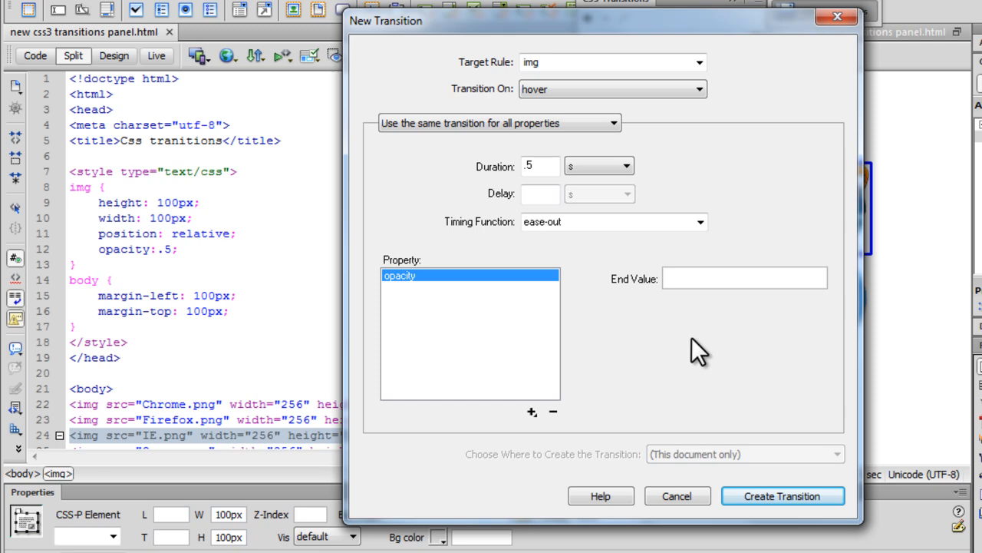
text(1)
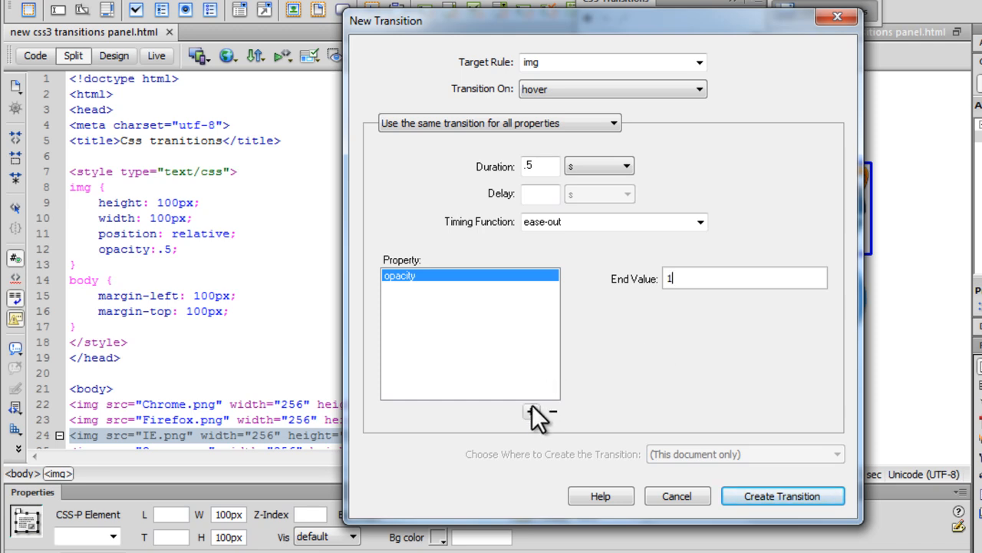
Step: Add transform with end value scale(2) and create the transition, writing its CSS
click(534, 411)
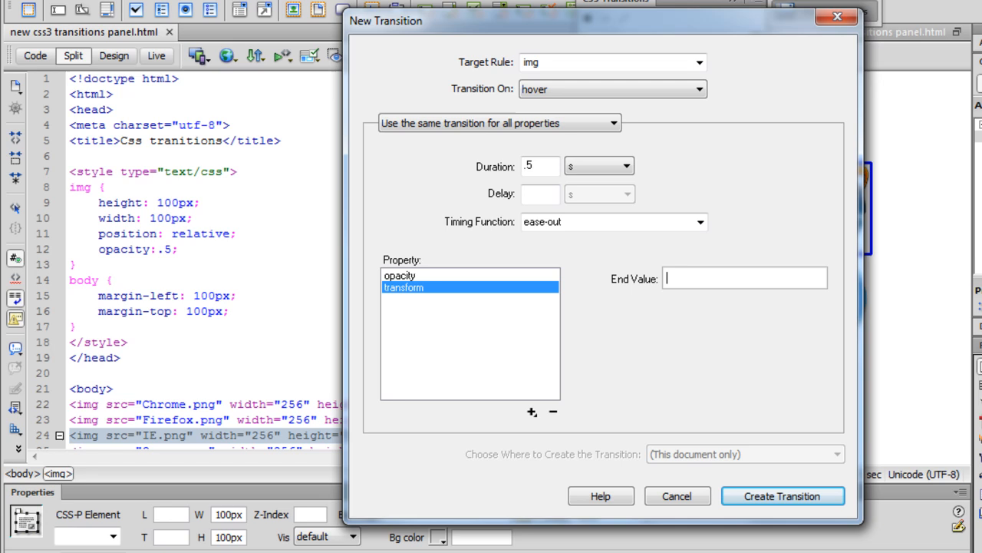
mouse_move(679, 439)
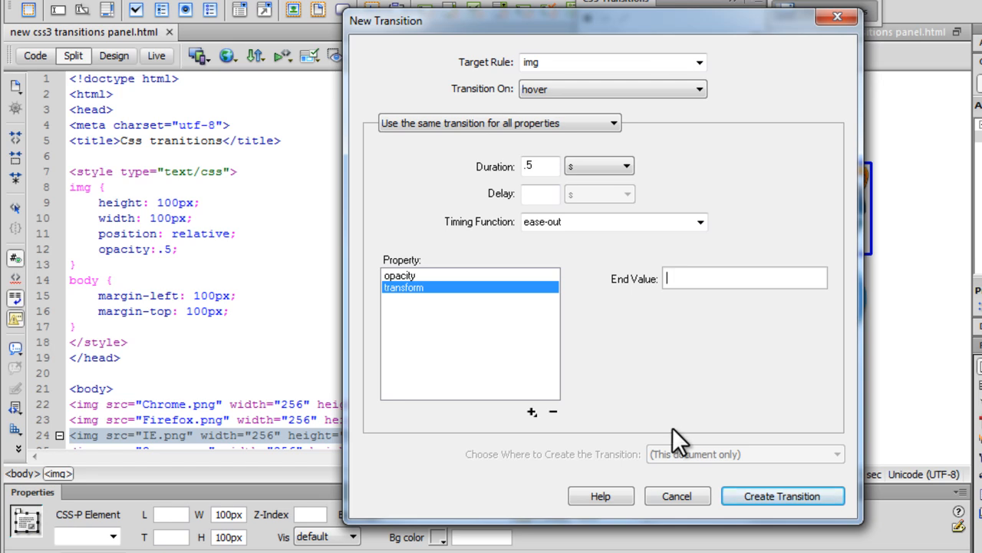
text(scale())
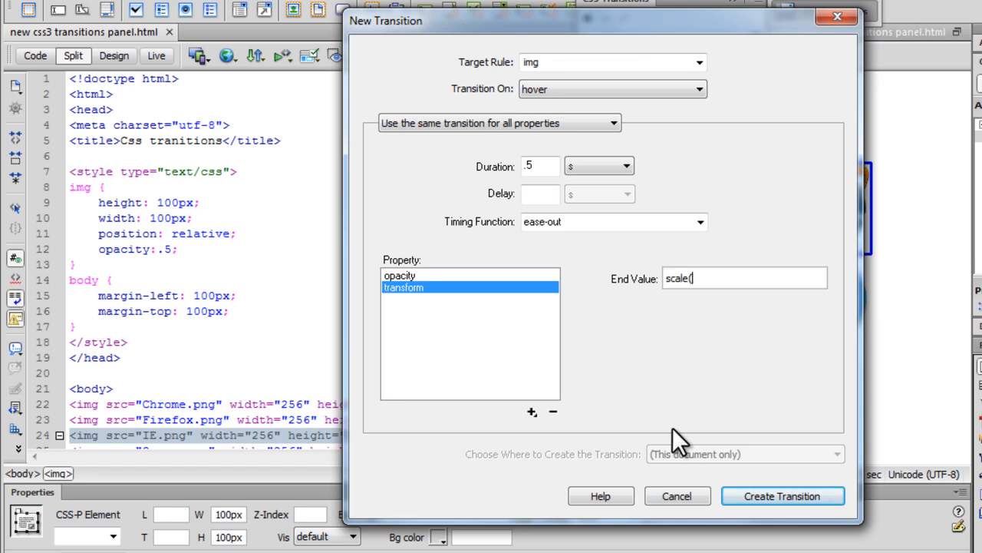
text(2))
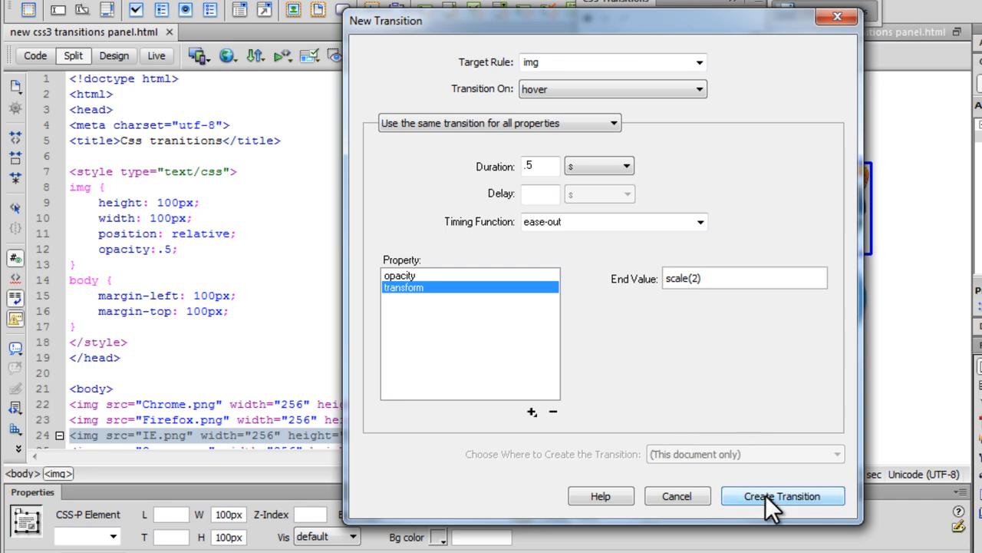
click(783, 496)
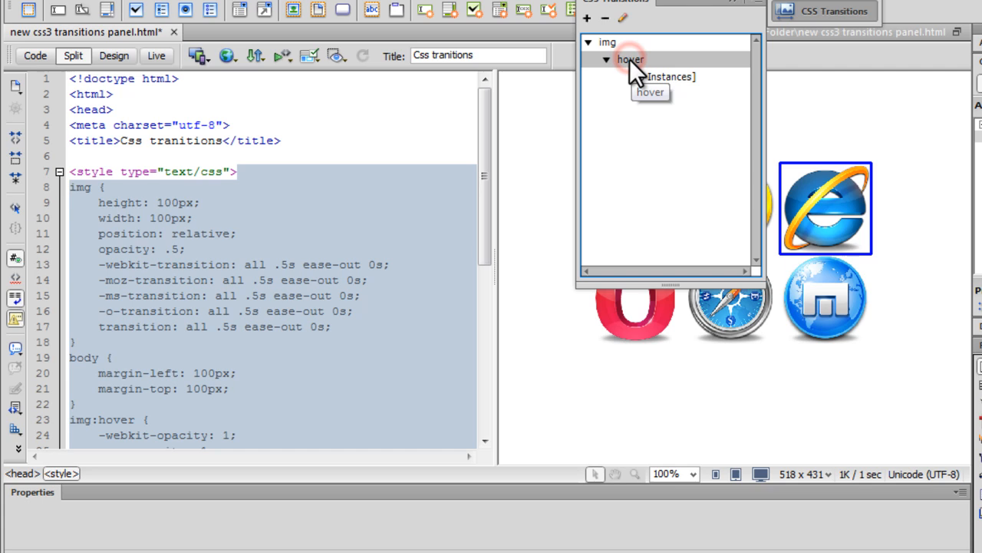
Step: Return to the code and review the img:hover rule's webkit-prefixed lines
click(629, 60)
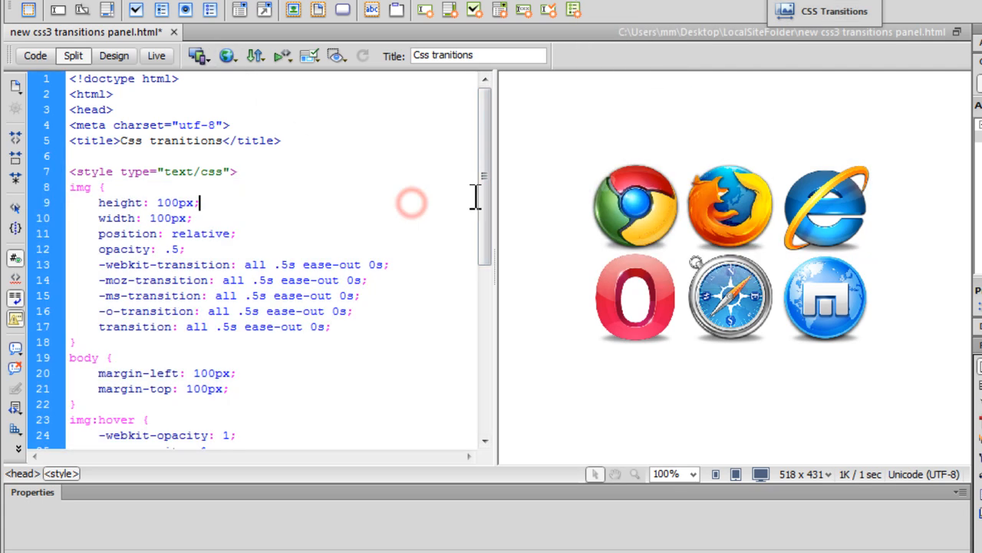
scroll(down, 3)
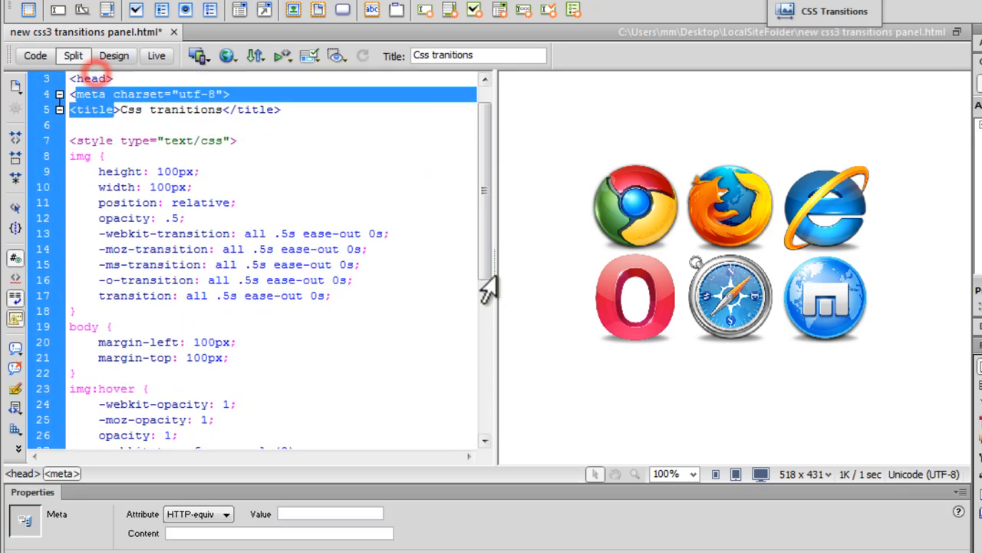
scroll(down, 3)
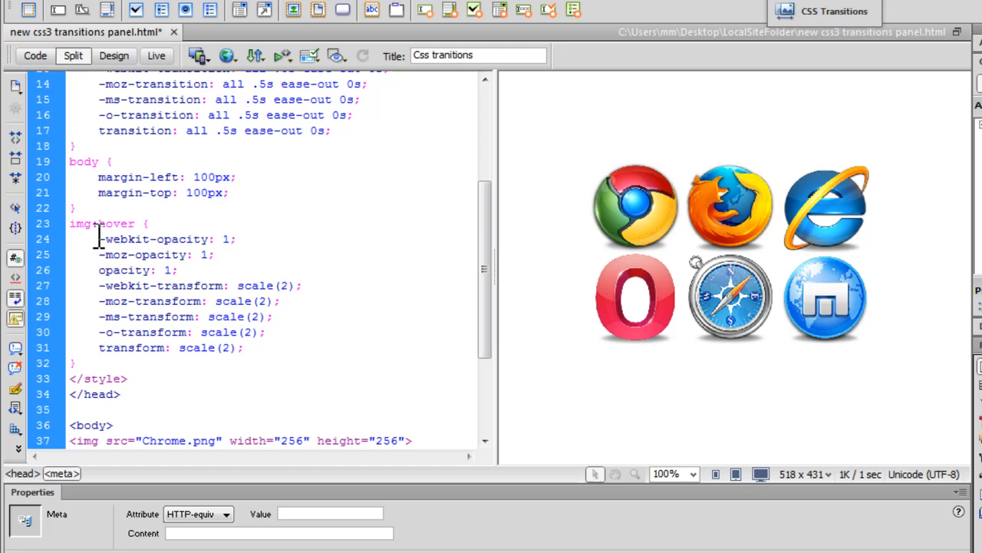
click(129, 284)
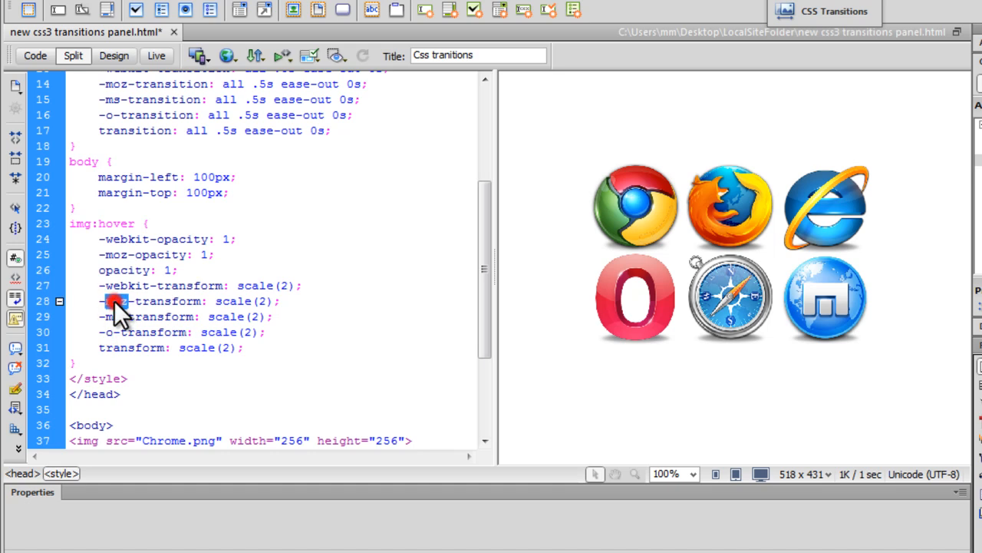
double_click(126, 284)
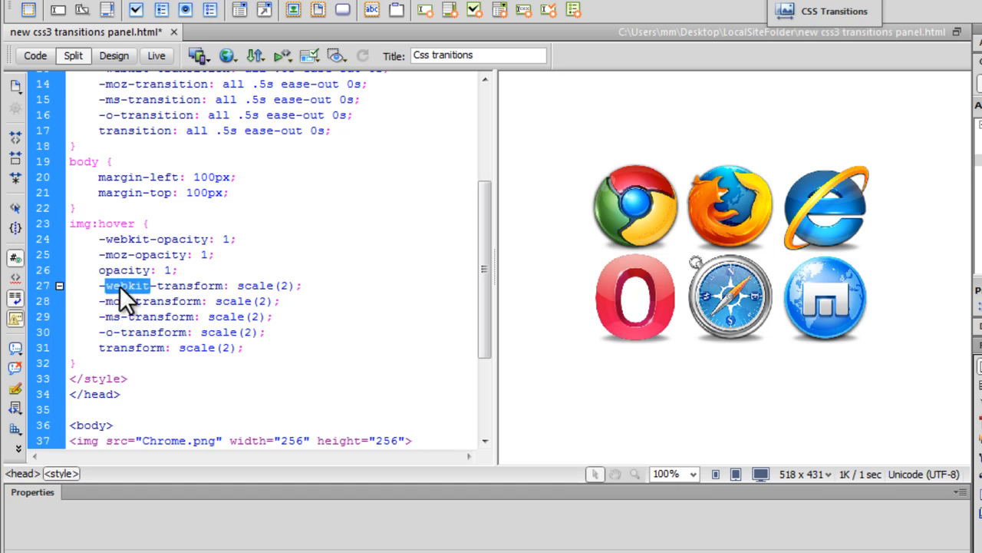
mouse_move(499, 277)
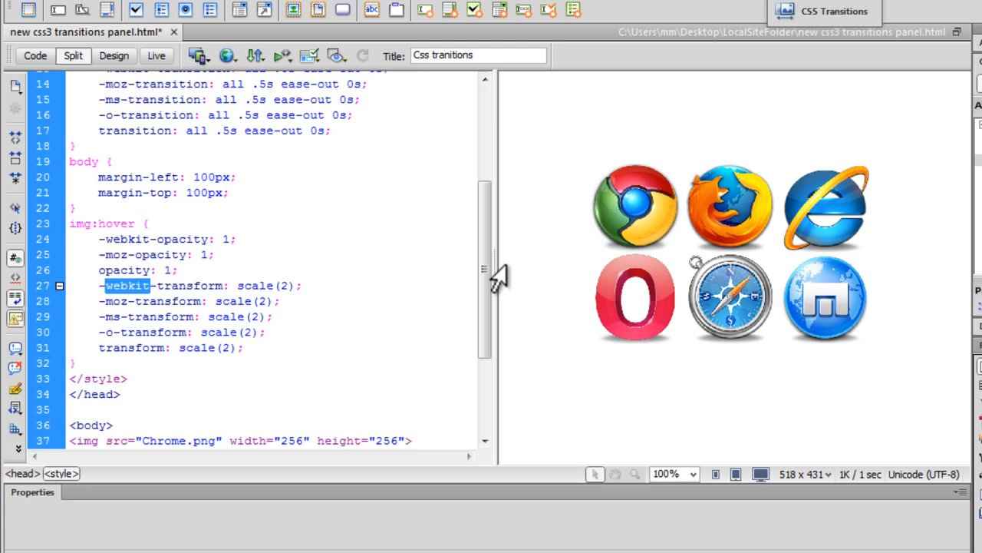
Step: Scroll back to the top and show the list of preview browsers
scroll(up, 3)
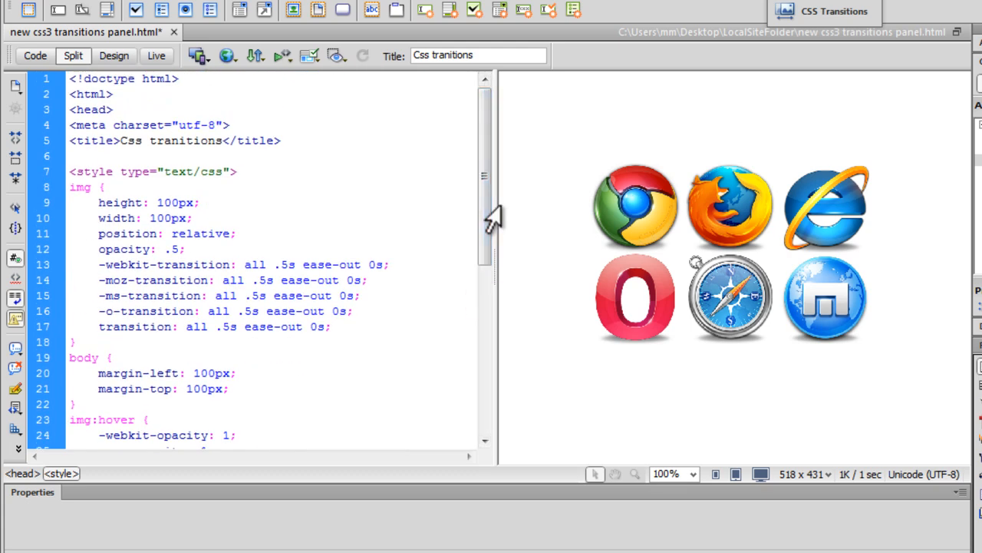
click(227, 55)
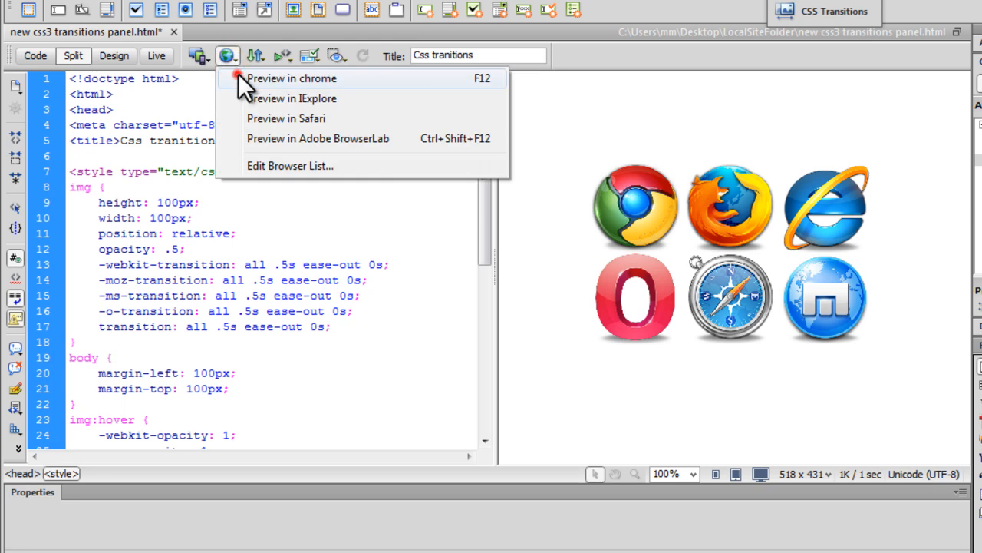
Step: Preview the page in Chrome and test the hover scale and opacity on each logo
click(292, 79)
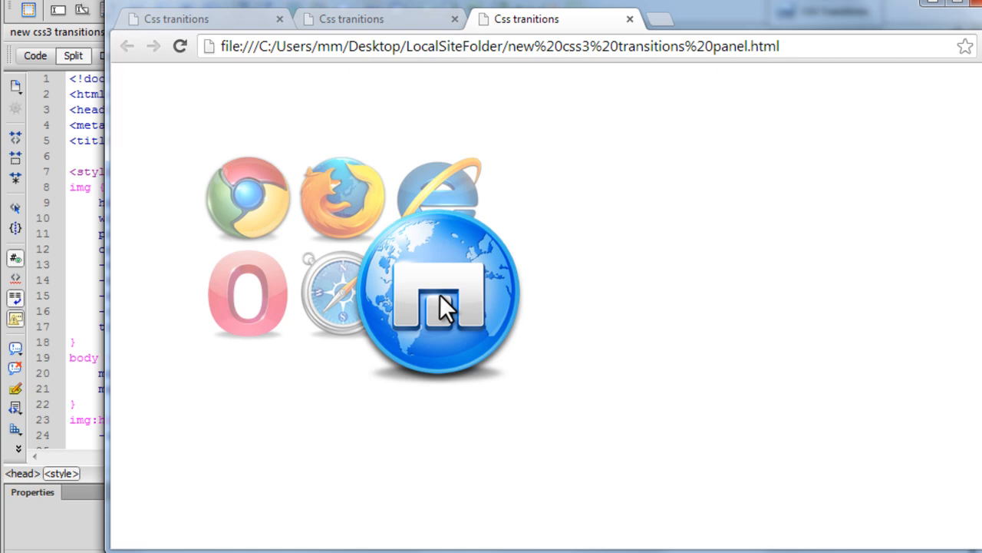
mouse_move(334, 208)
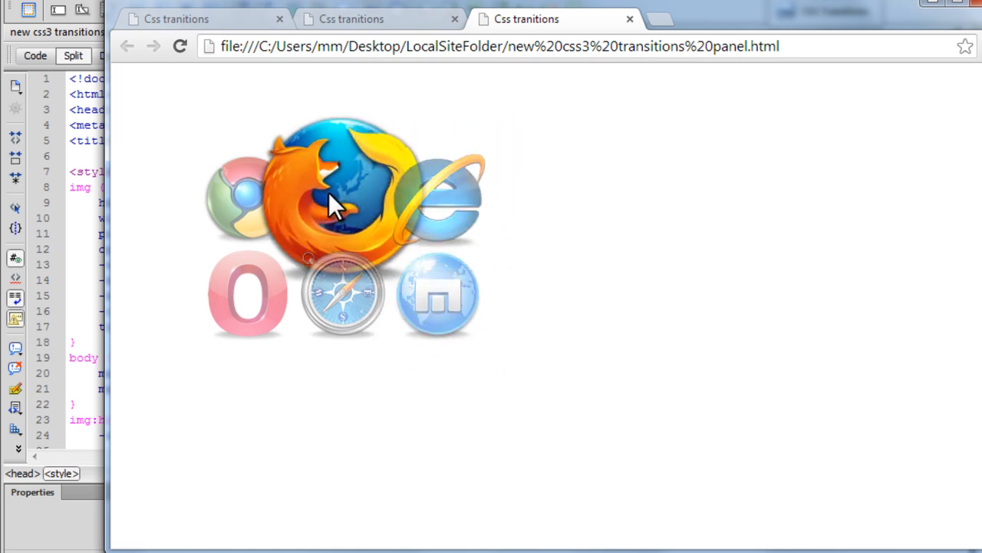
mouse_move(249, 299)
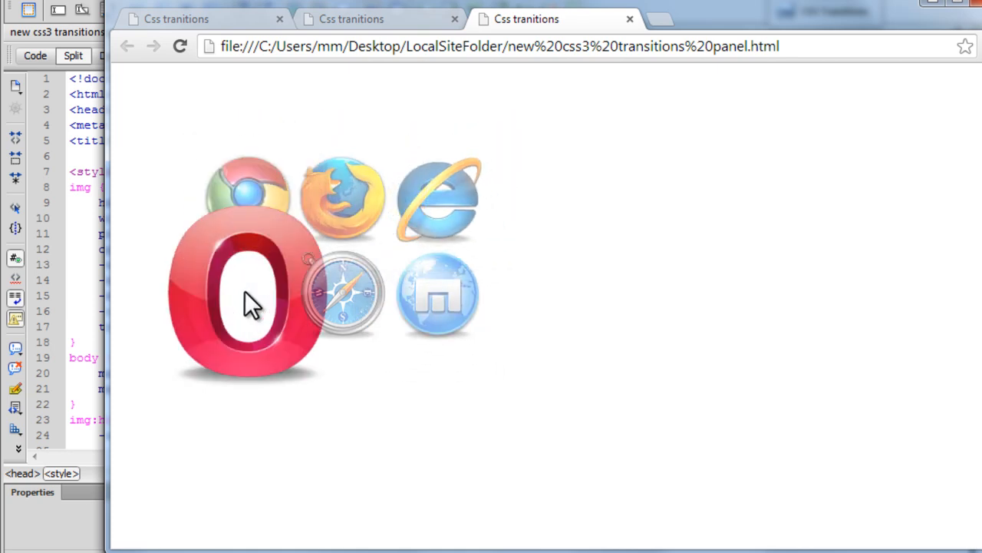
mouse_move(437, 307)
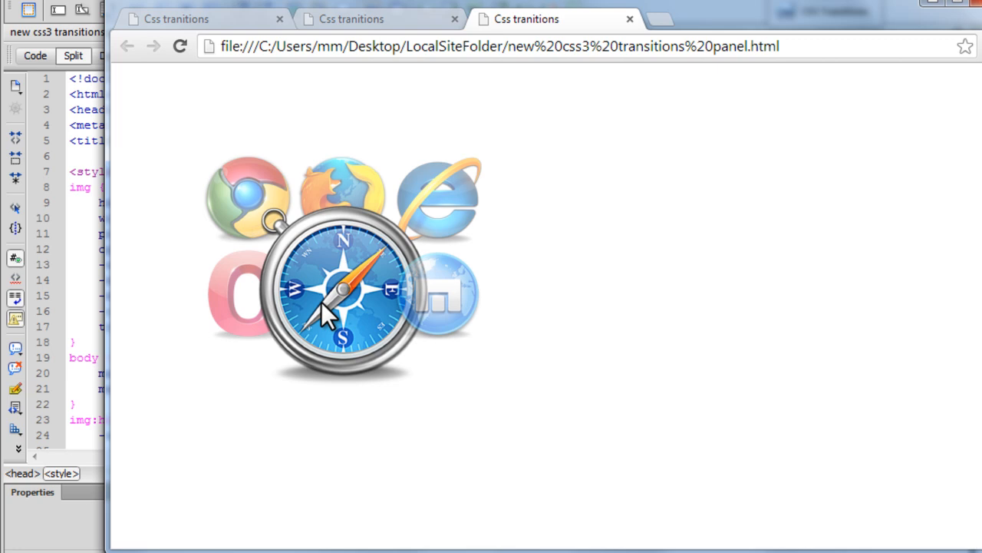
mouse_move(955, 27)
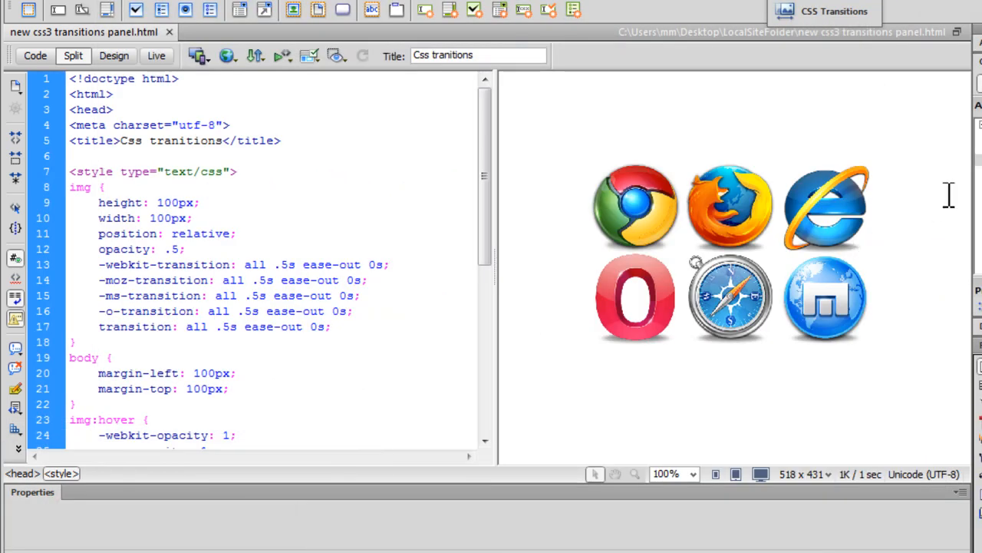
Step: Edit the hover transition to add z-index with end value 999 and save it
click(823, 11)
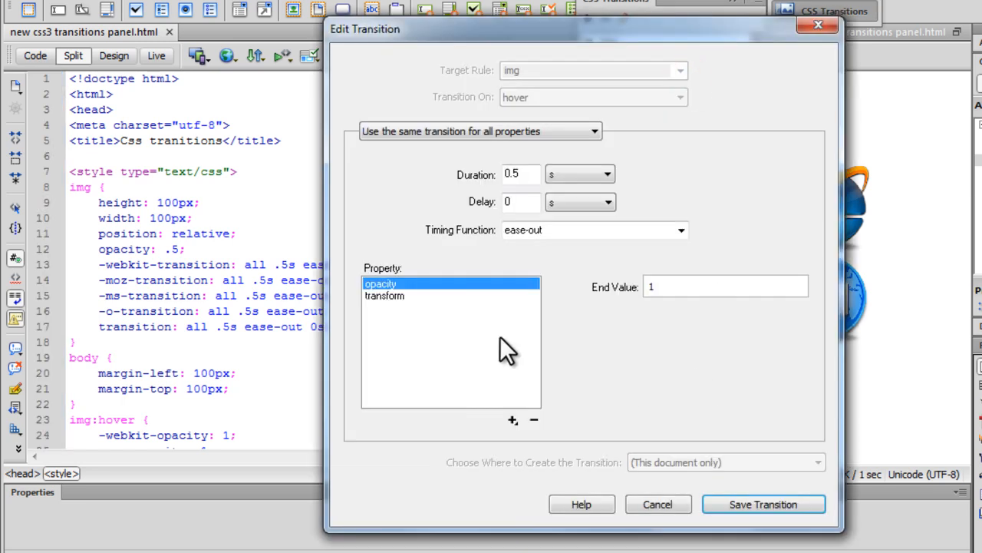
click(513, 419)
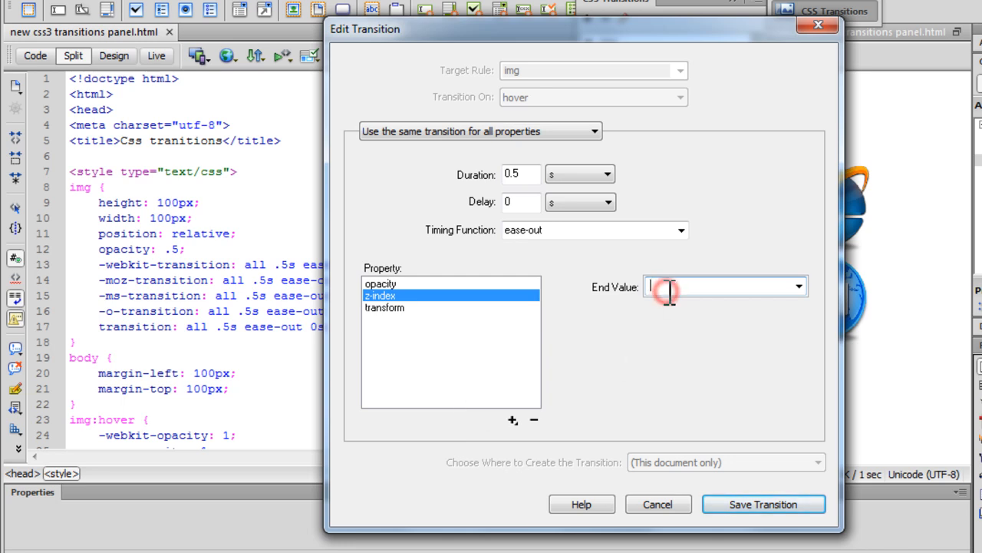
text(999)
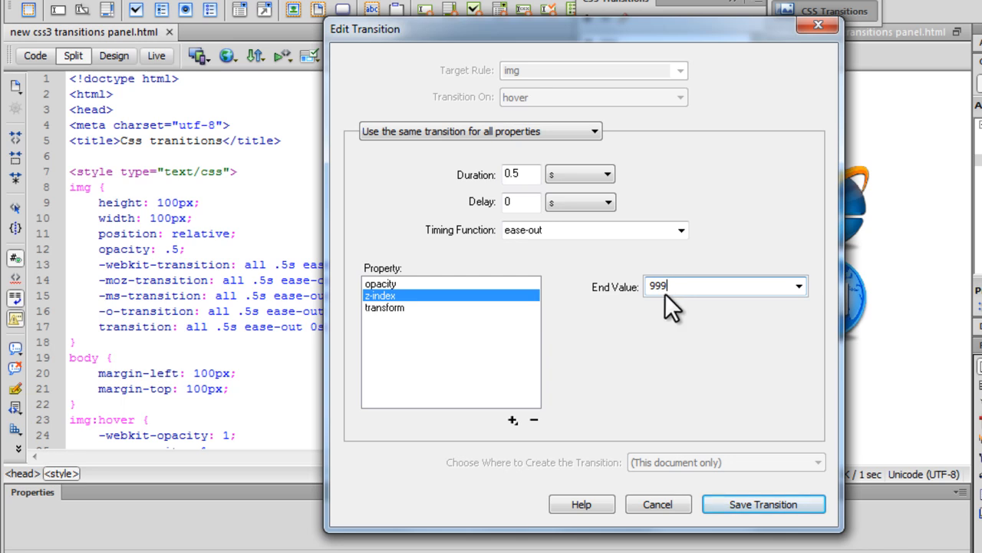
mouse_move(763, 504)
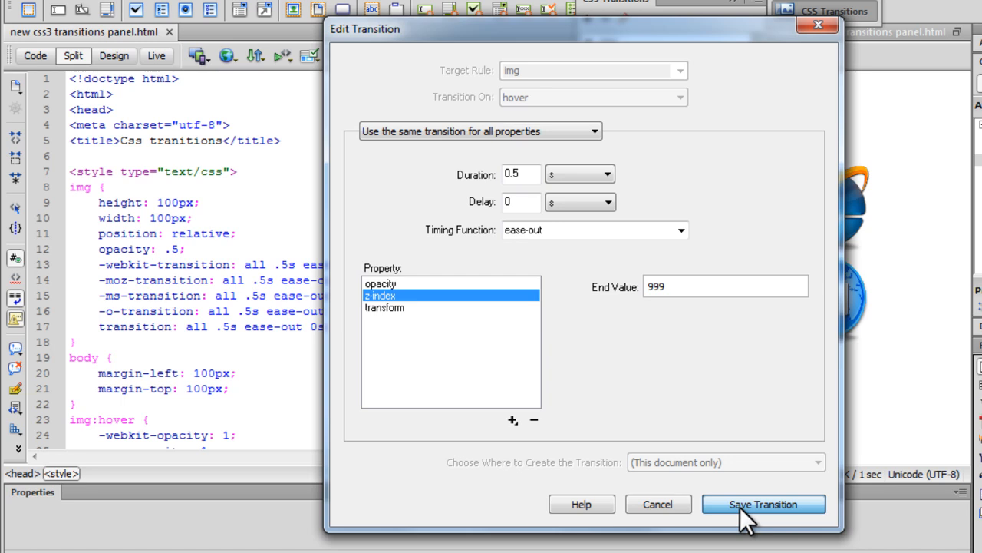
click(763, 504)
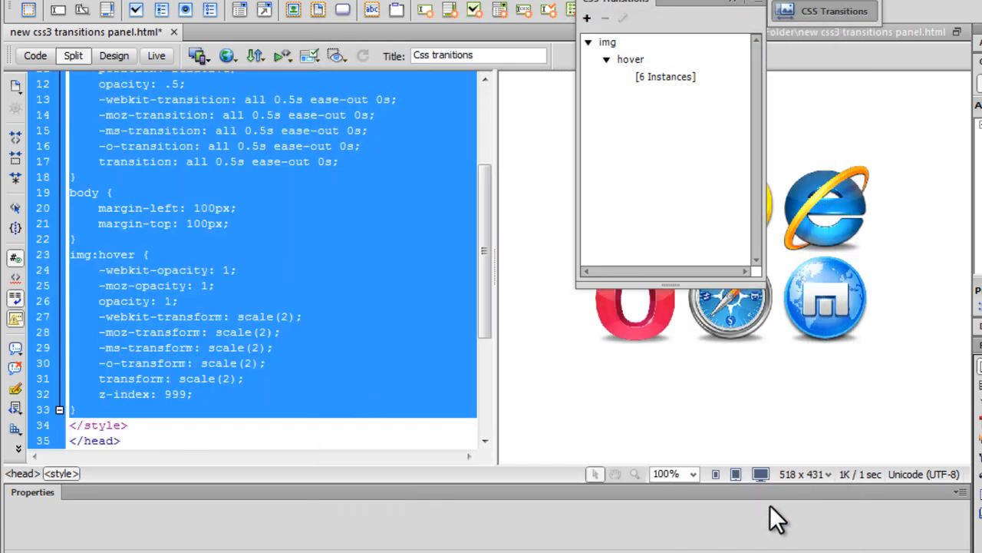
click(255, 55)
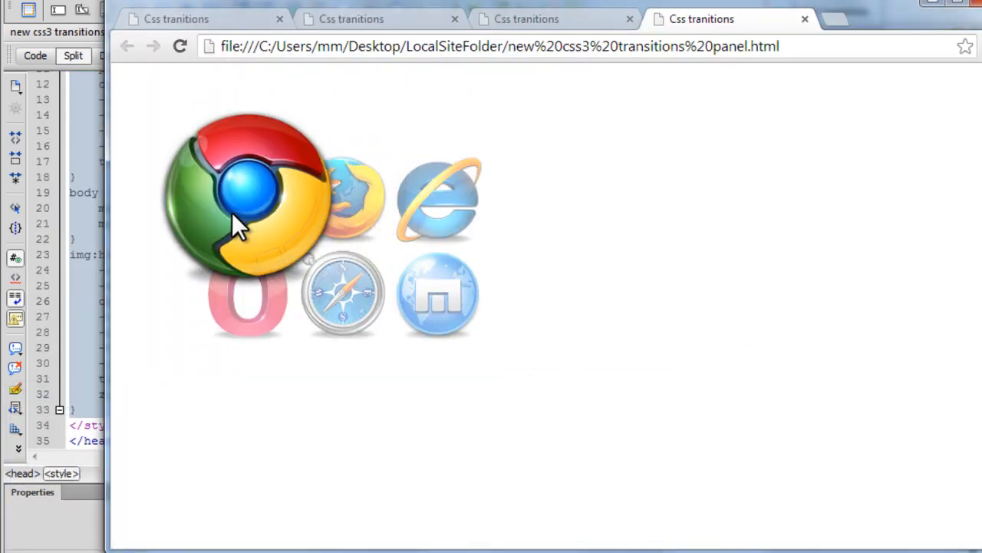
mouse_move(361, 322)
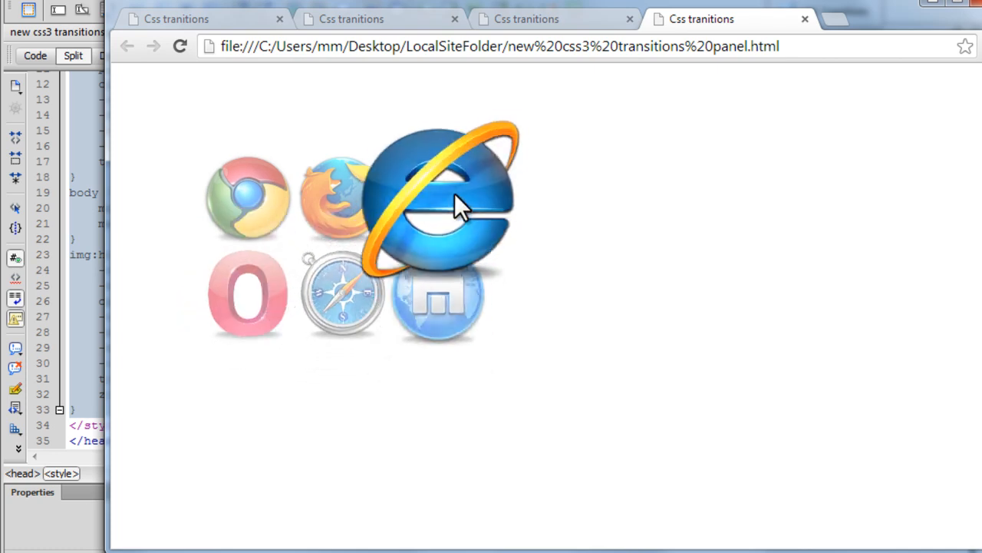
mouse_move(442, 299)
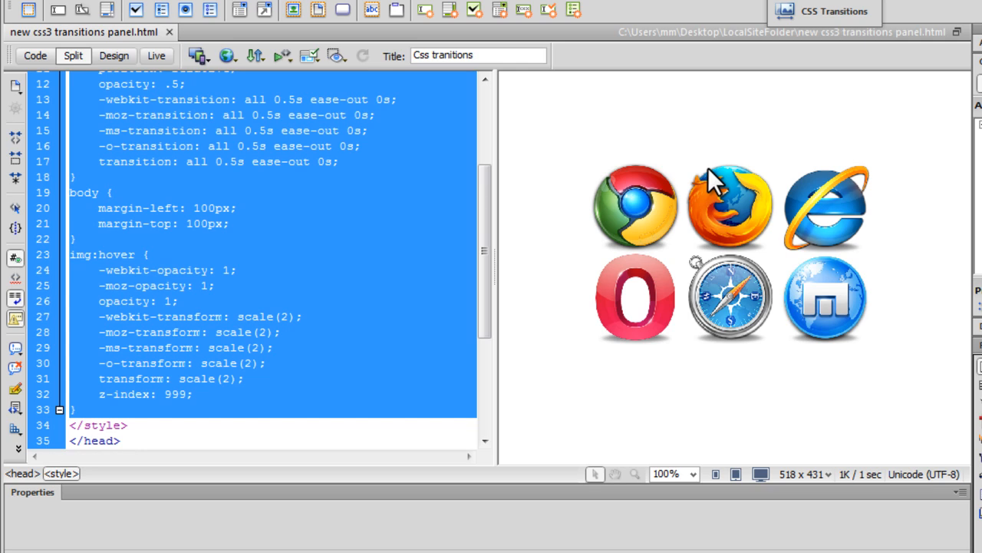
click(825, 10)
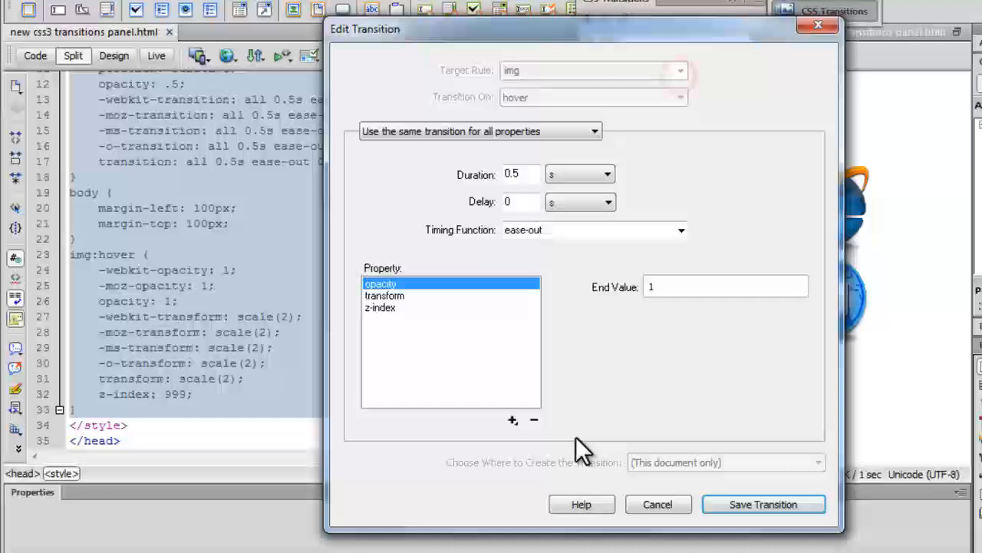
click(513, 420)
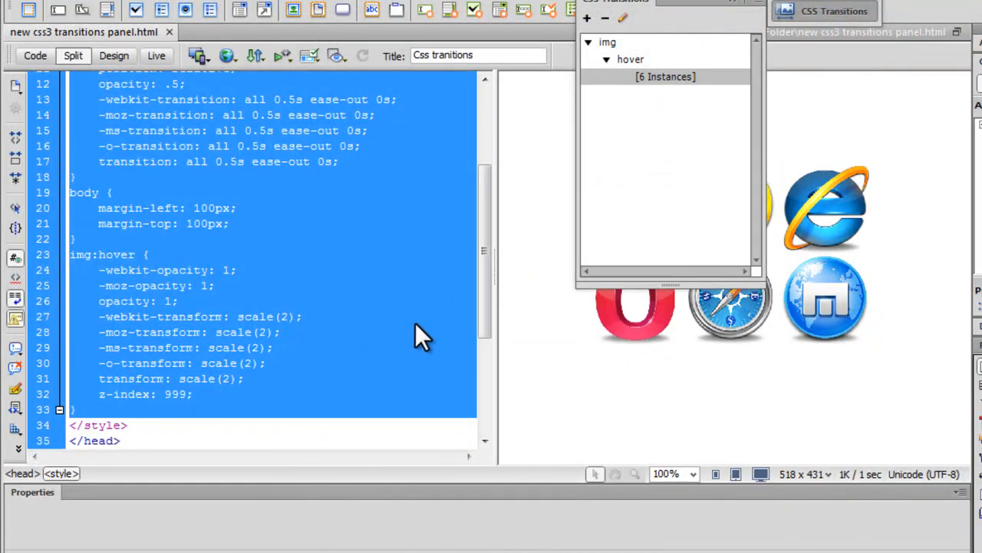
click(215, 284)
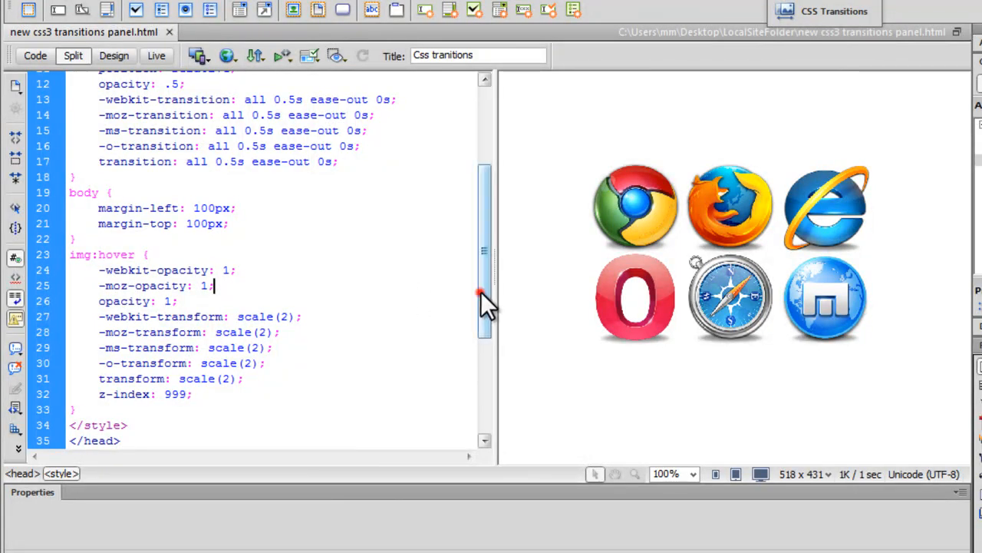
Step: Locate the img:hover rule and start a new line above -webkit-transform: scale(2)
scroll(up, 3)
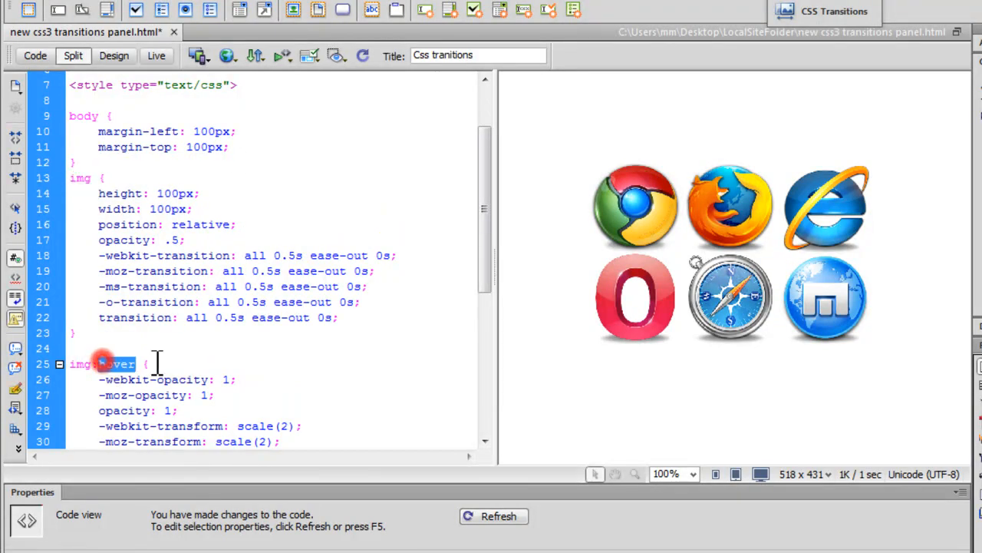
scroll(down, 3)
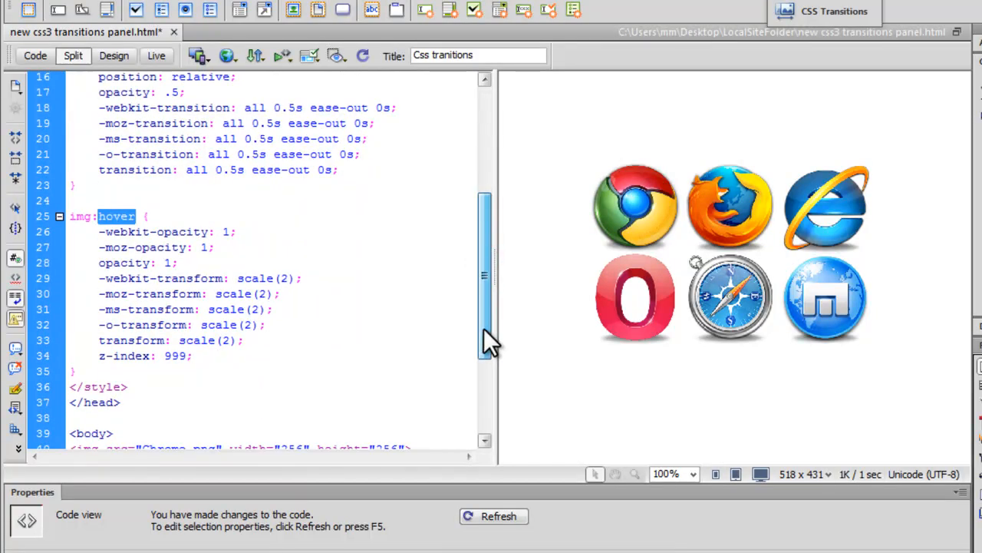
click(307, 278)
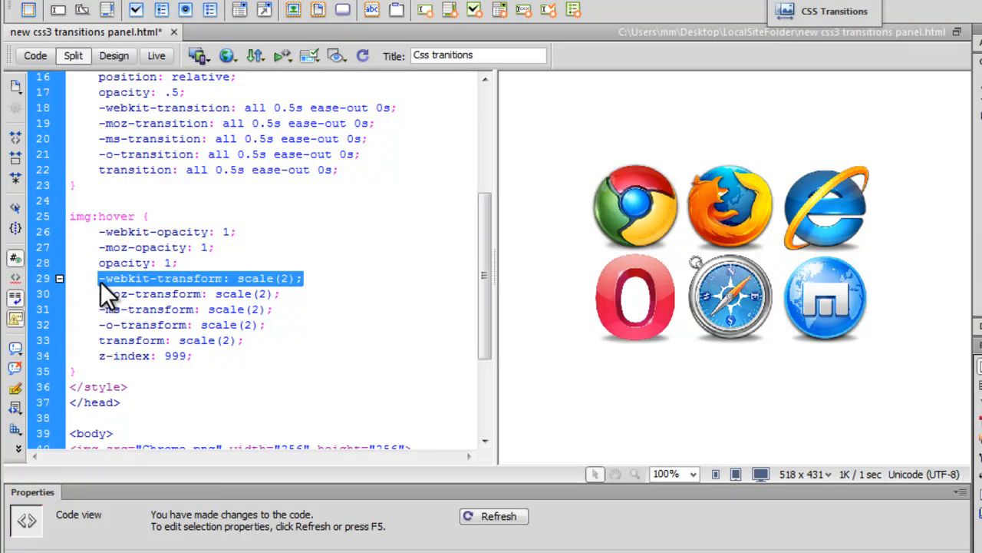
click(178, 263)
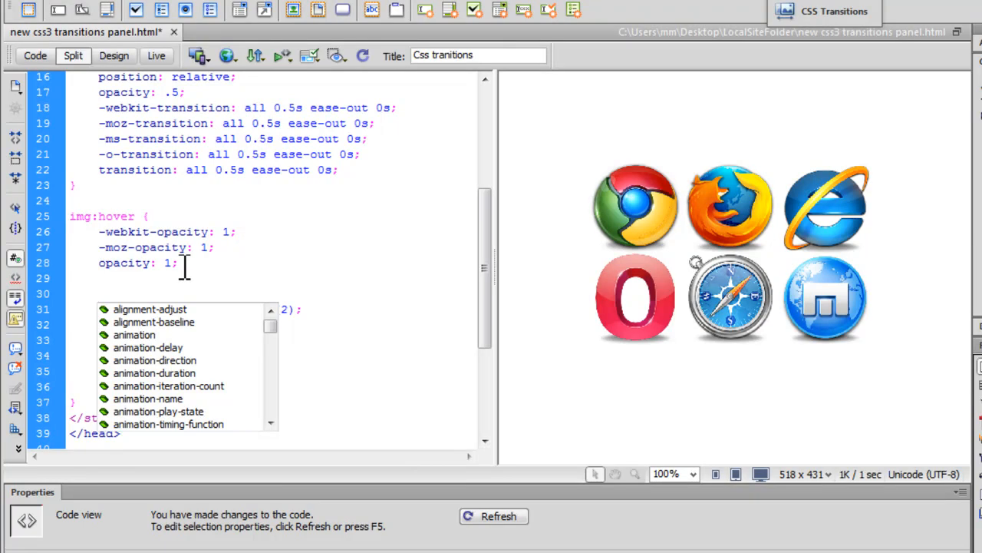
Step: Turn a duplicated transform line into an empty -webkit-box-shadow declaration
text(-webkit-transform: scale(2);)
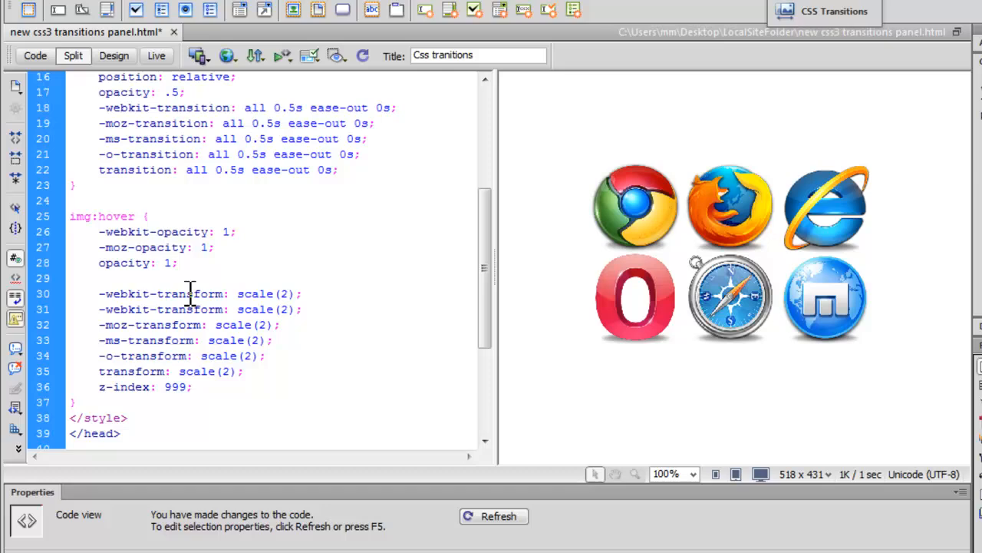
double_click(254, 293)
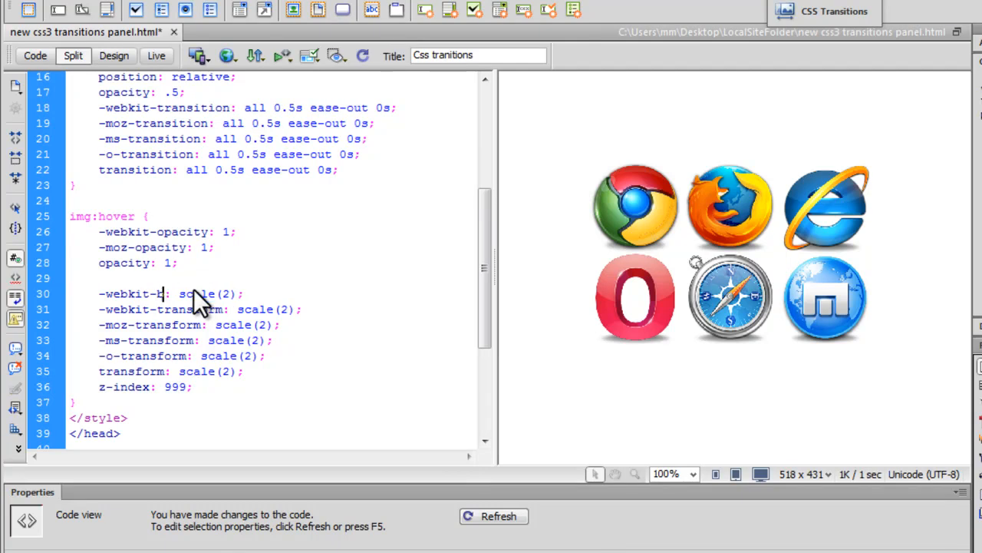
text(ox-shadow)
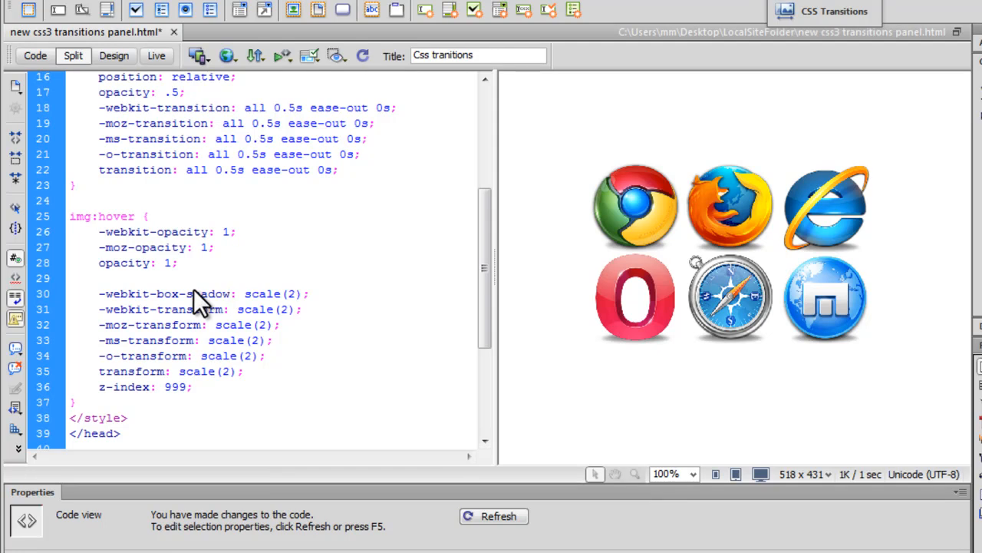
double_click(273, 293)
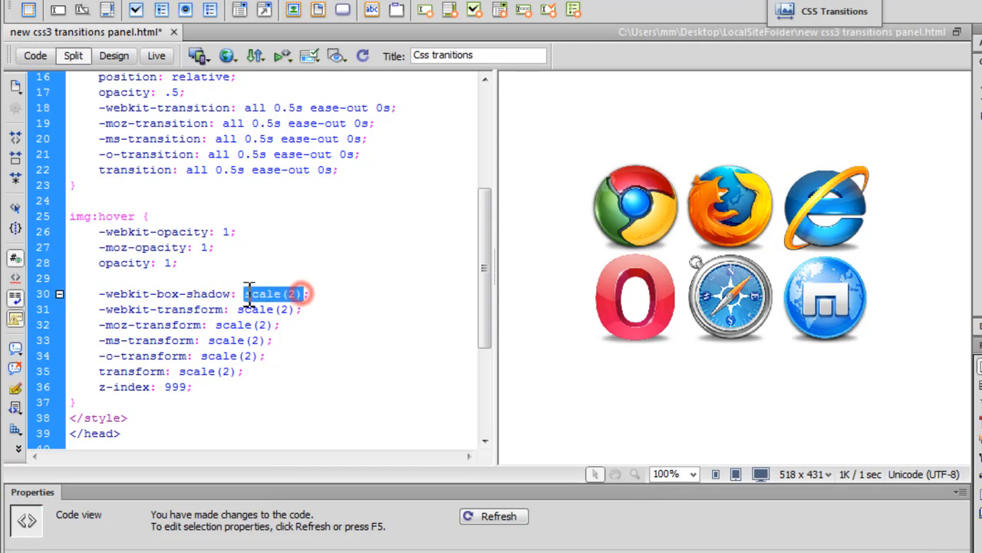
key(Delete)
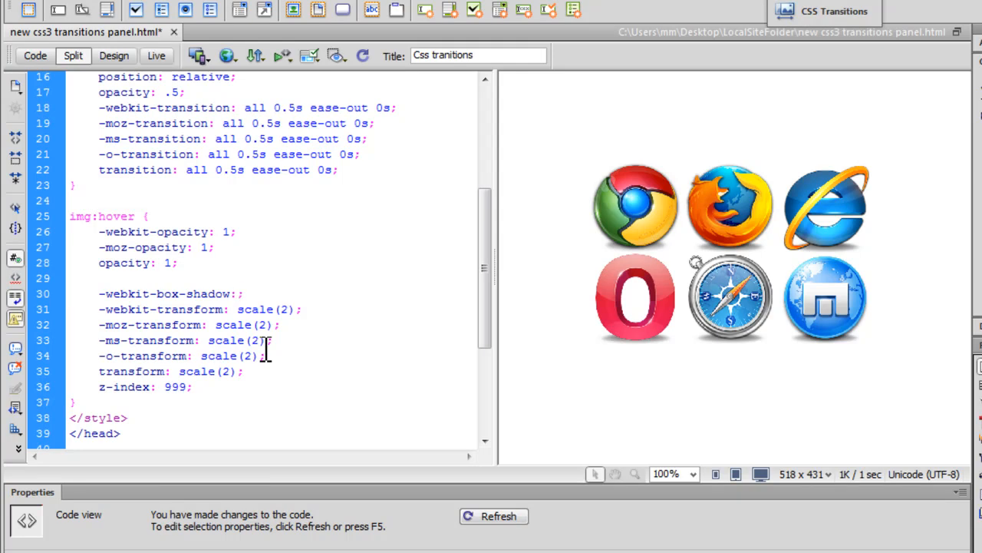
click(238, 293)
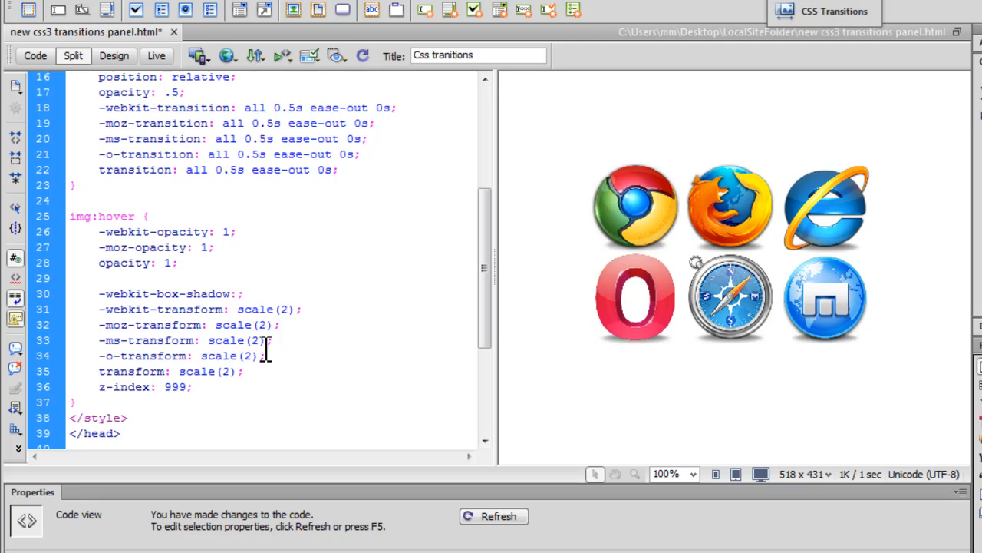
Step: Give the shadow 2px 2px 4px 4px and grey #555555 from the colour picker
text(2px)
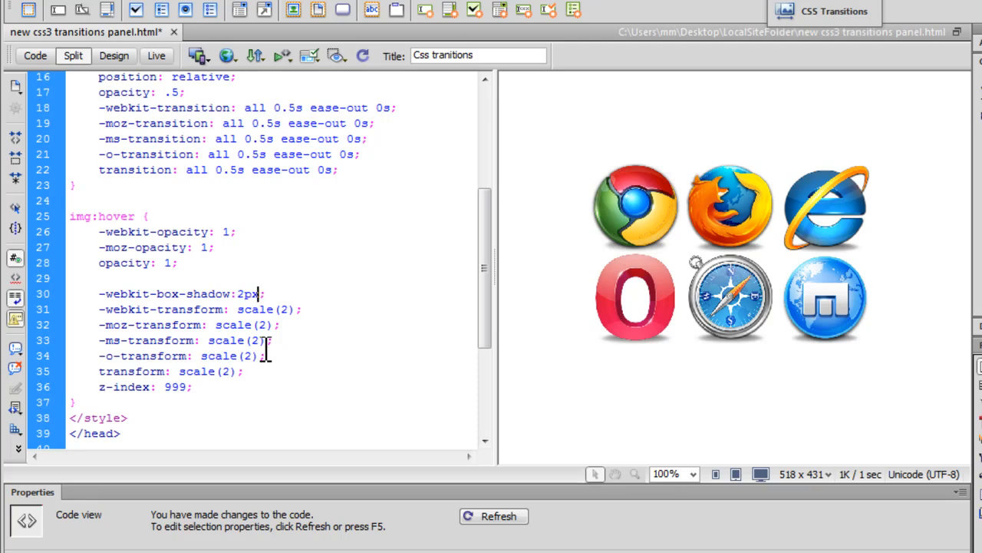
text(2p)
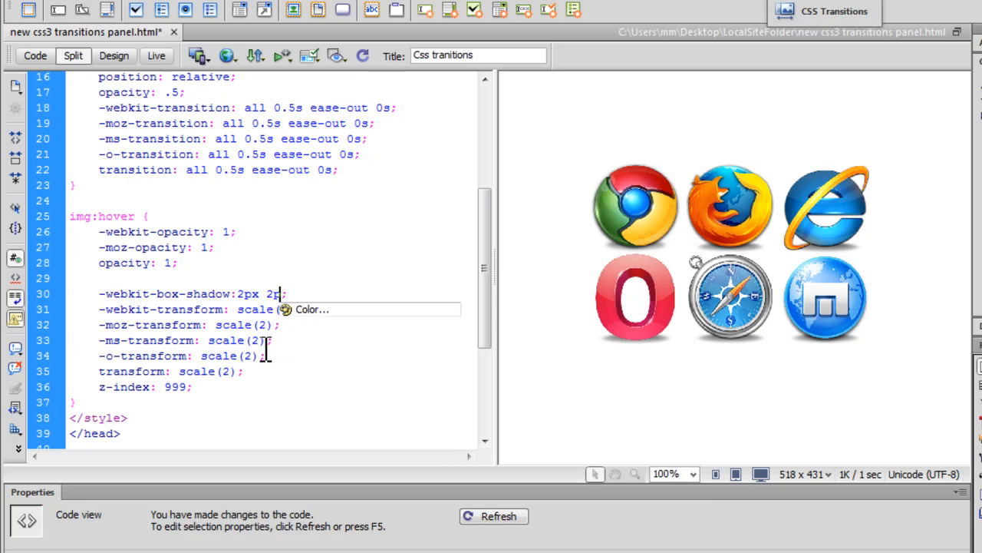
text(x)
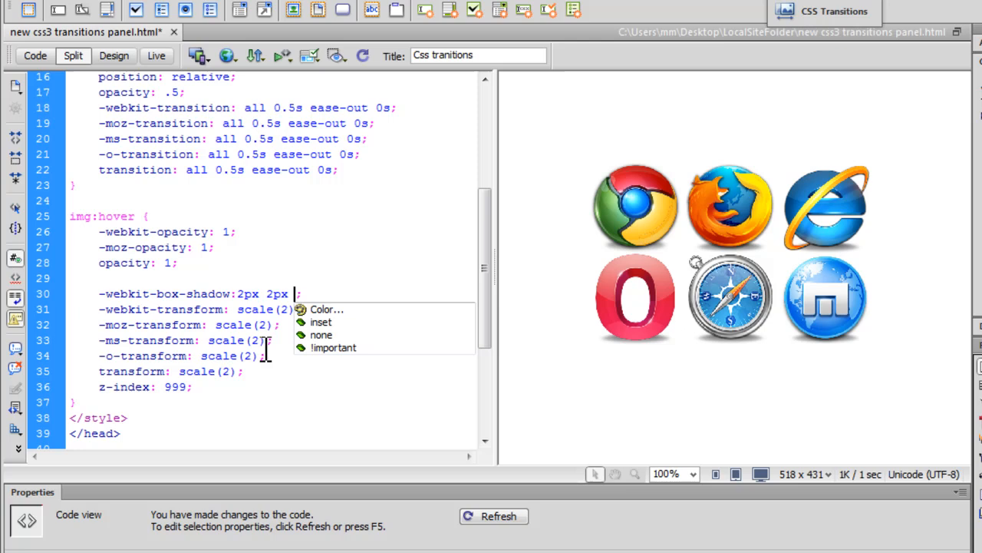
text(4px)
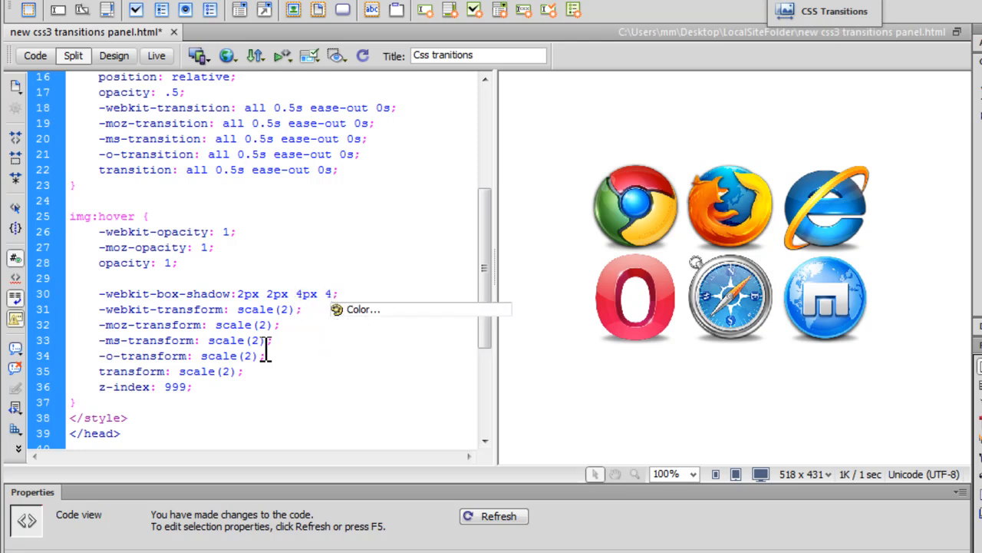
text(4px)
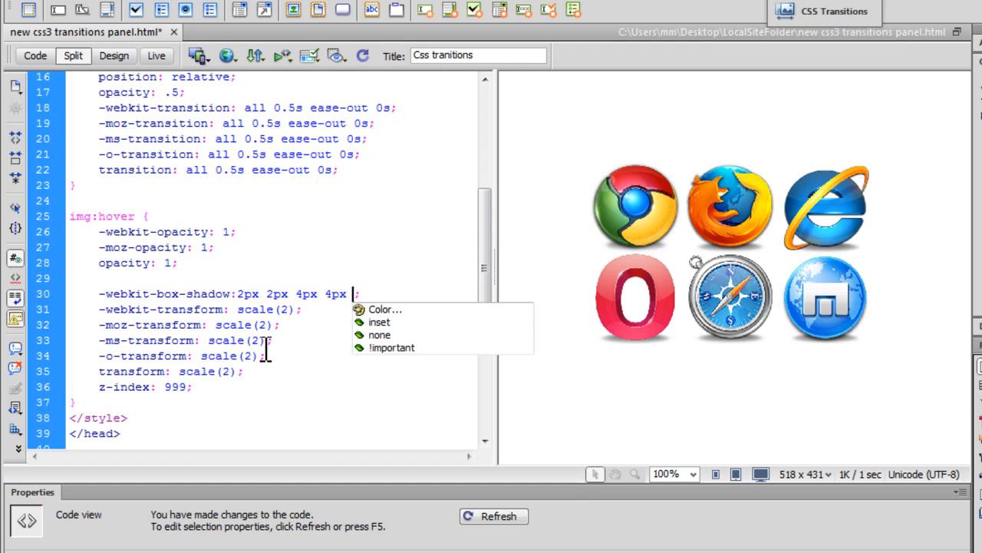
click(384, 308)
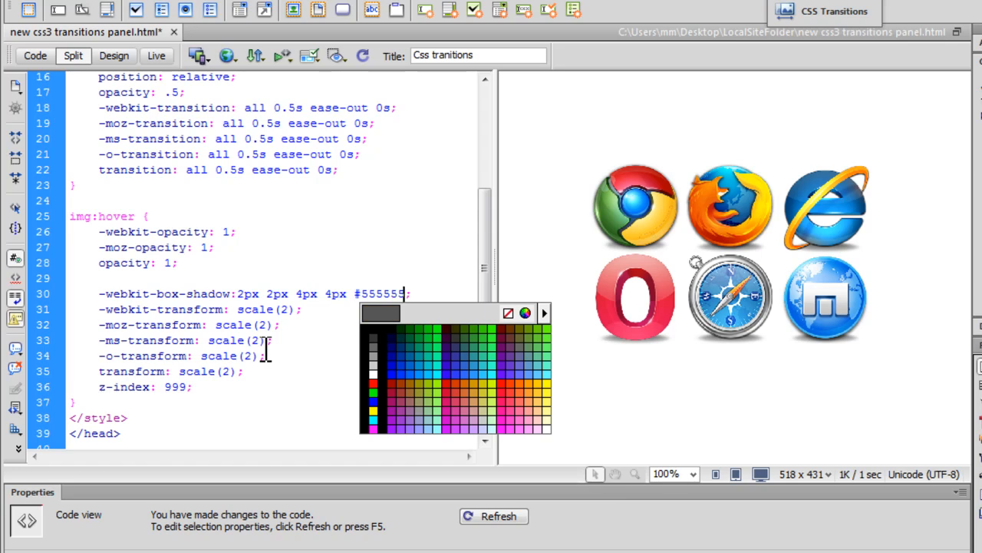
click(411, 293)
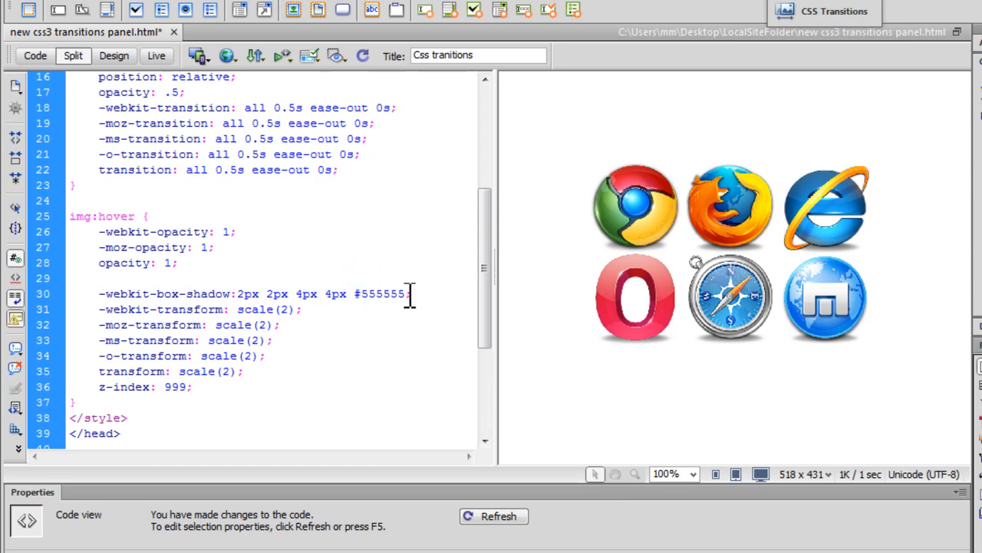
double_click(126, 293)
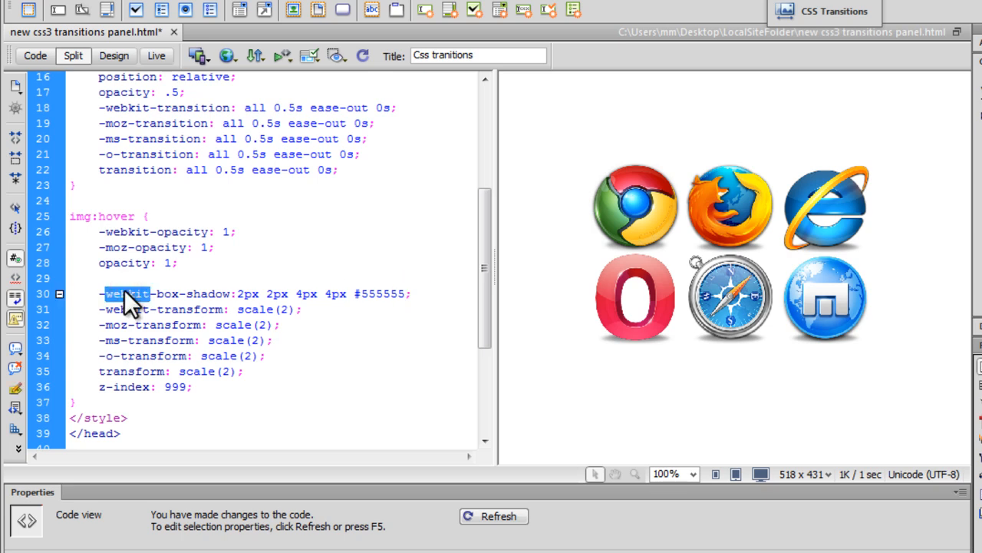
mouse_move(375, 300)
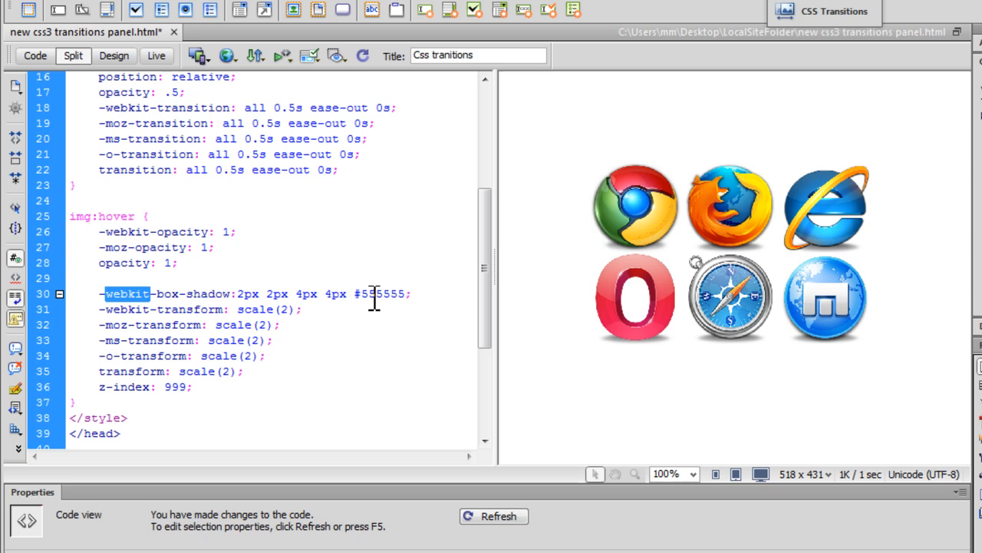
click(228, 55)
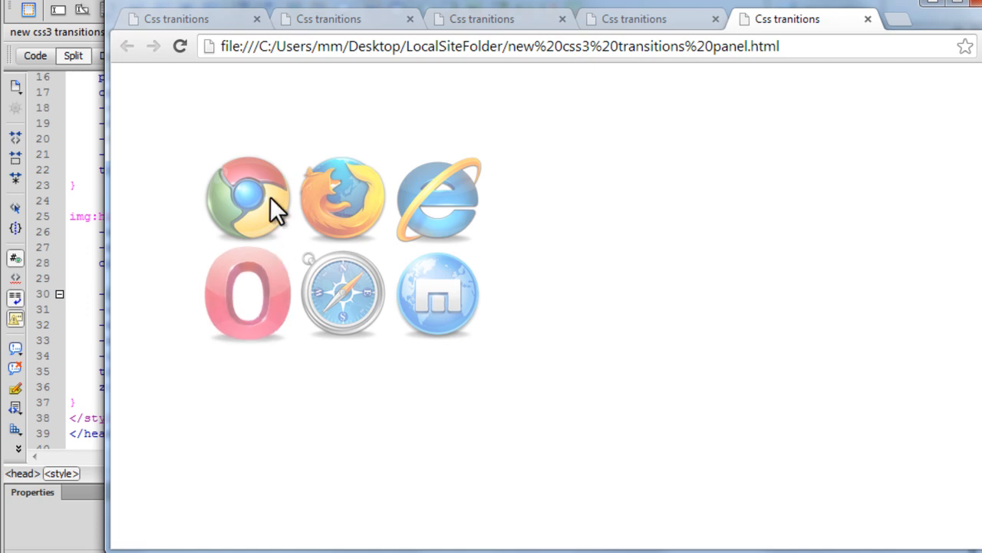
mouse_move(472, 218)
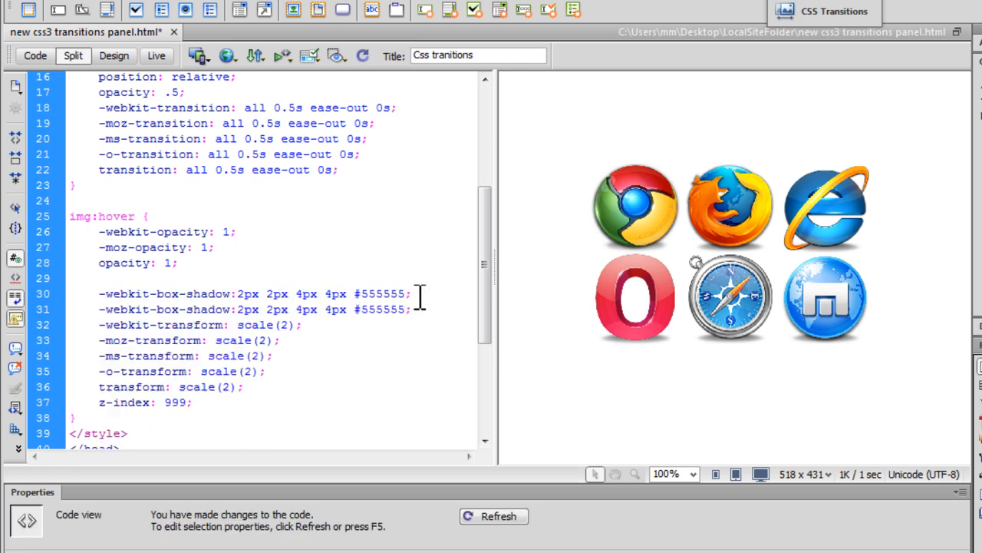
Step: Duplicate the shadow line as -moz-, -ms-, -o- and unprefixed box-shadow versions
text(-webkit-box-shadow:2px 2px 4px 4px #555555;)
text(moz)
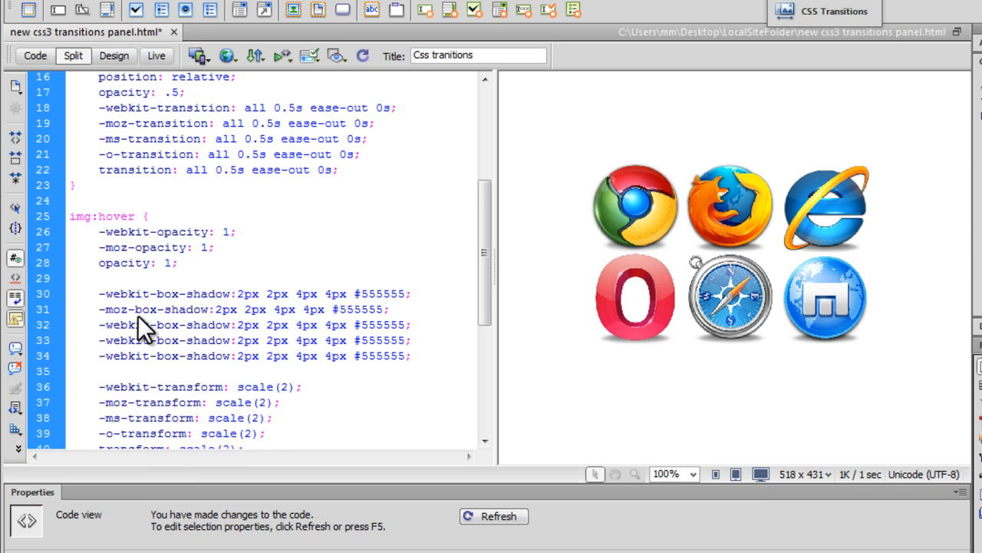
double_click(123, 324)
text(ms)
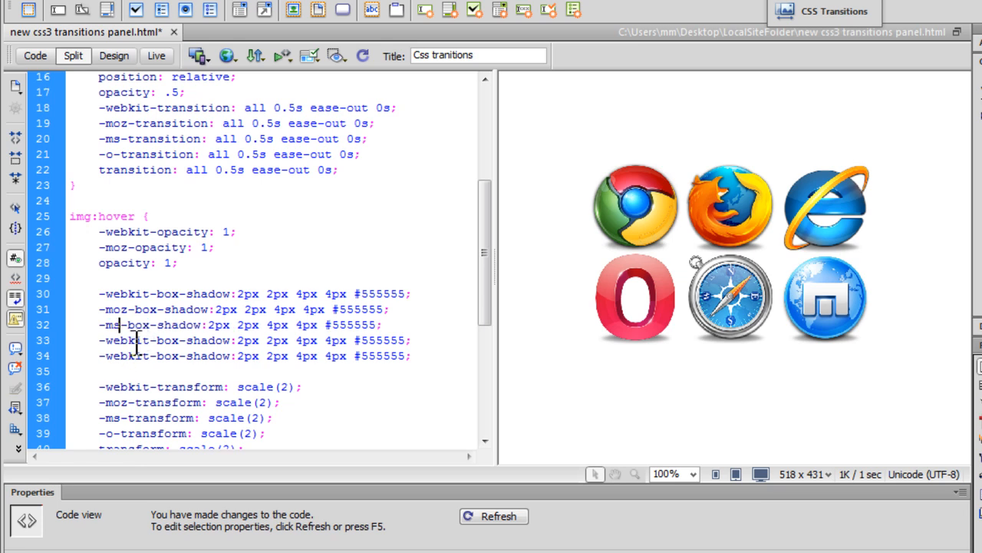
double_click(126, 341)
text(o)
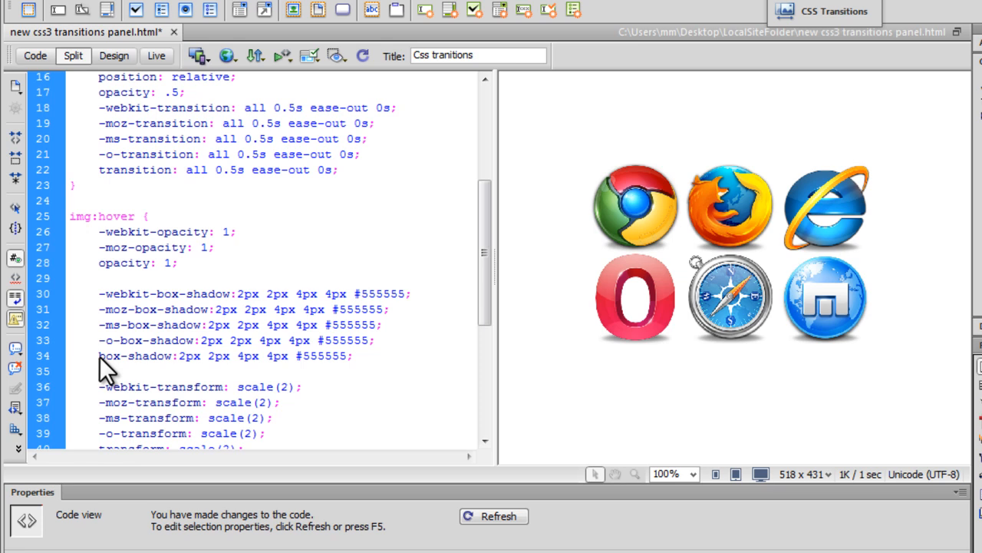
double_click(146, 356)
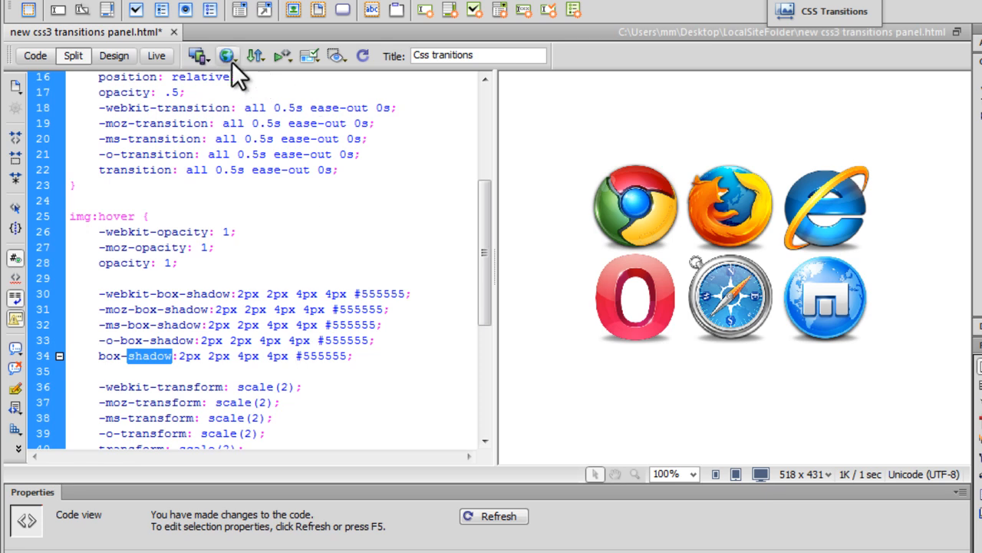
Step: Preview the page in Safari, saving the changes first
click(227, 55)
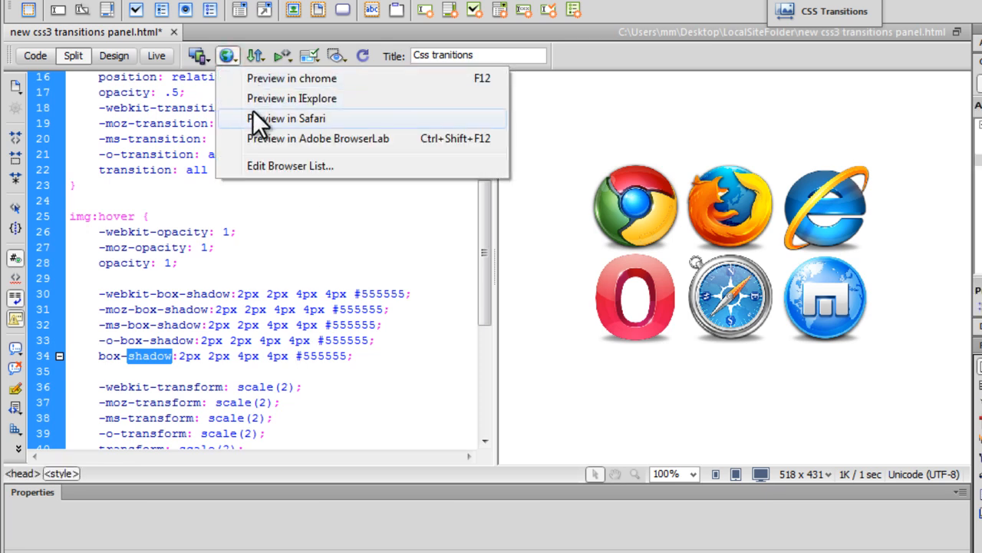
click(289, 118)
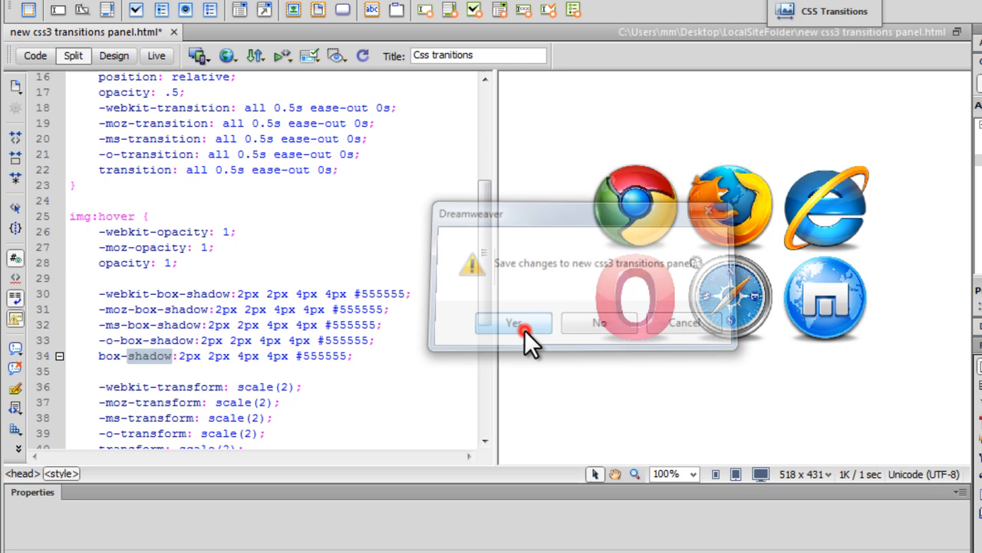
click(512, 322)
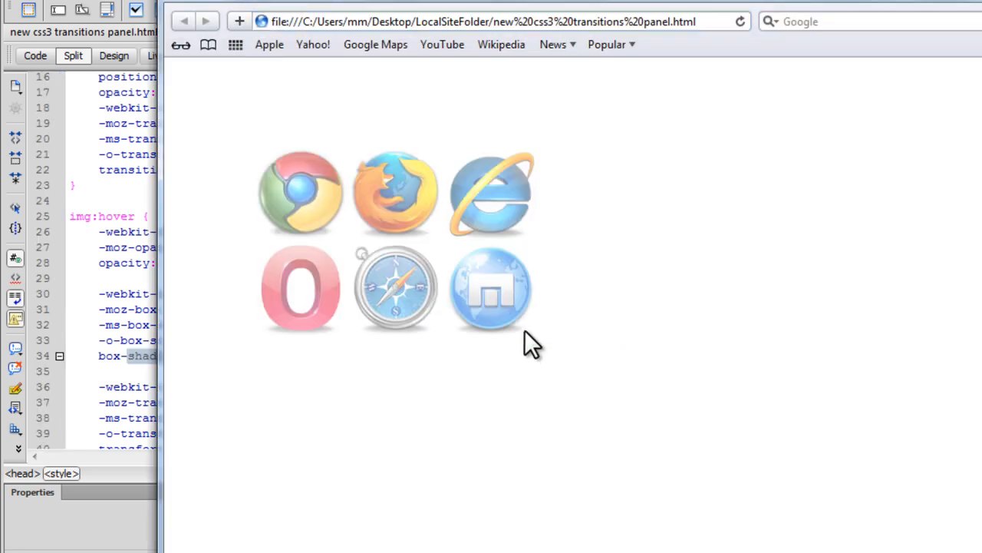
mouse_move(491, 192)
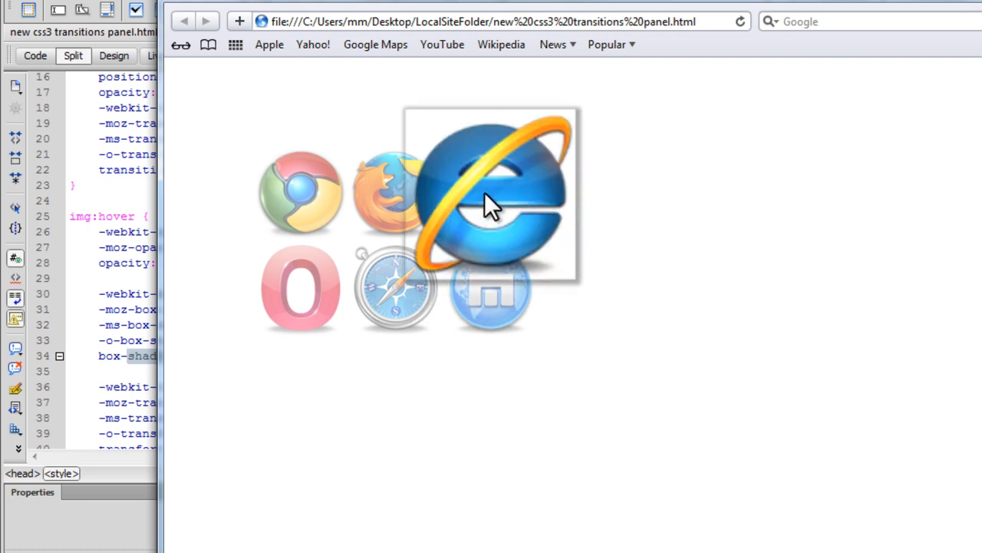
mouse_move(304, 258)
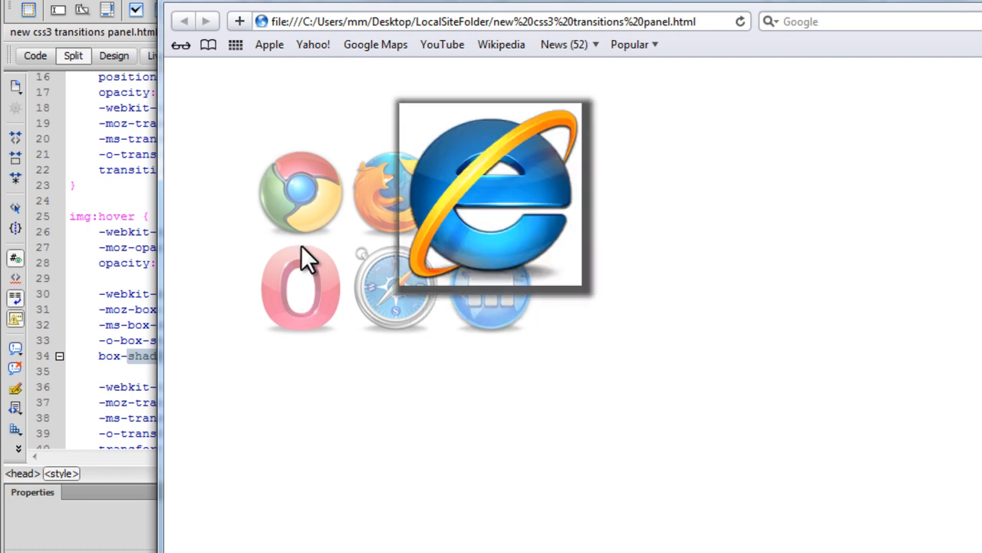
mouse_move(417, 203)
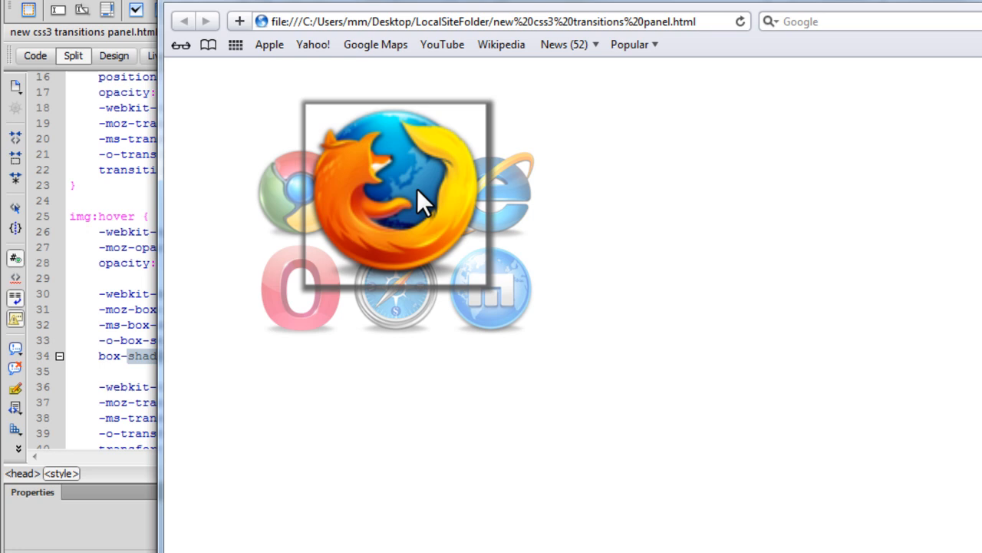
mouse_move(384, 304)
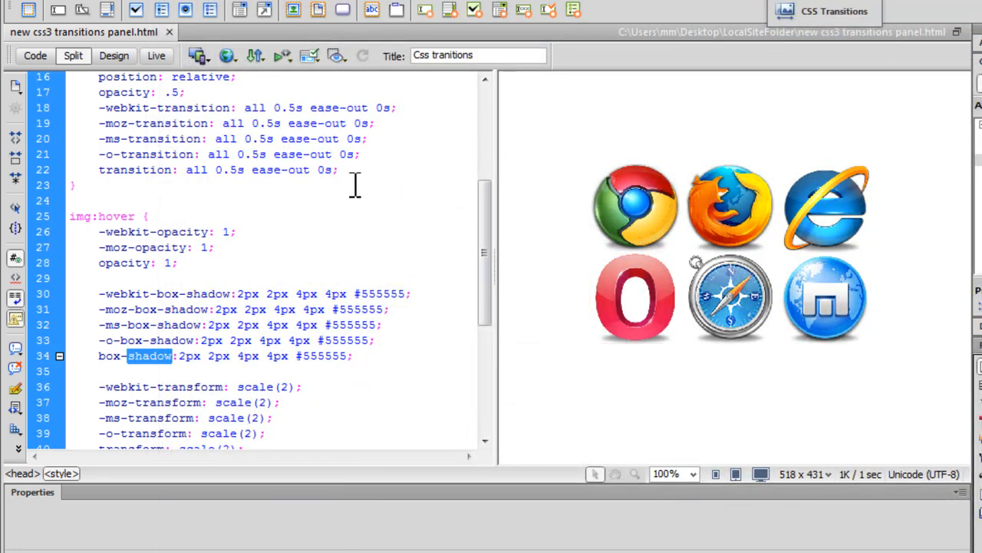
Step: Switch on Live rendering so the six logos render beside the img:hover code
click(156, 55)
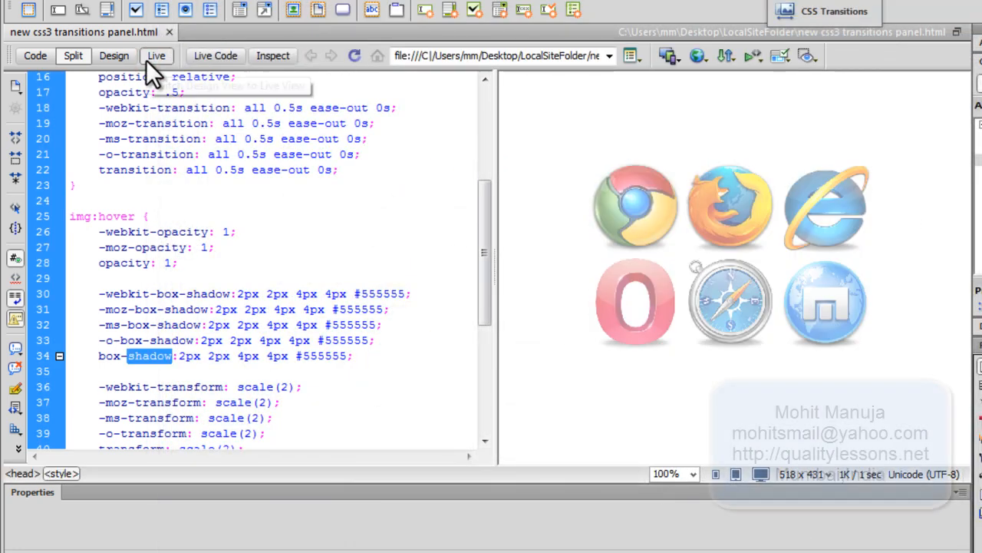
mouse_move(657, 203)
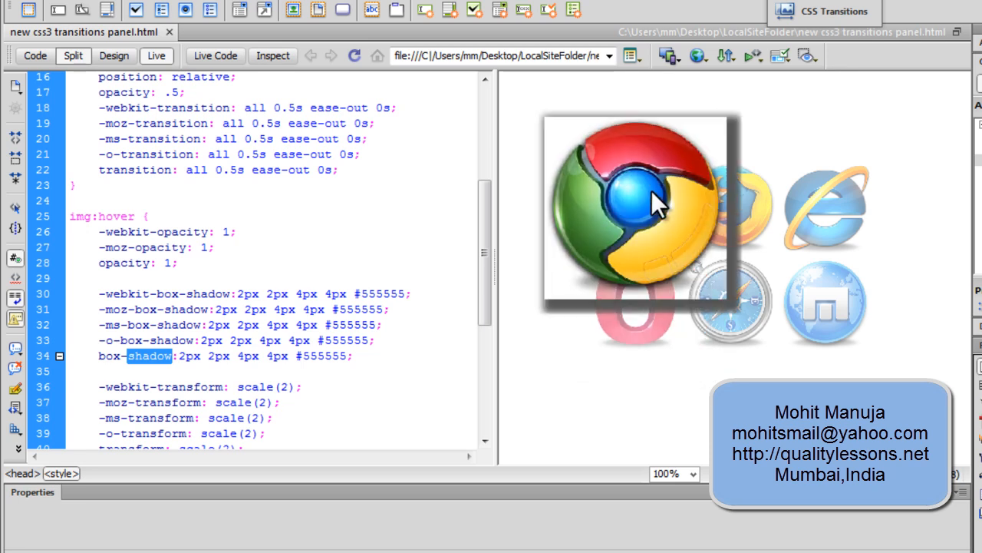